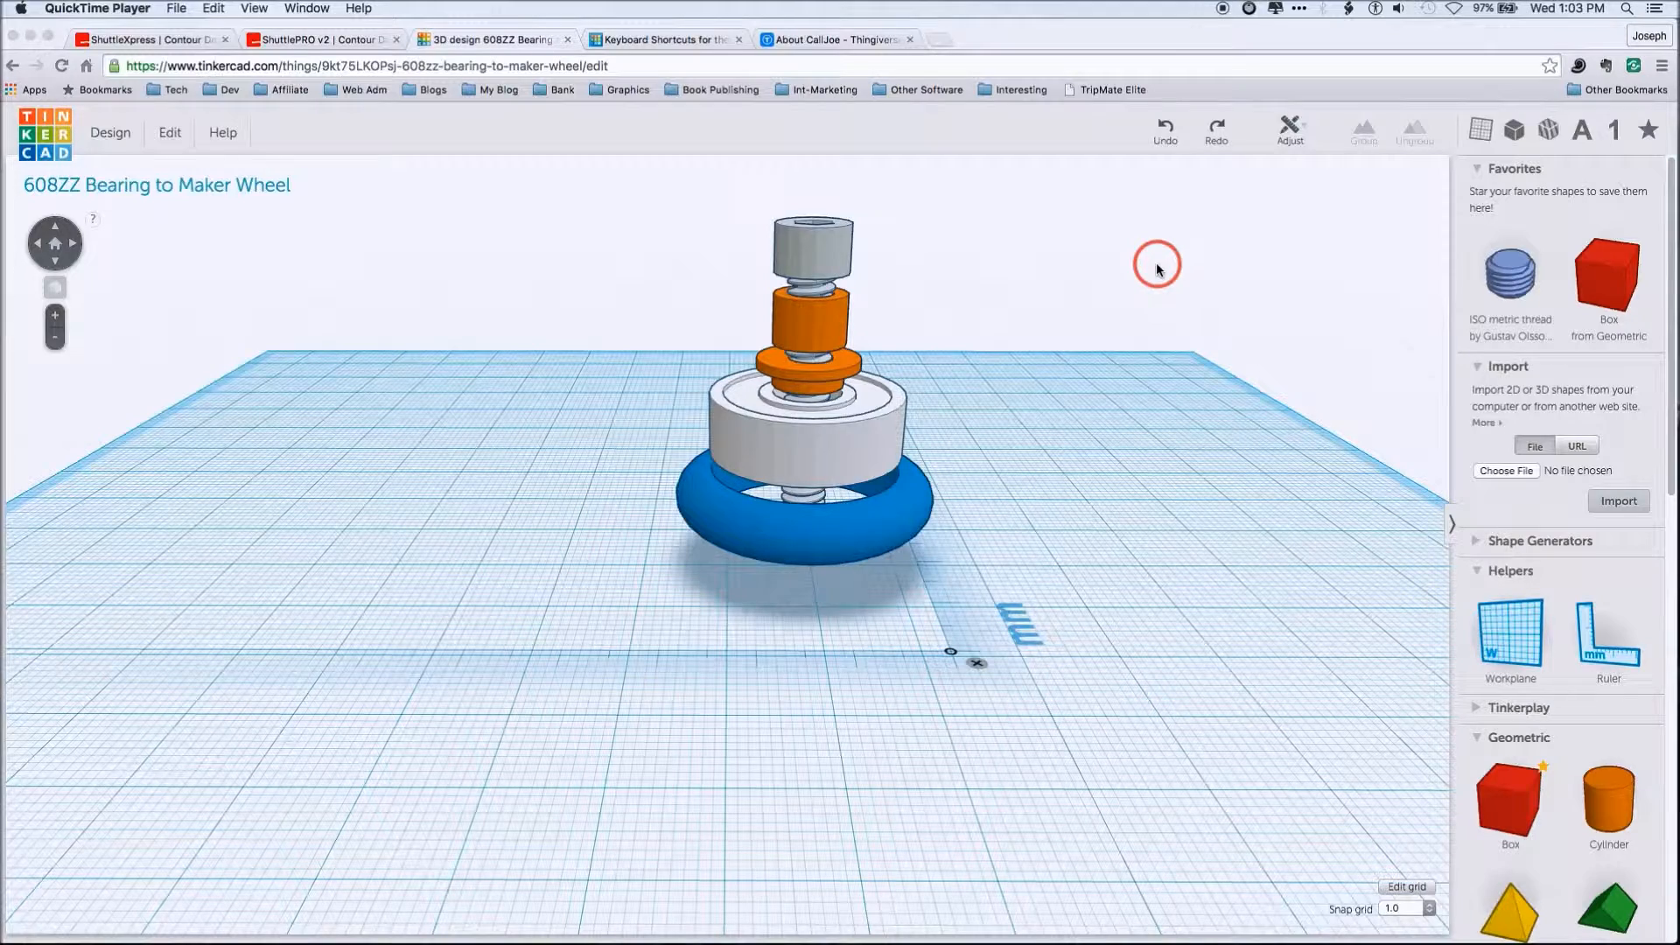
{"action": "mouse_move", "coordinate": [395, 269]}
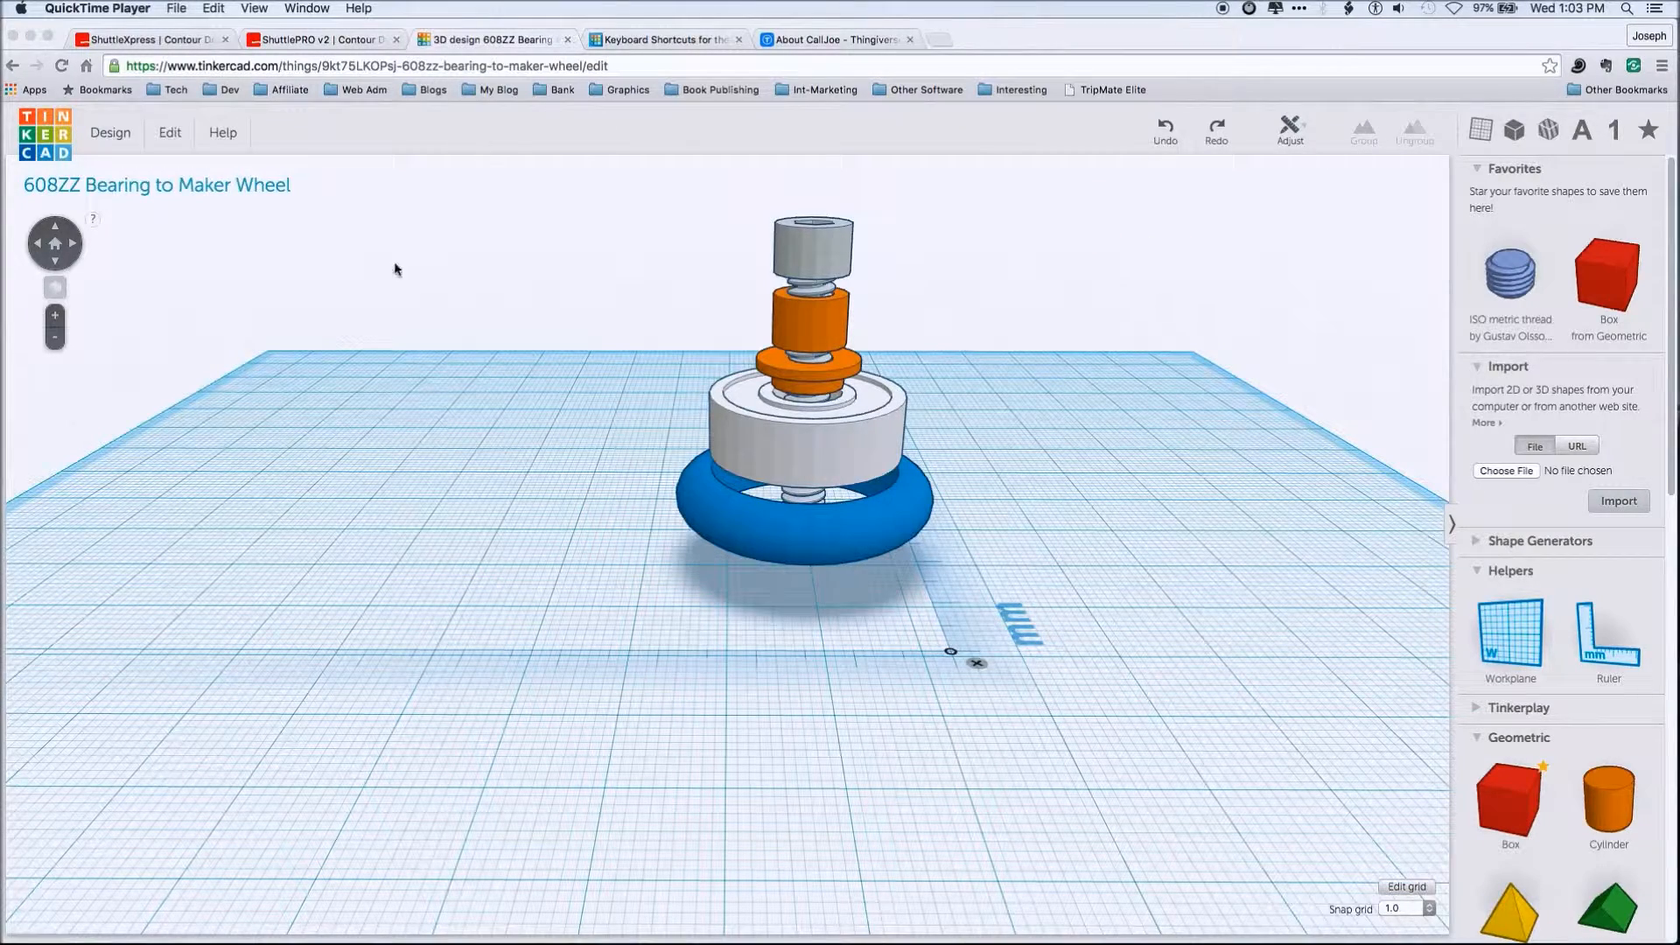
{"action": "mouse_move", "coordinate": [488, 554]}
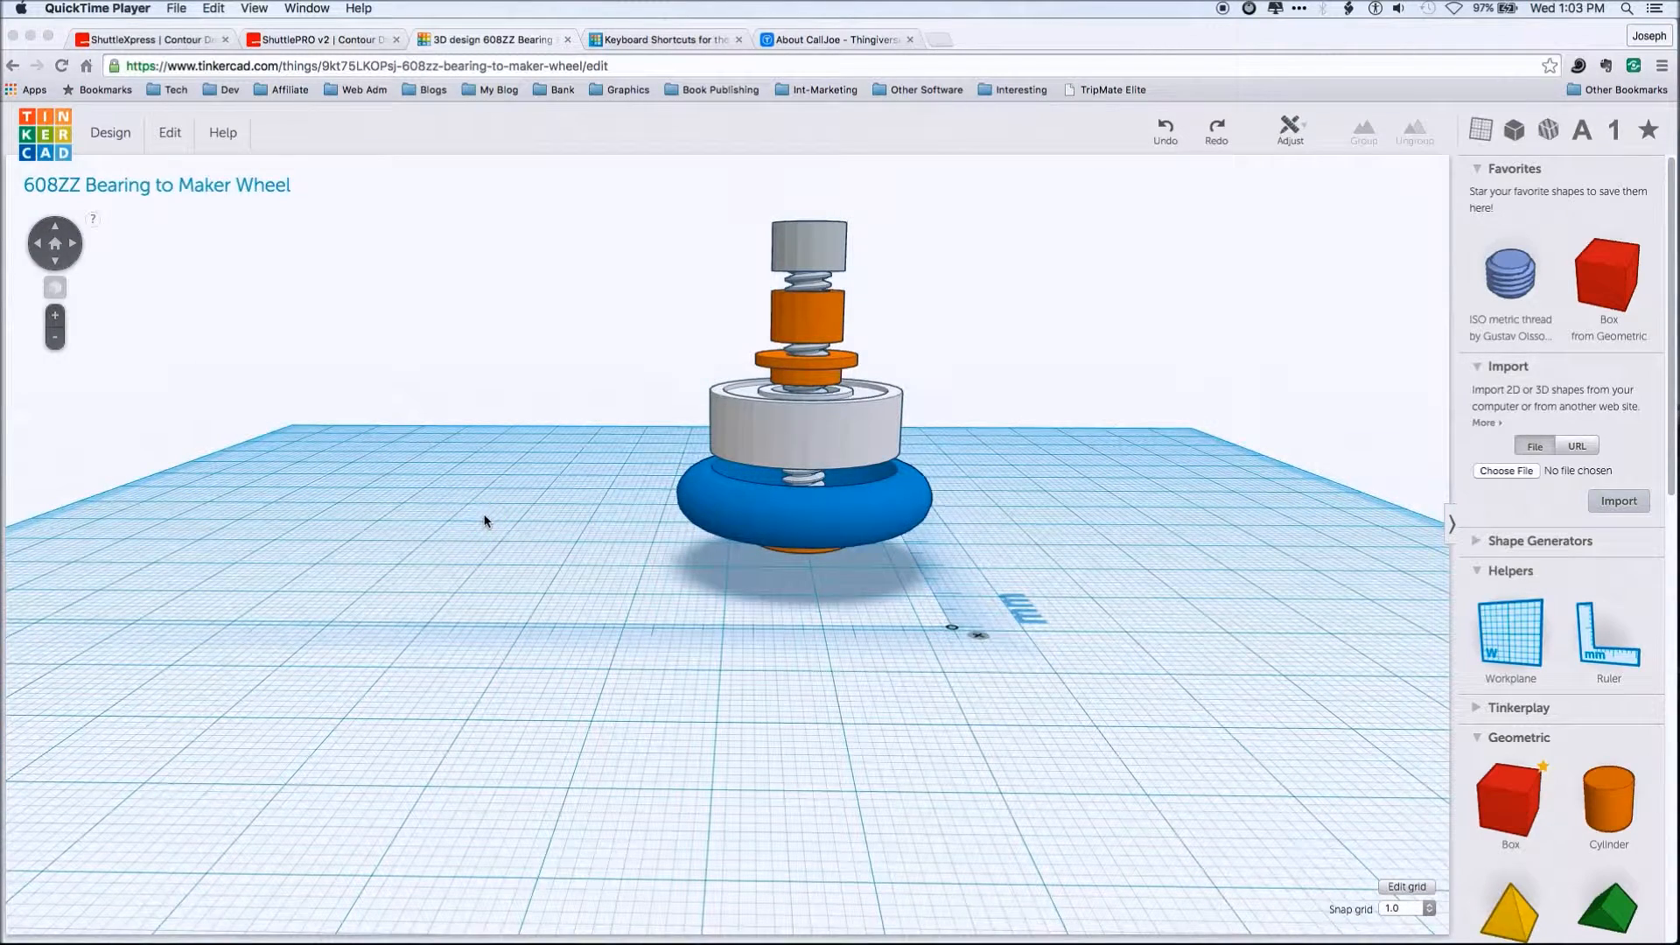
Orbit the 608ZZ bearing model downward to a lower, more side-on angle
{"action": "left_click", "coordinate": [483, 514]}
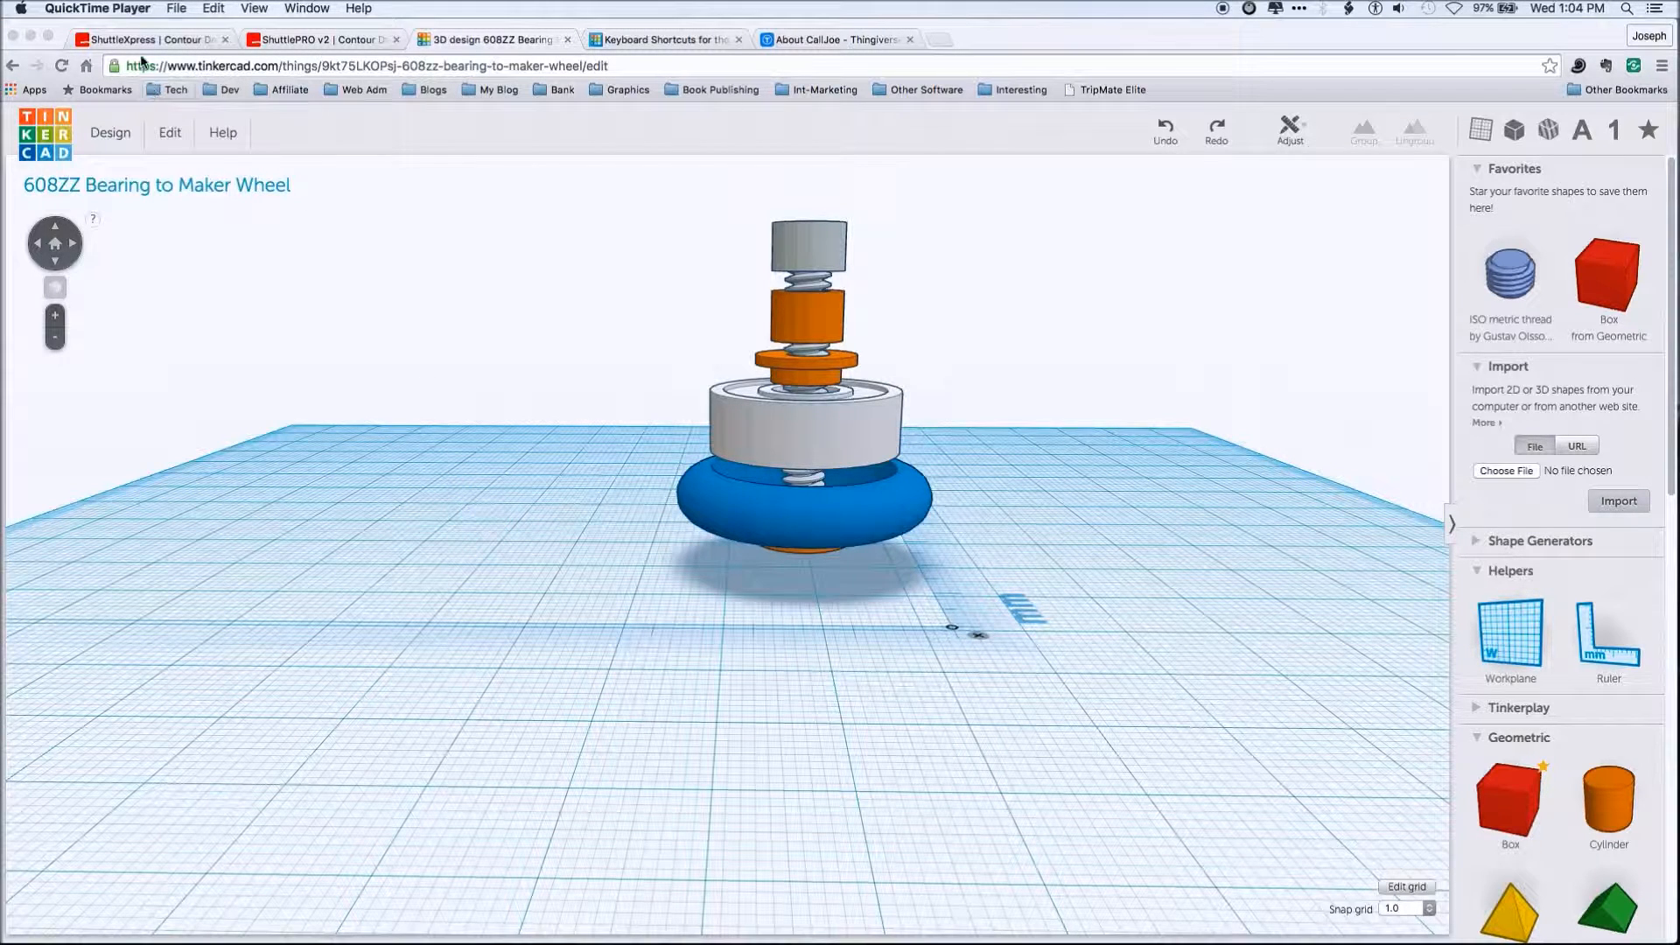
Look over the ShuttleXpress product page, then switch to the ShuttlePRO v2 page
{"action": "left_click", "coordinate": [150, 40]}
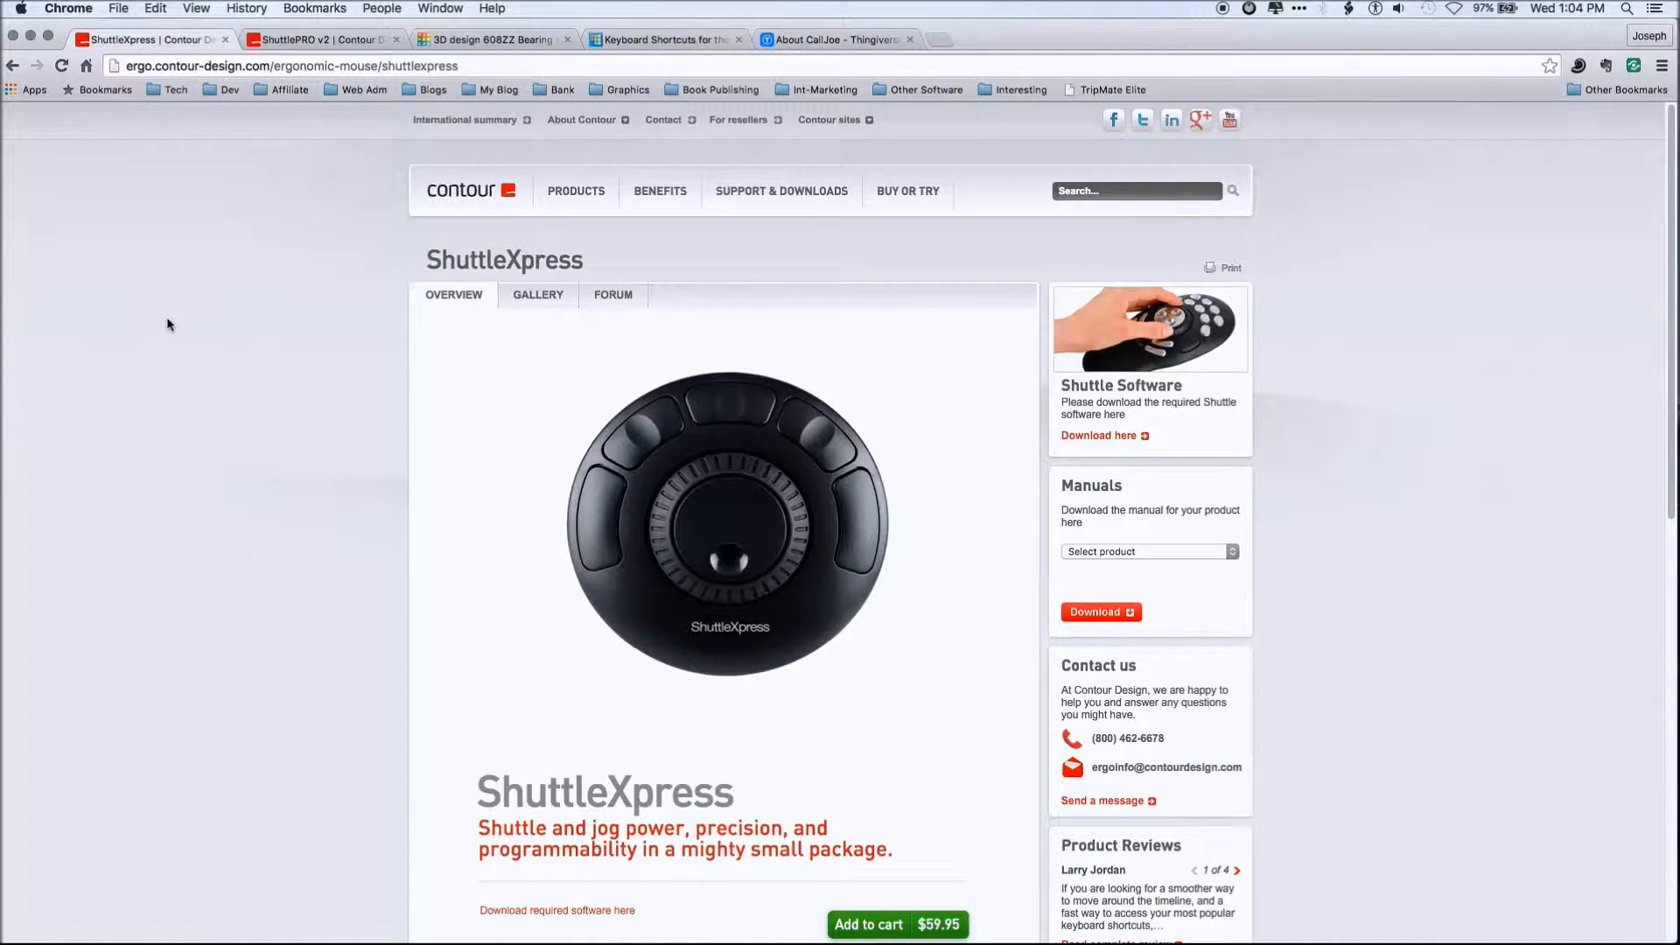
{"action": "left_click", "coordinate": [169, 324]}
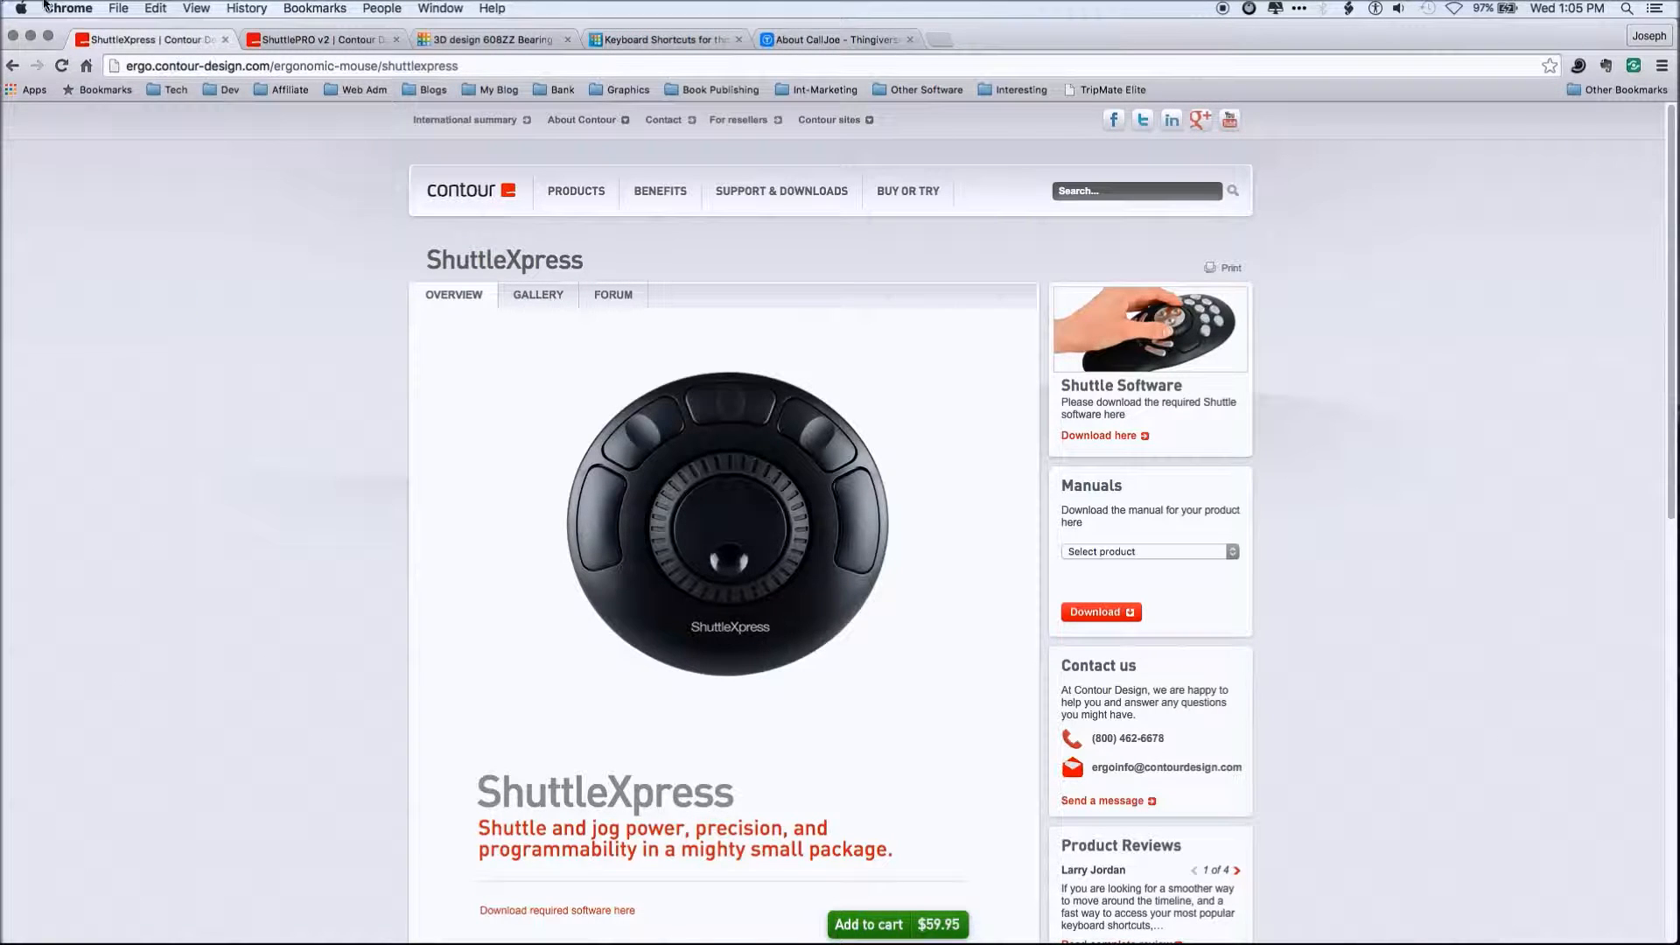
{"action": "left_click", "coordinate": [322, 39]}
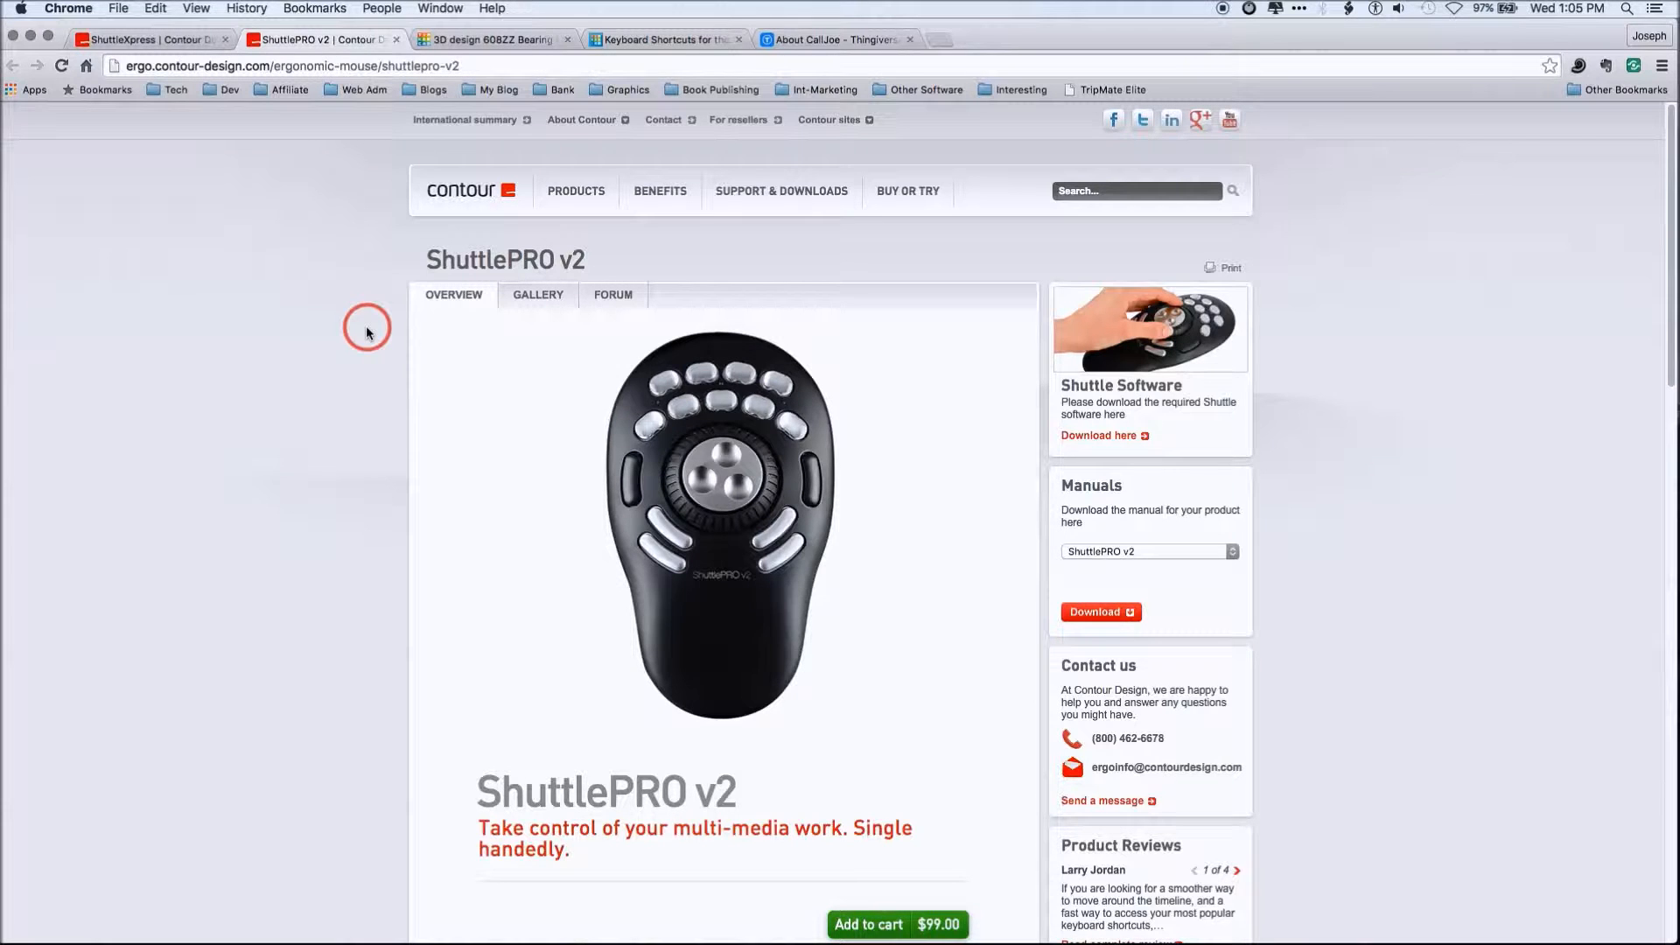
{"action": "mouse_move", "coordinate": [665, 484]}
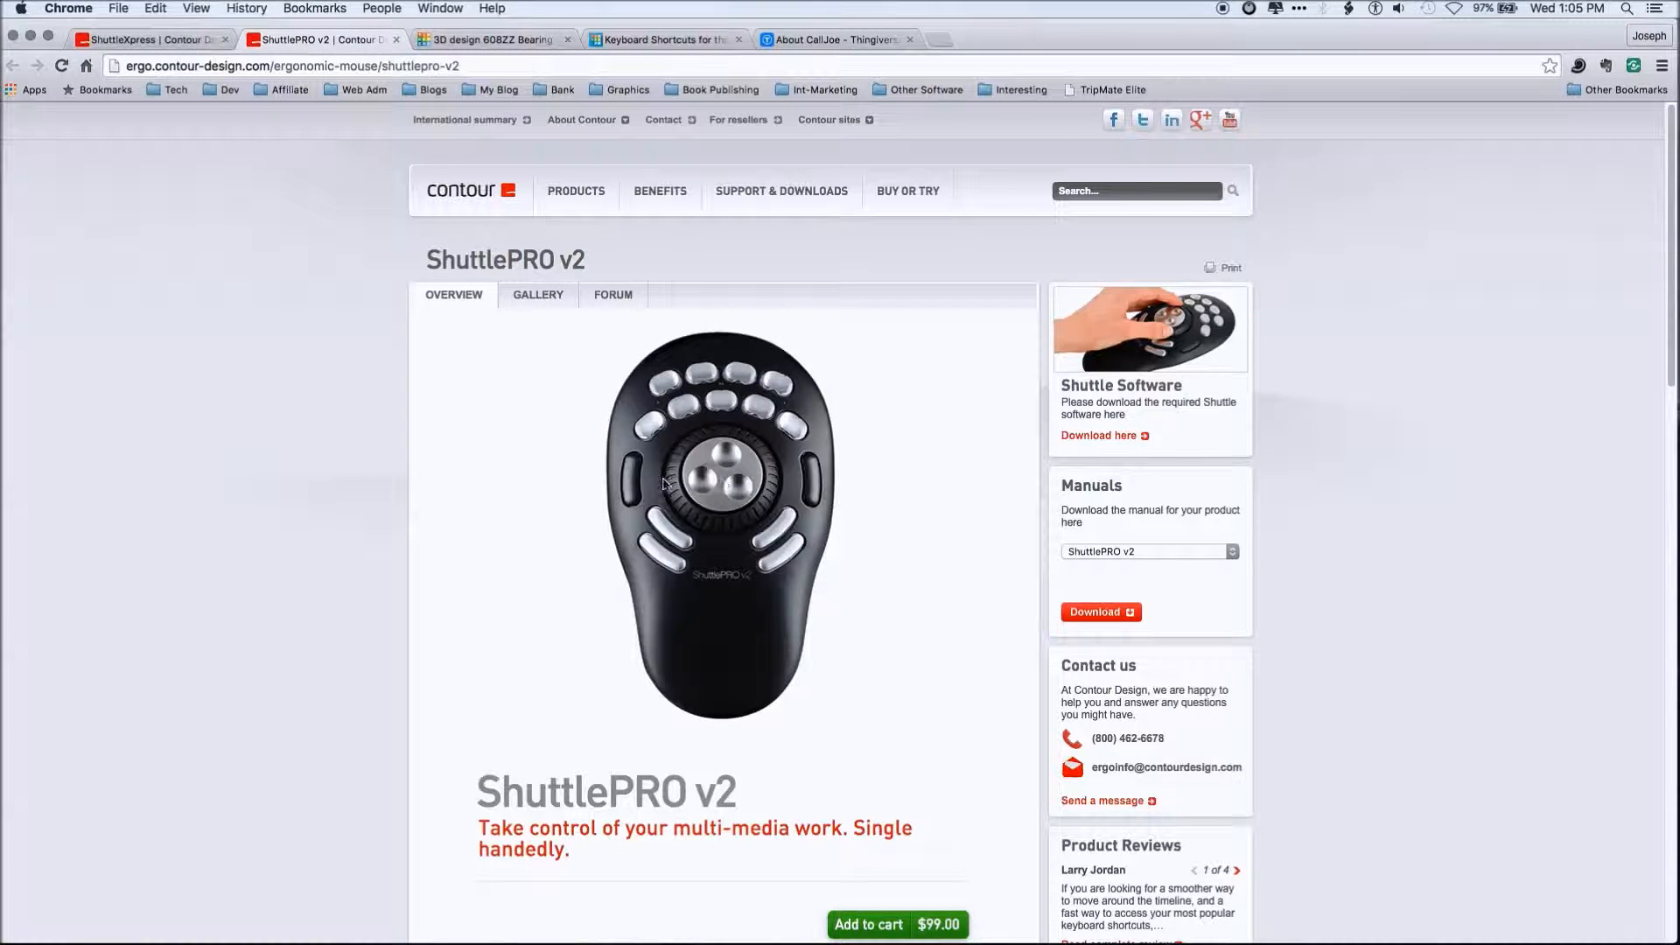
{"action": "mouse_move", "coordinate": [595, 472]}
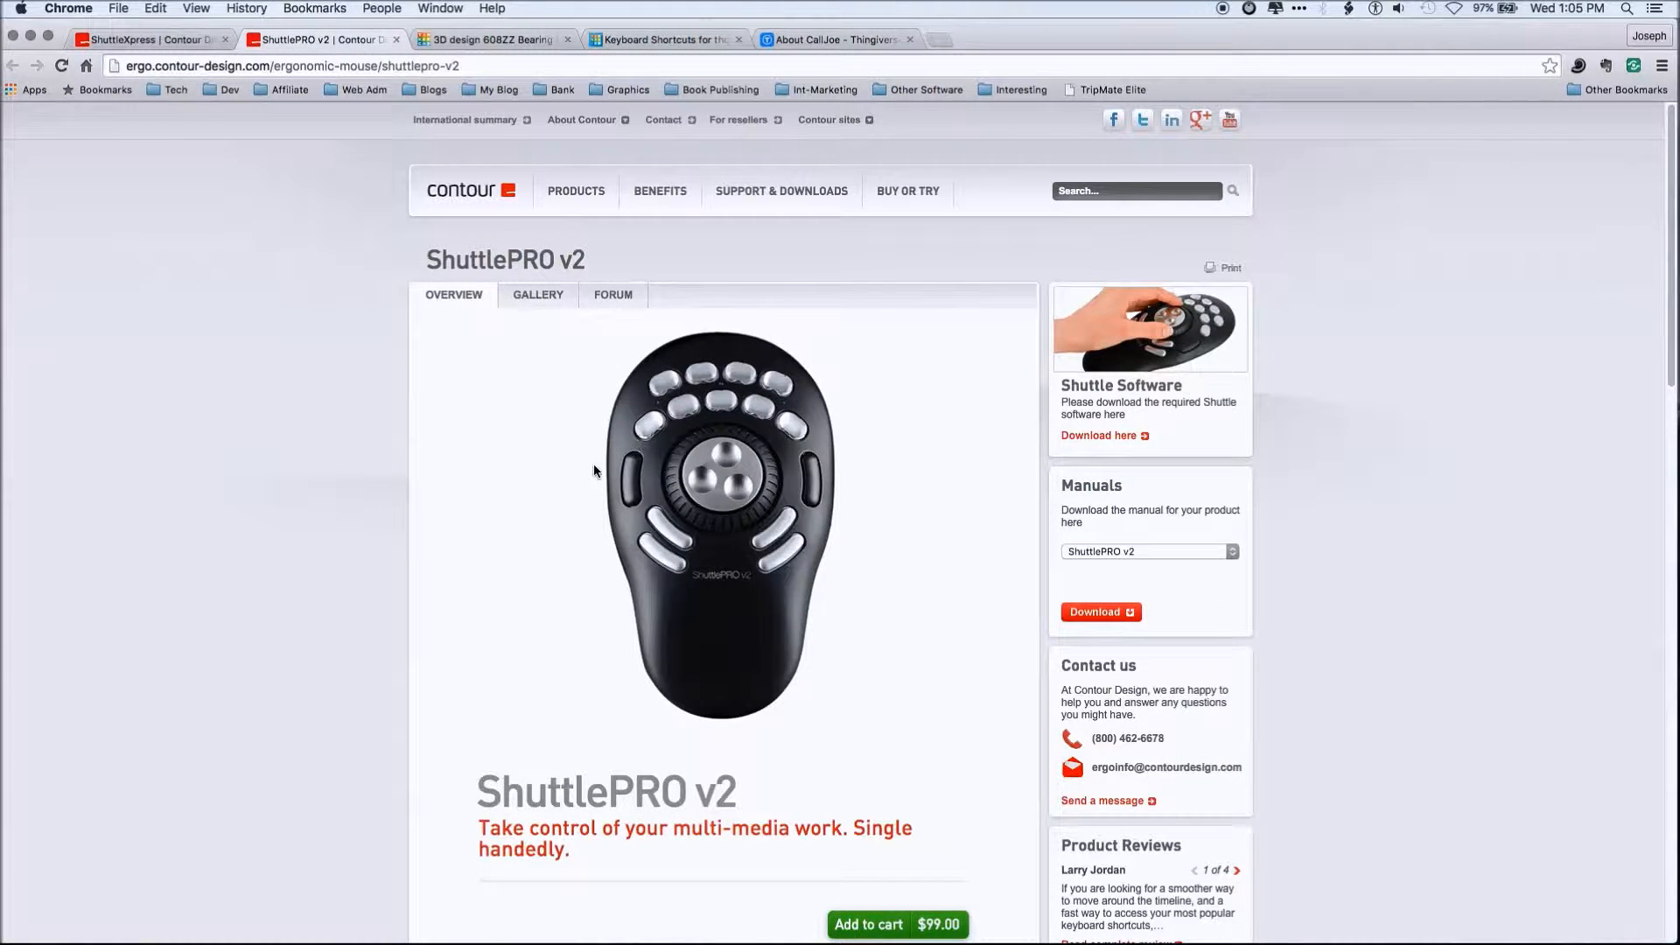
{"action": "mouse_move", "coordinate": [580, 529]}
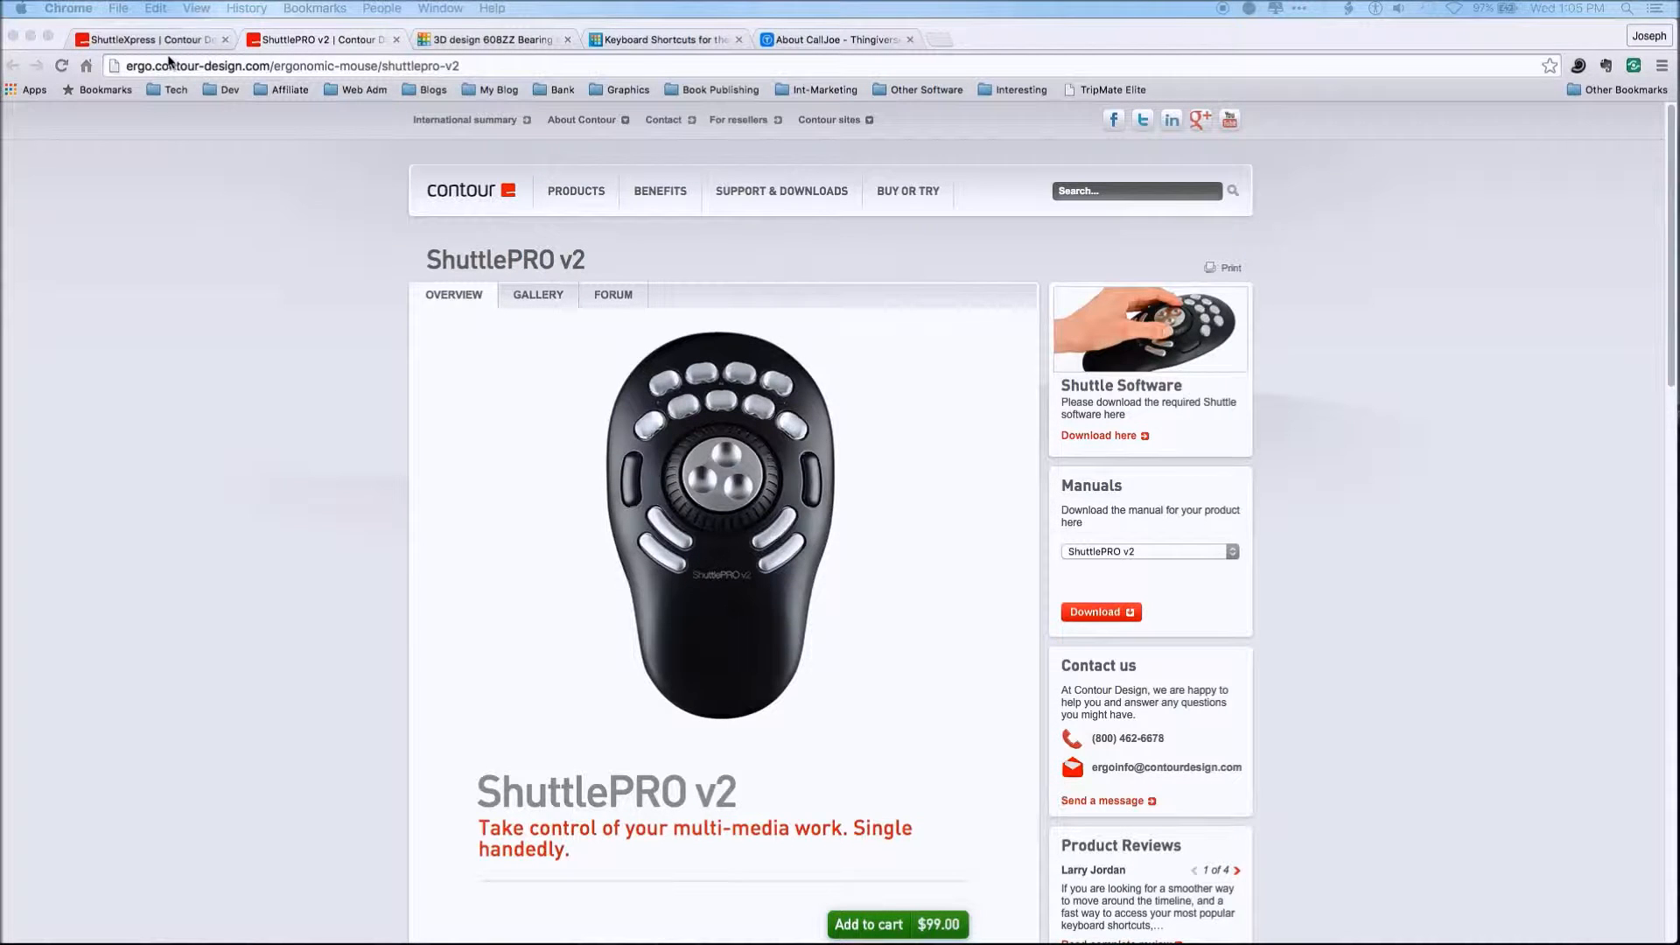
{"action": "left_click", "coordinate": [149, 39]}
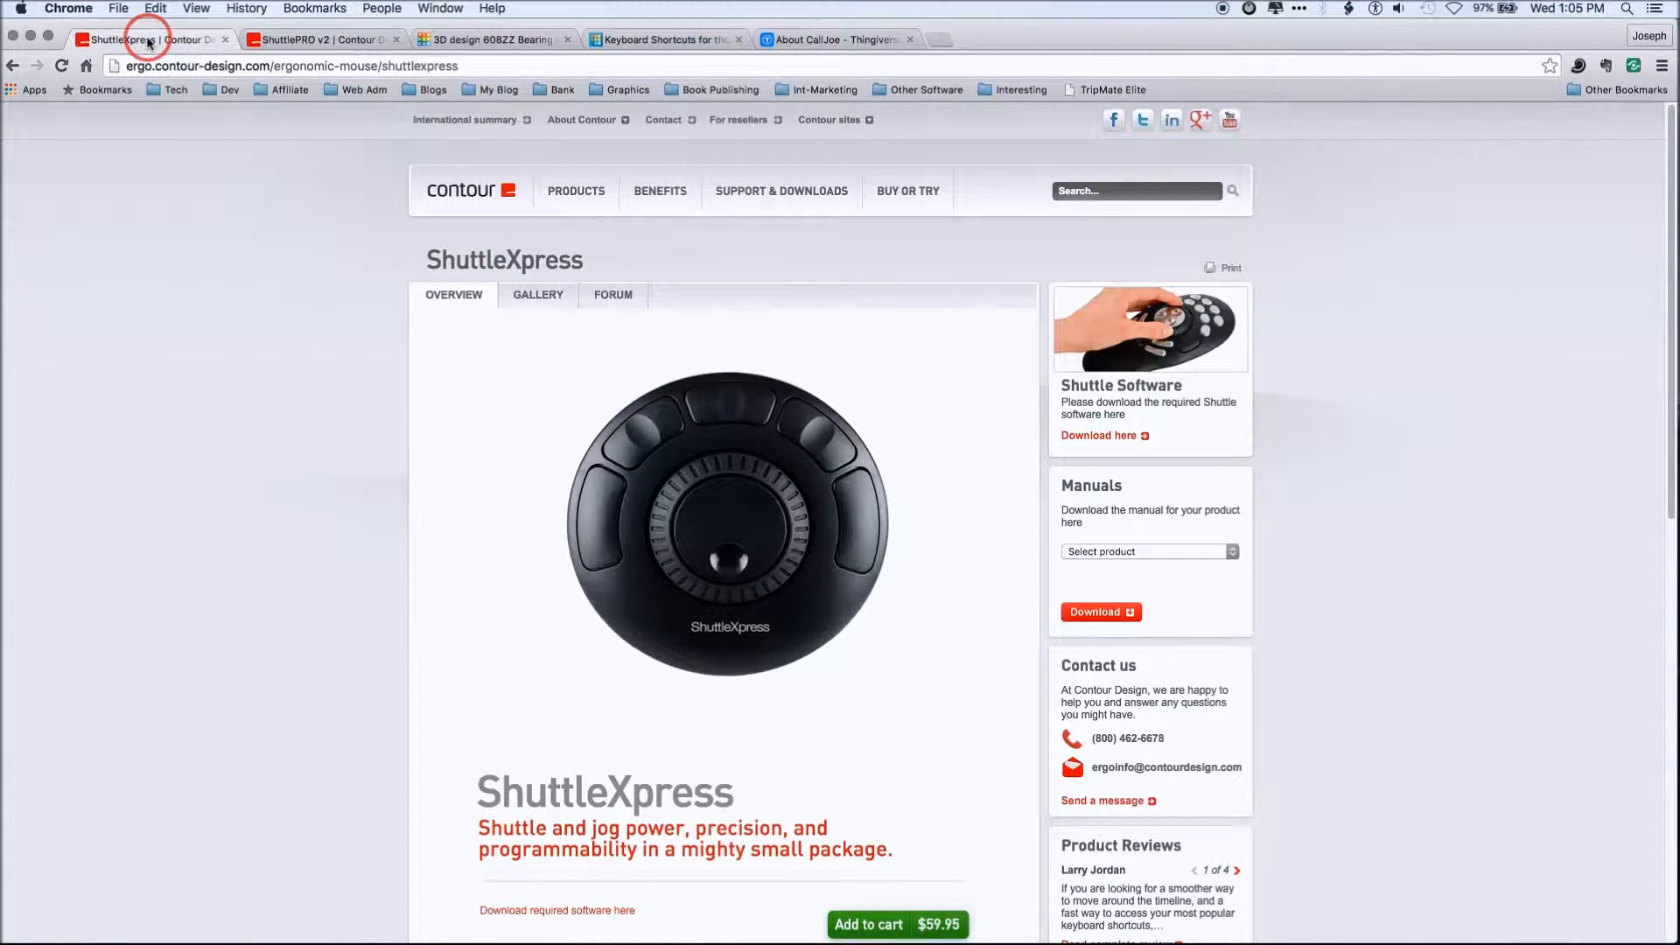
{"action": "mouse_move", "coordinate": [150, 38]}
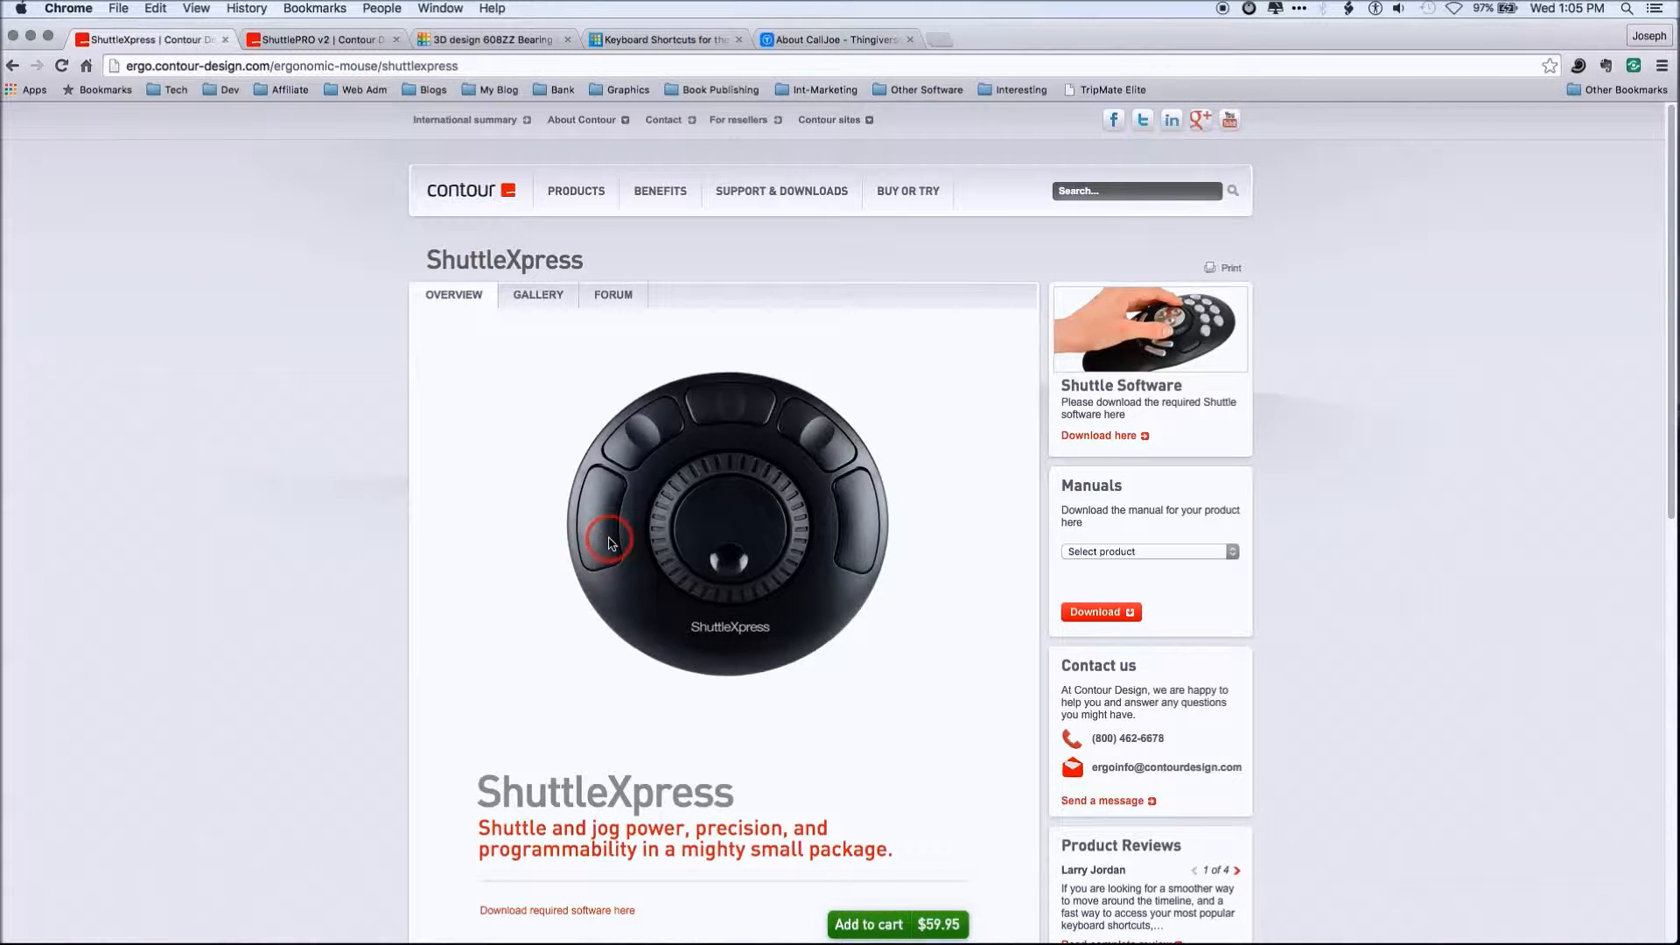
{"action": "mouse_move", "coordinate": [897, 418]}
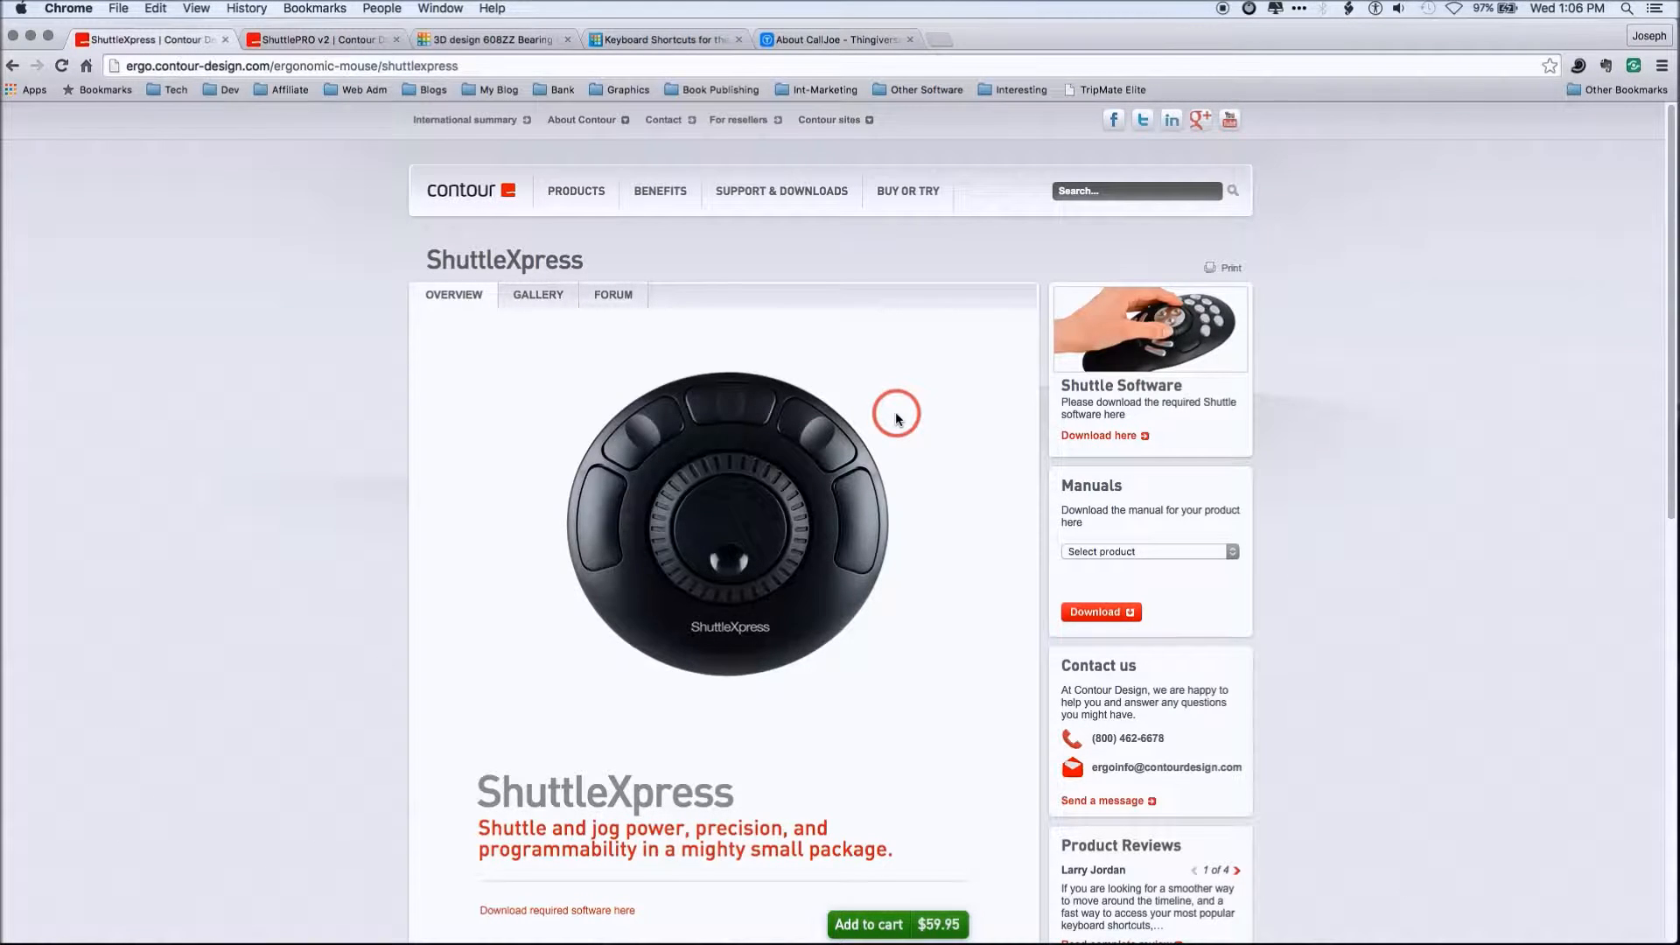
{"action": "left_click", "coordinate": [311, 40]}
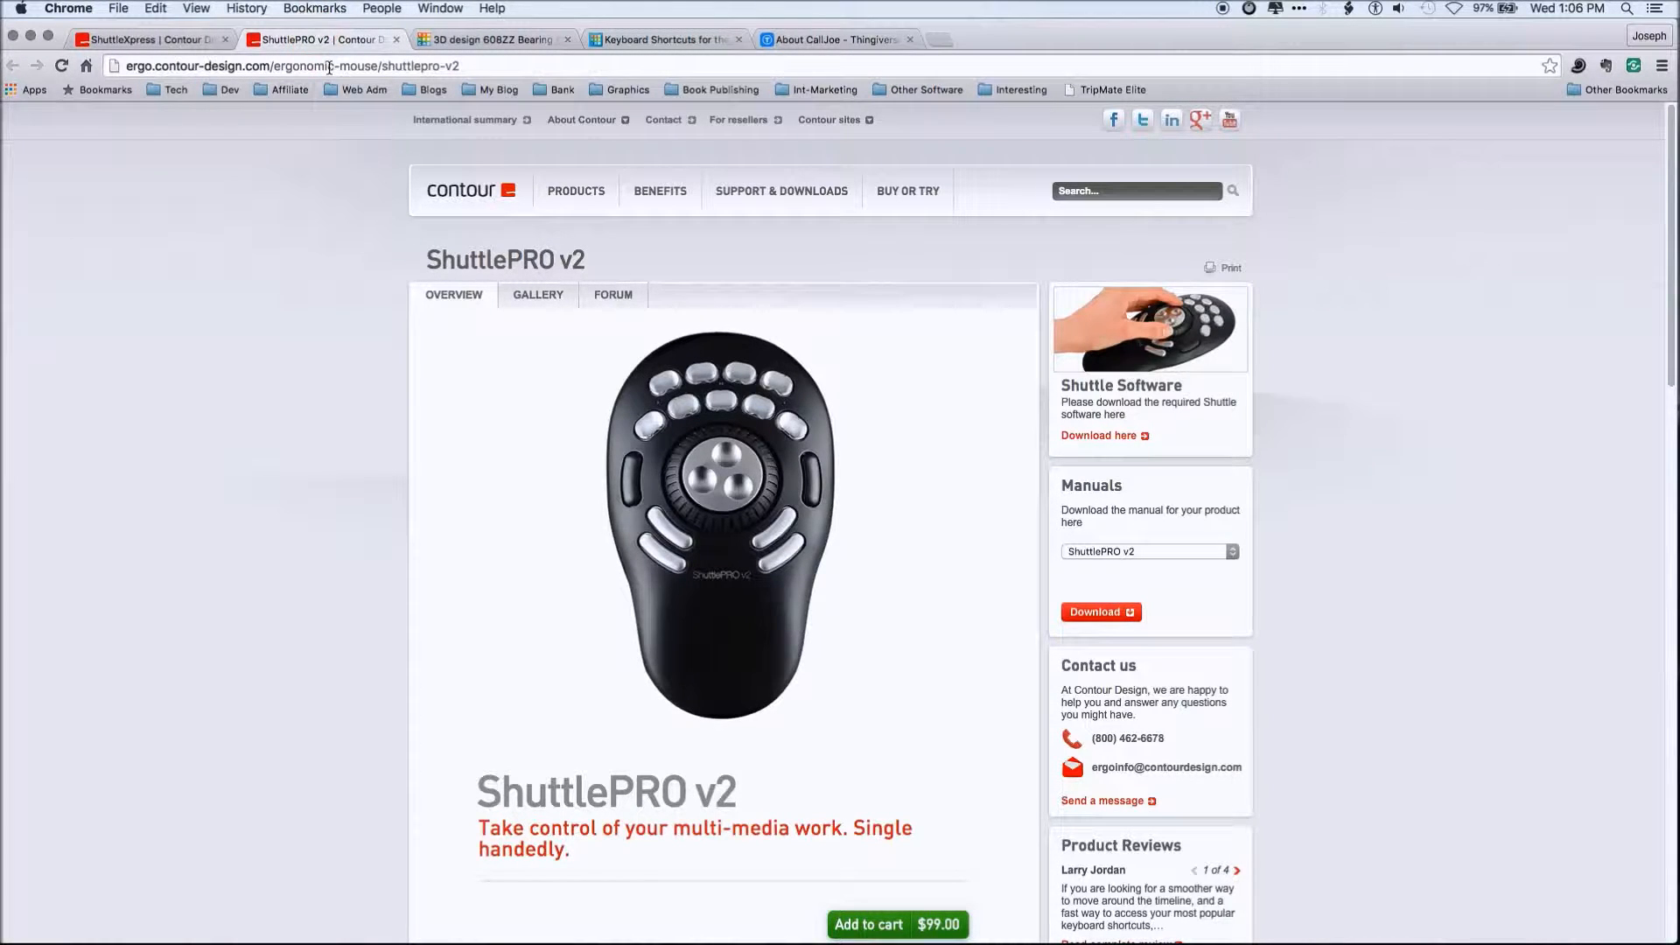
{"action": "mouse_move", "coordinate": [199, 397]}
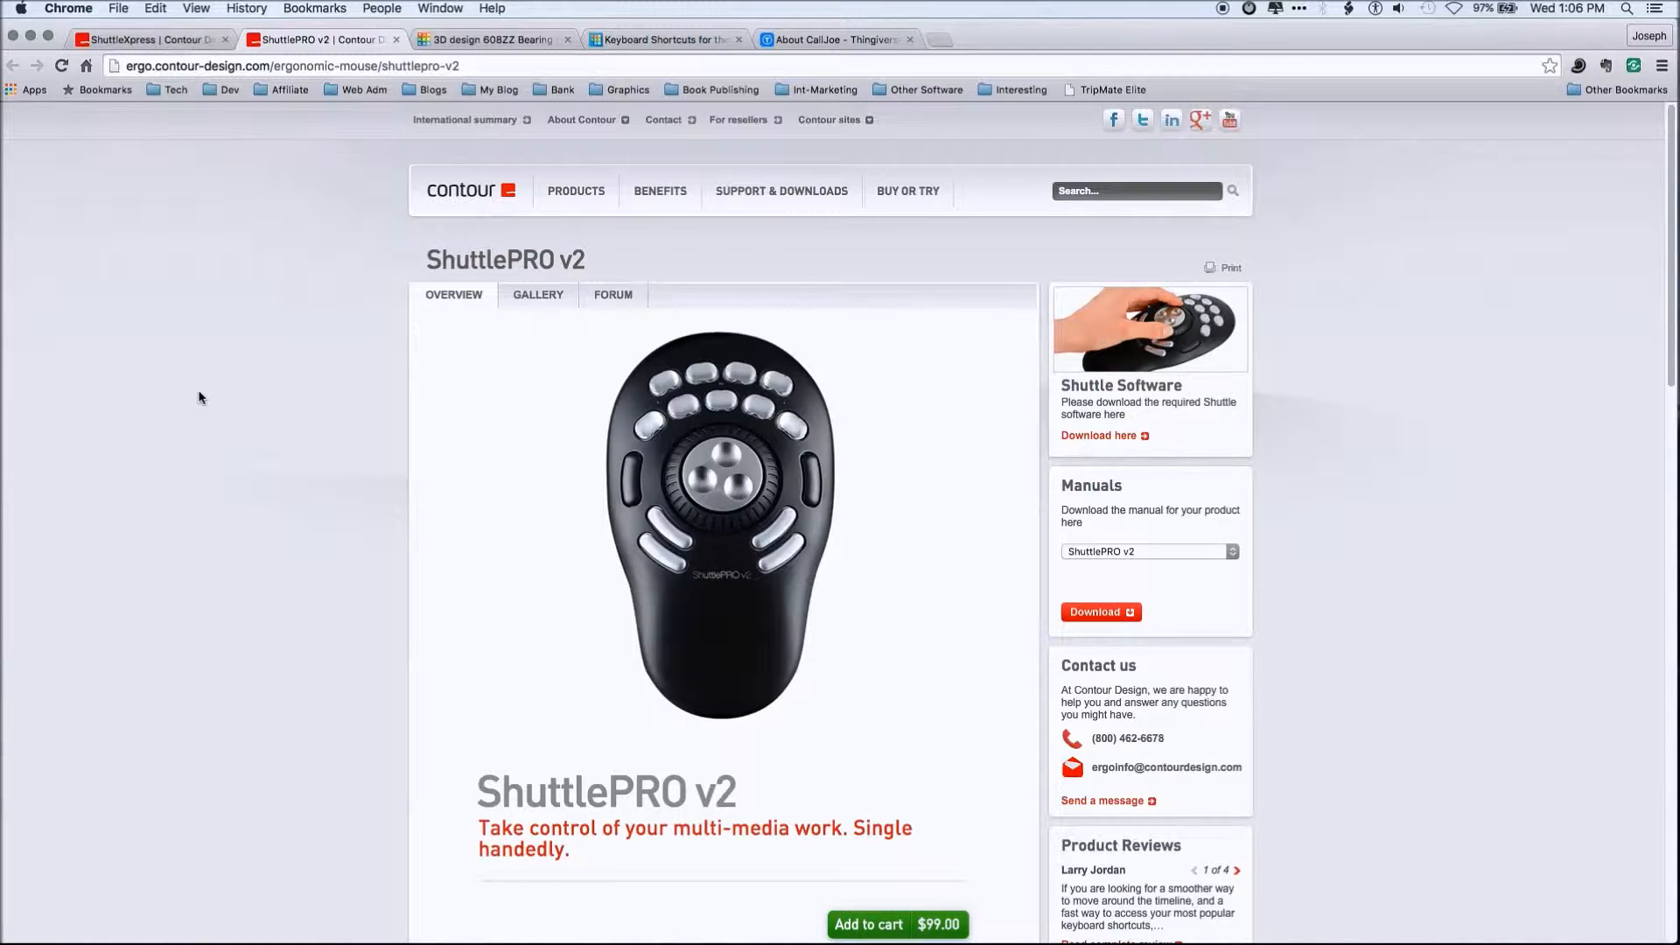
{"action": "mouse_move", "coordinate": [1393, 565]}
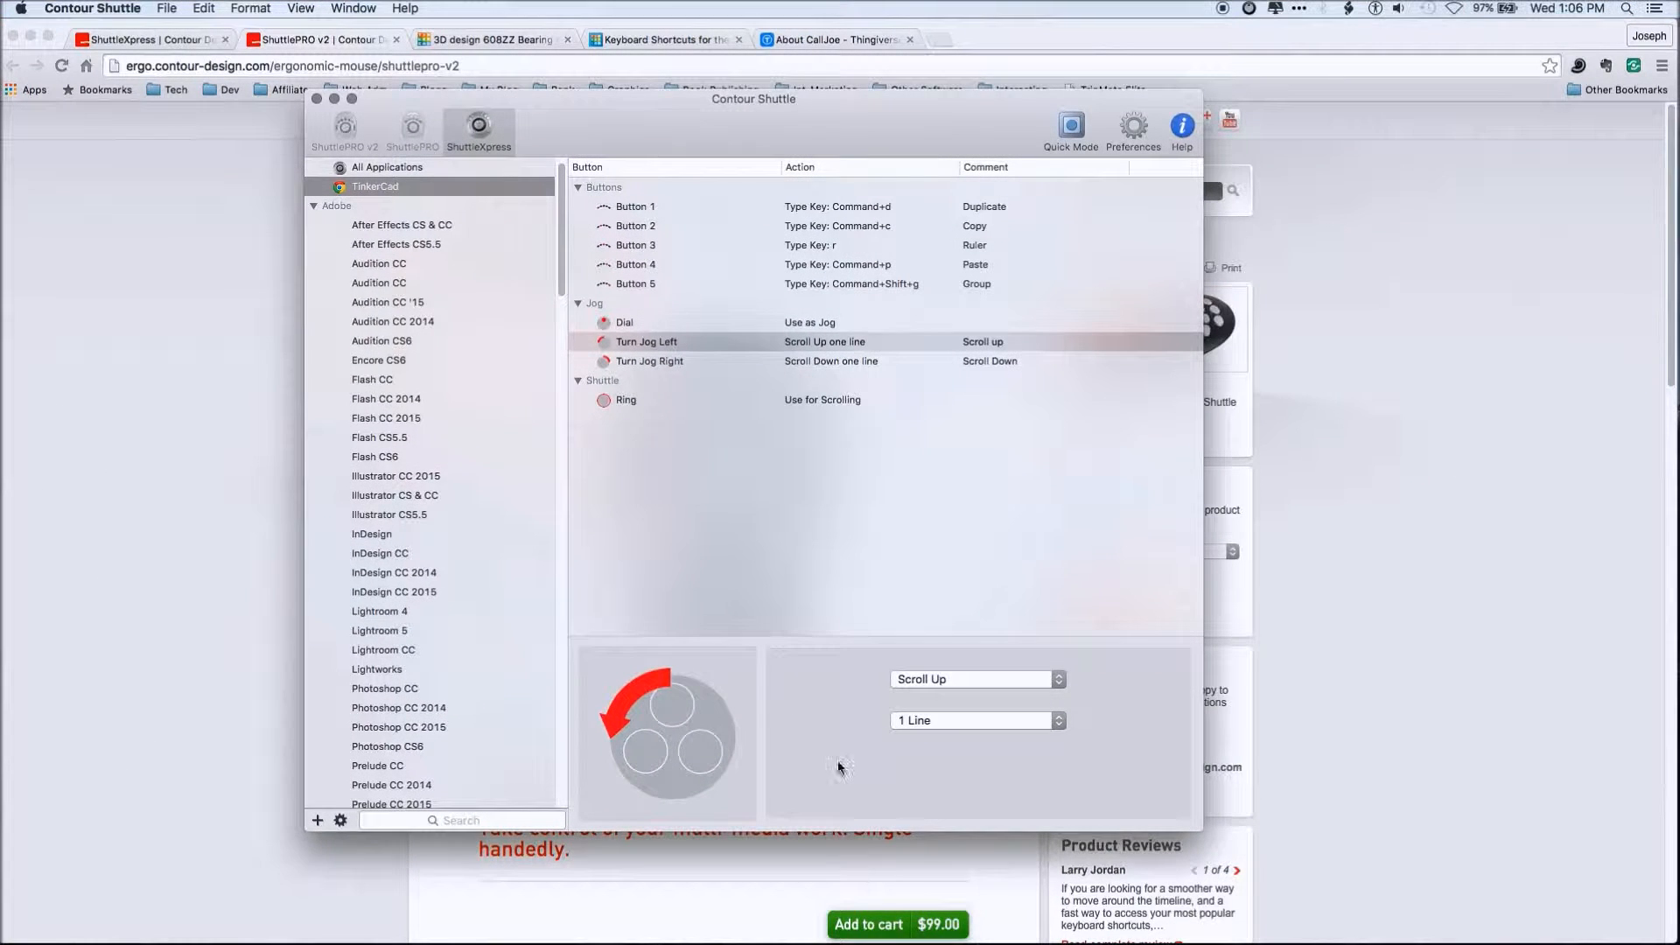
{"action": "mouse_move", "coordinate": [974, 916]}
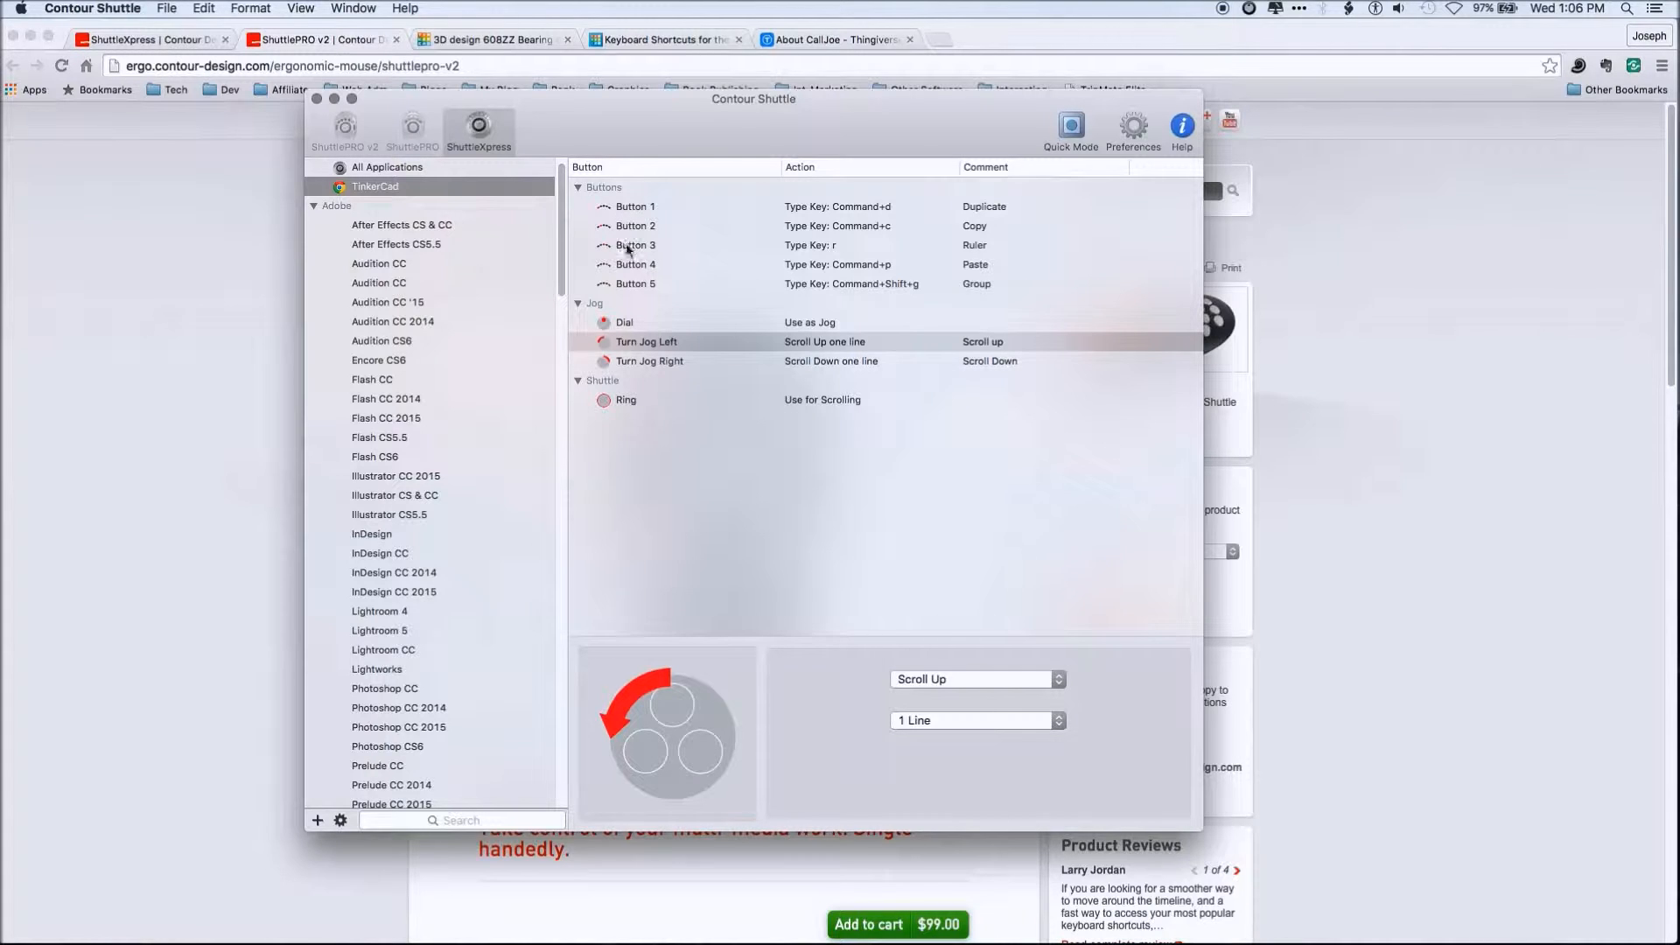
{"action": "mouse_move", "coordinate": [626, 418]}
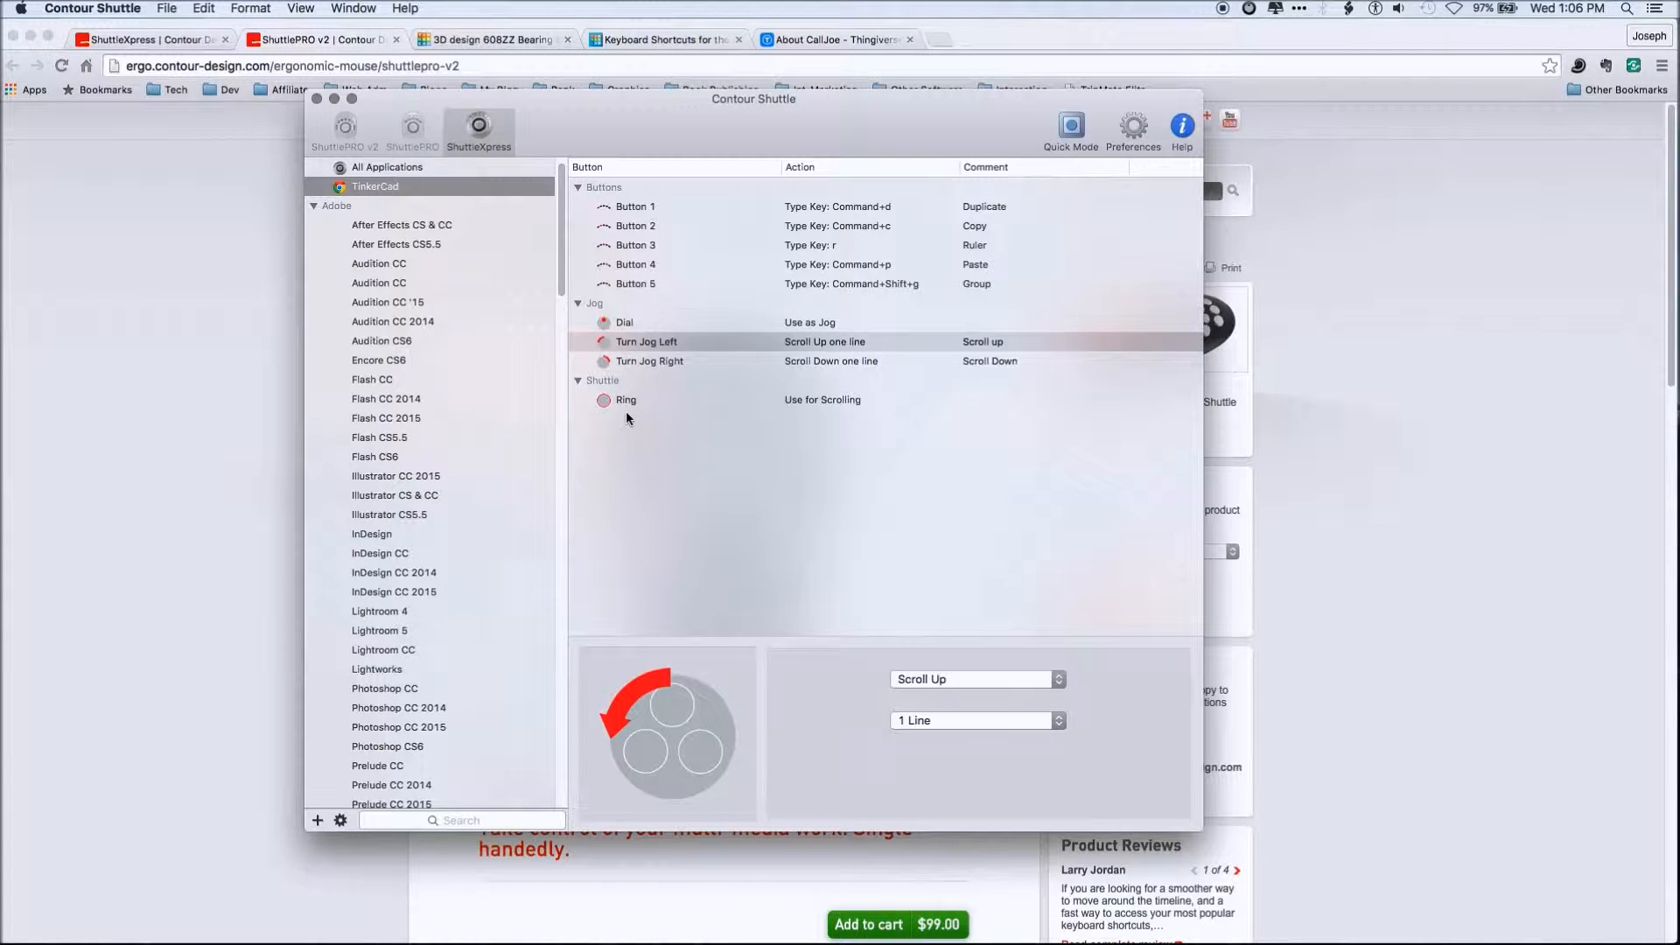
Select the Shuttle Ring row to reveal its 'Use for Scrolling' TinkerCad action
{"action": "left_click", "coordinate": [626, 400]}
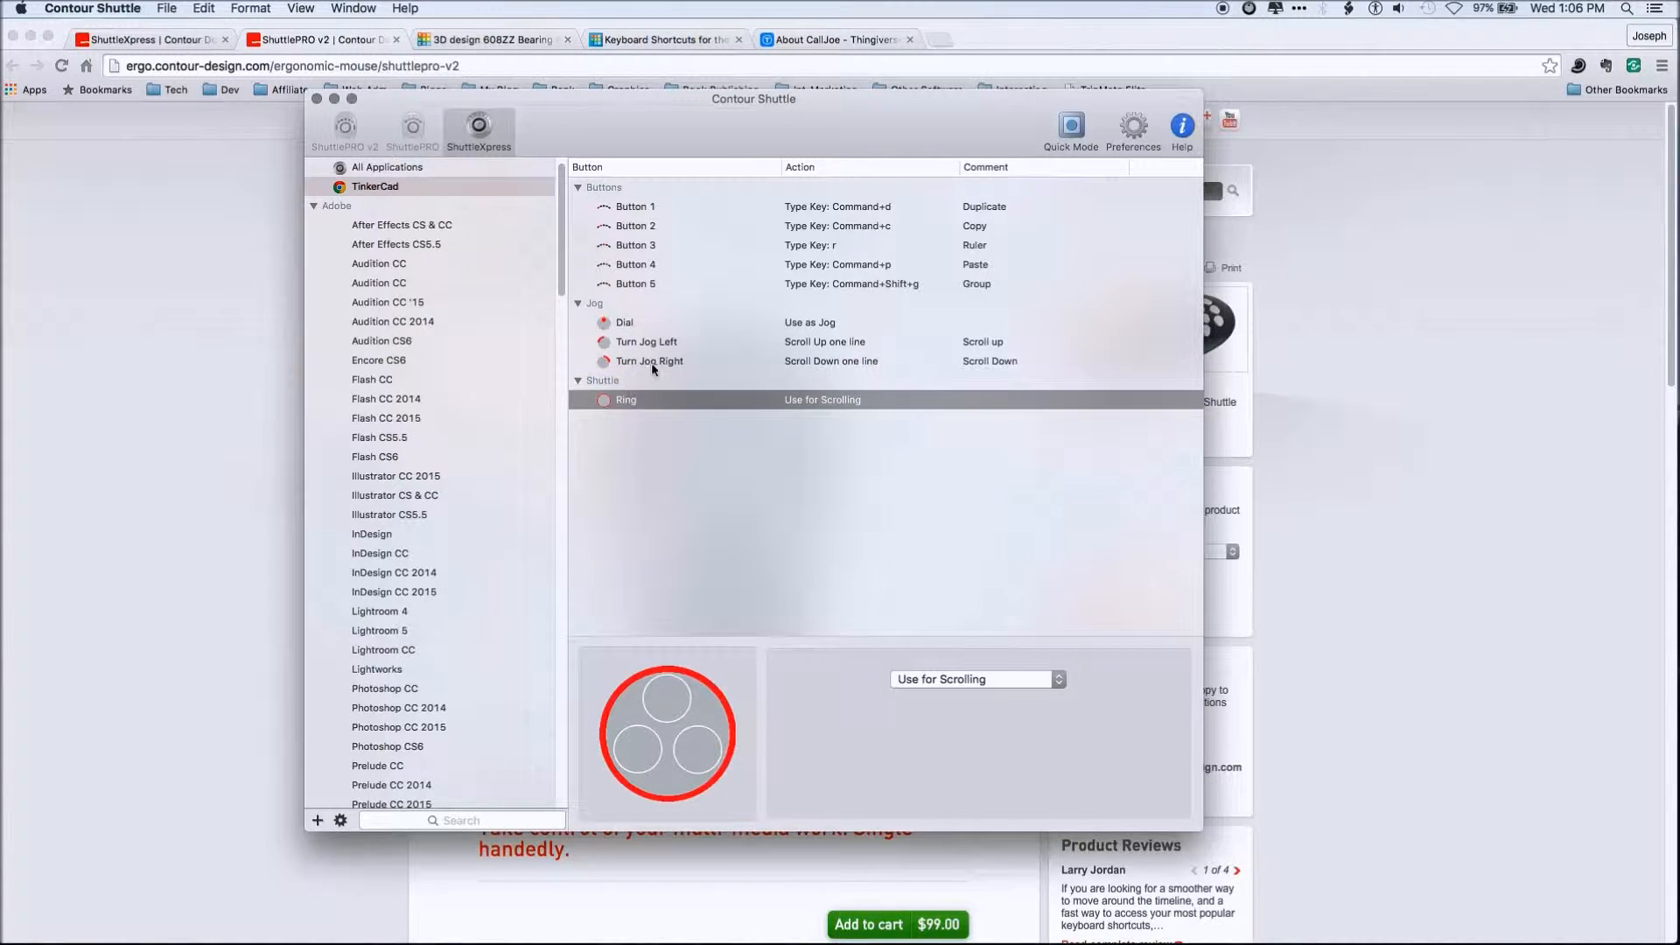
{"action": "mouse_move", "coordinate": [830, 217]}
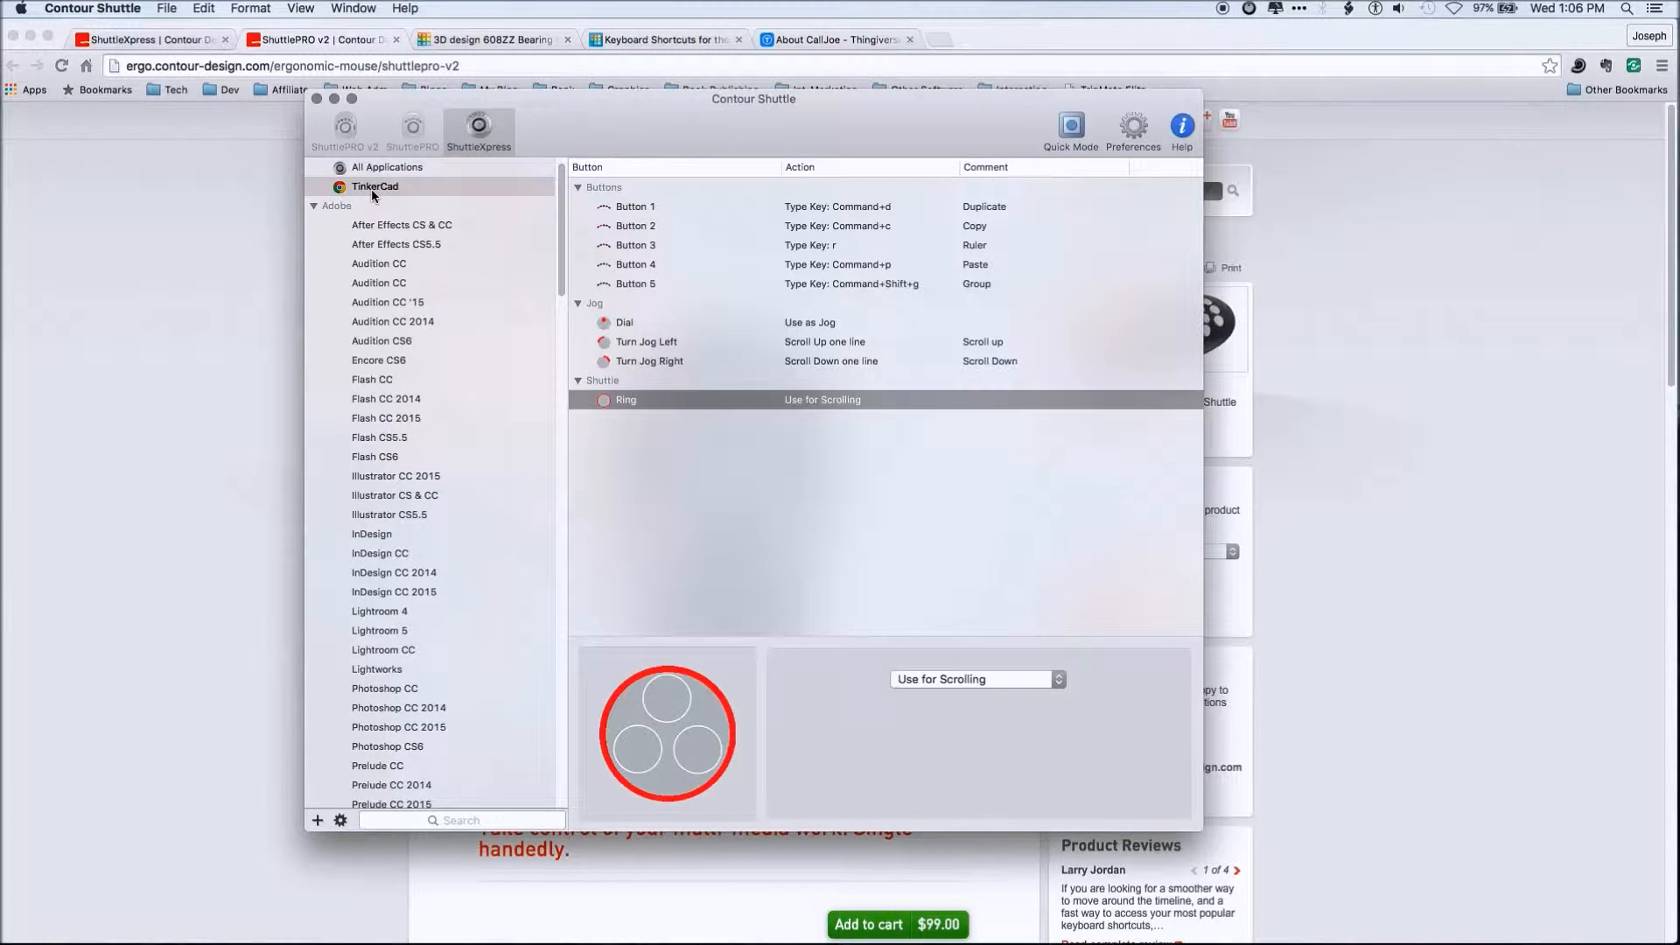
{"action": "left_click", "coordinate": [374, 186]}
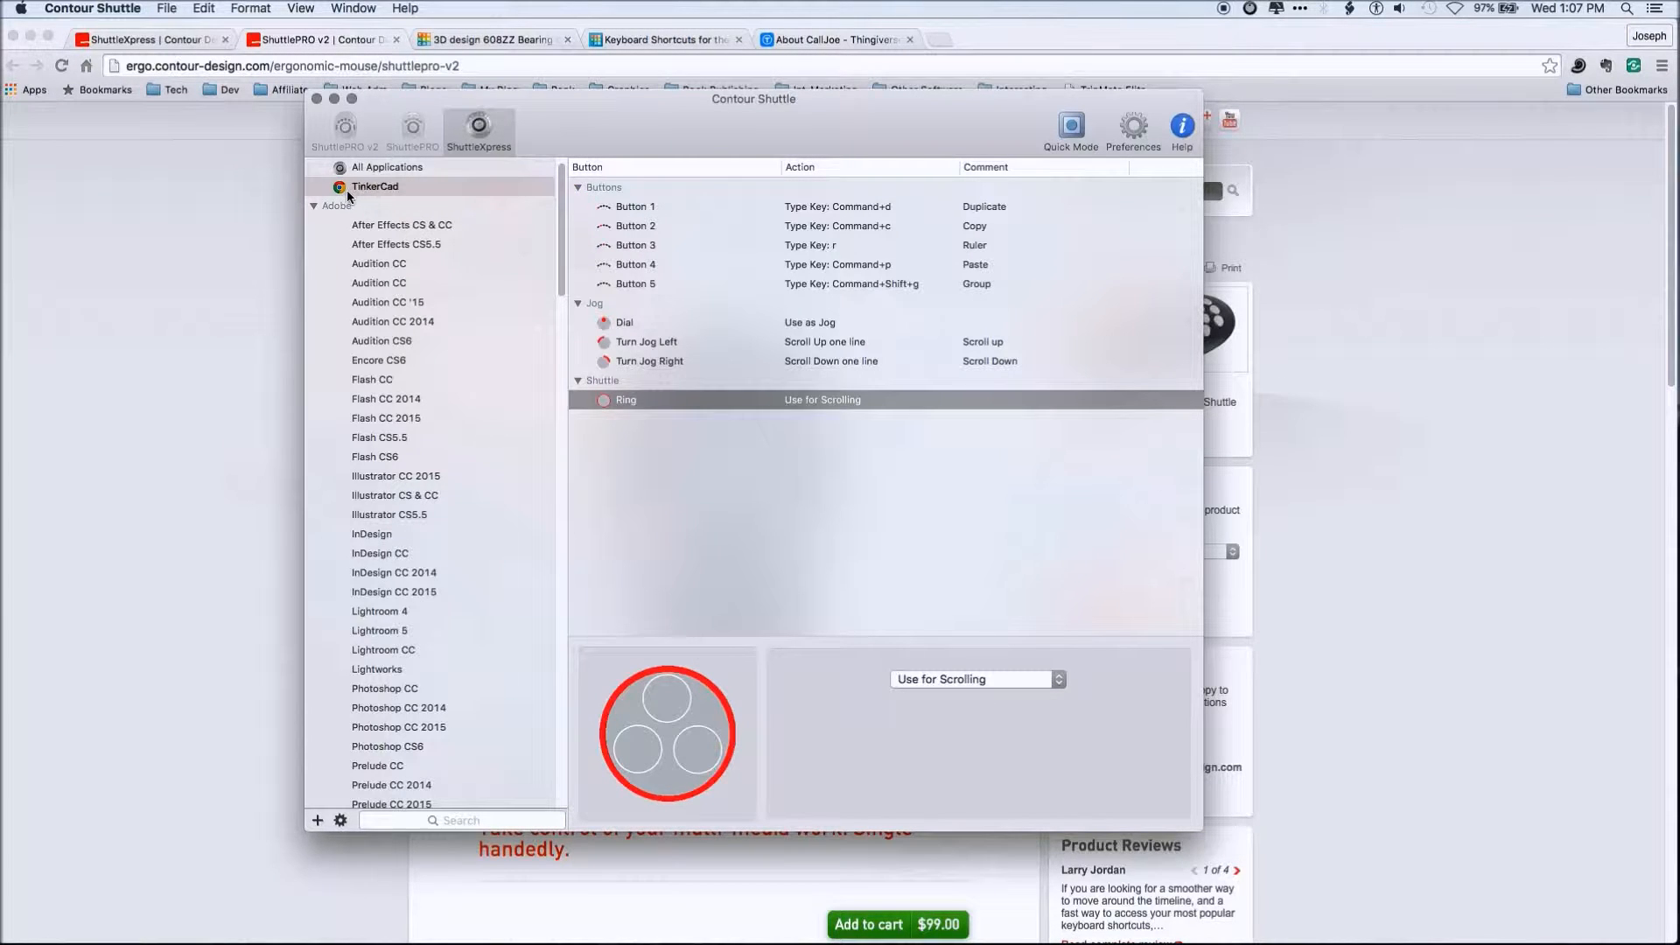
{"action": "mouse_move", "coordinate": [247, 384]}
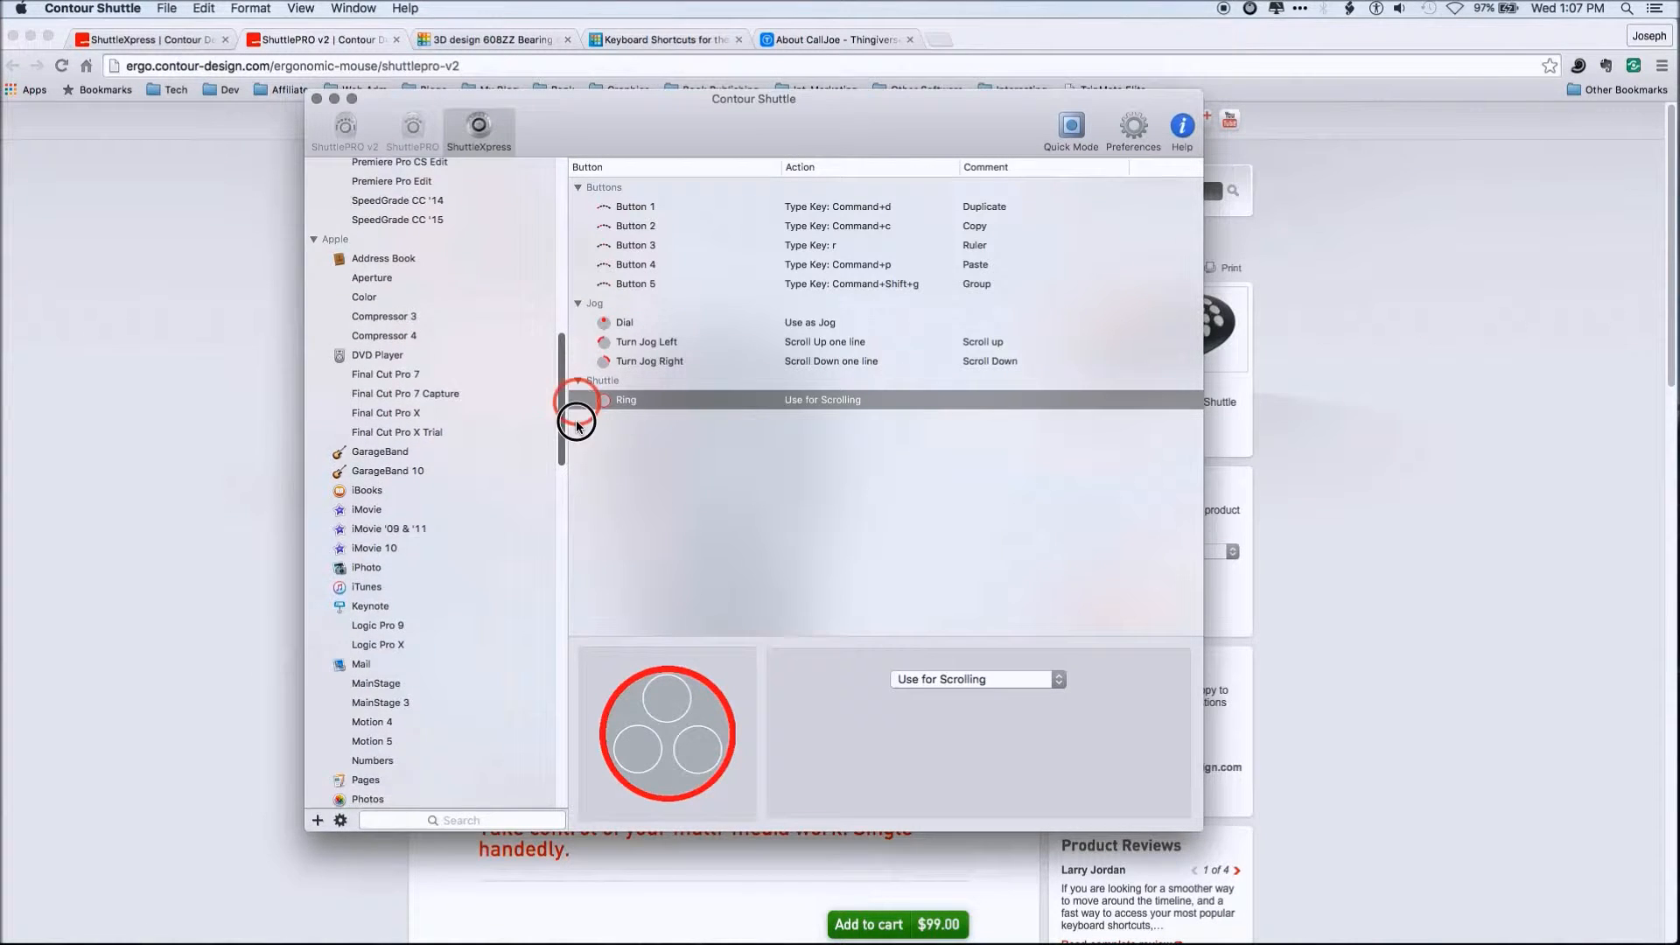
{"action": "scroll", "scroll_direction": "down", "scroll_amount": 3}
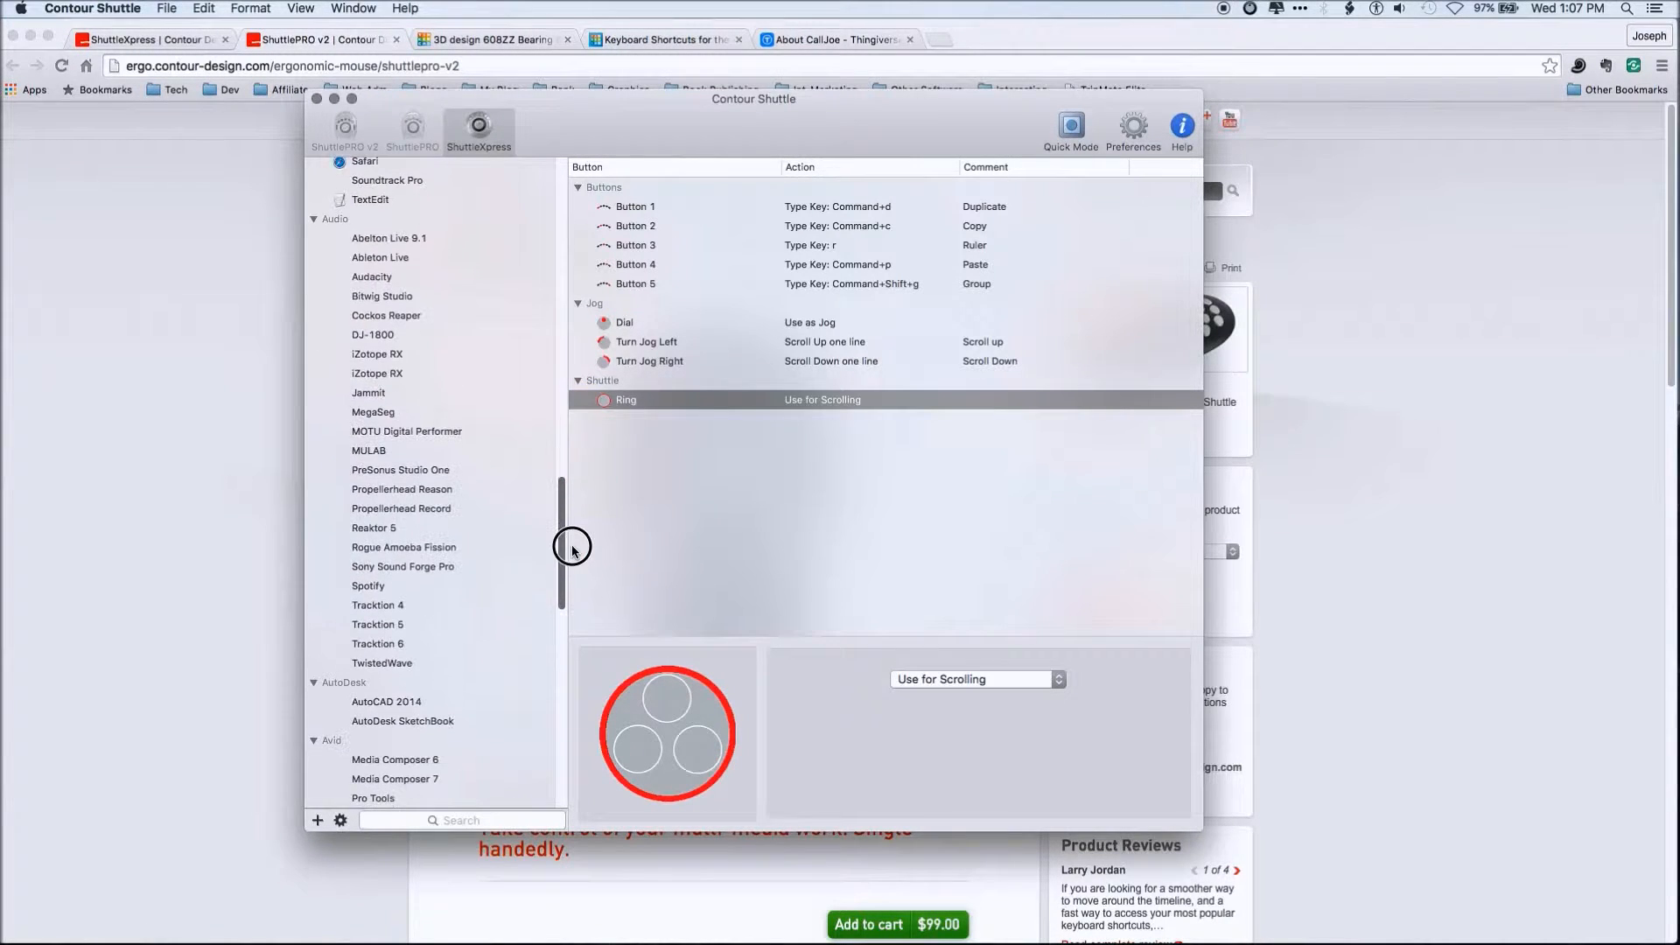
{"action": "scroll", "scroll_direction": "down", "scroll_amount": 3}
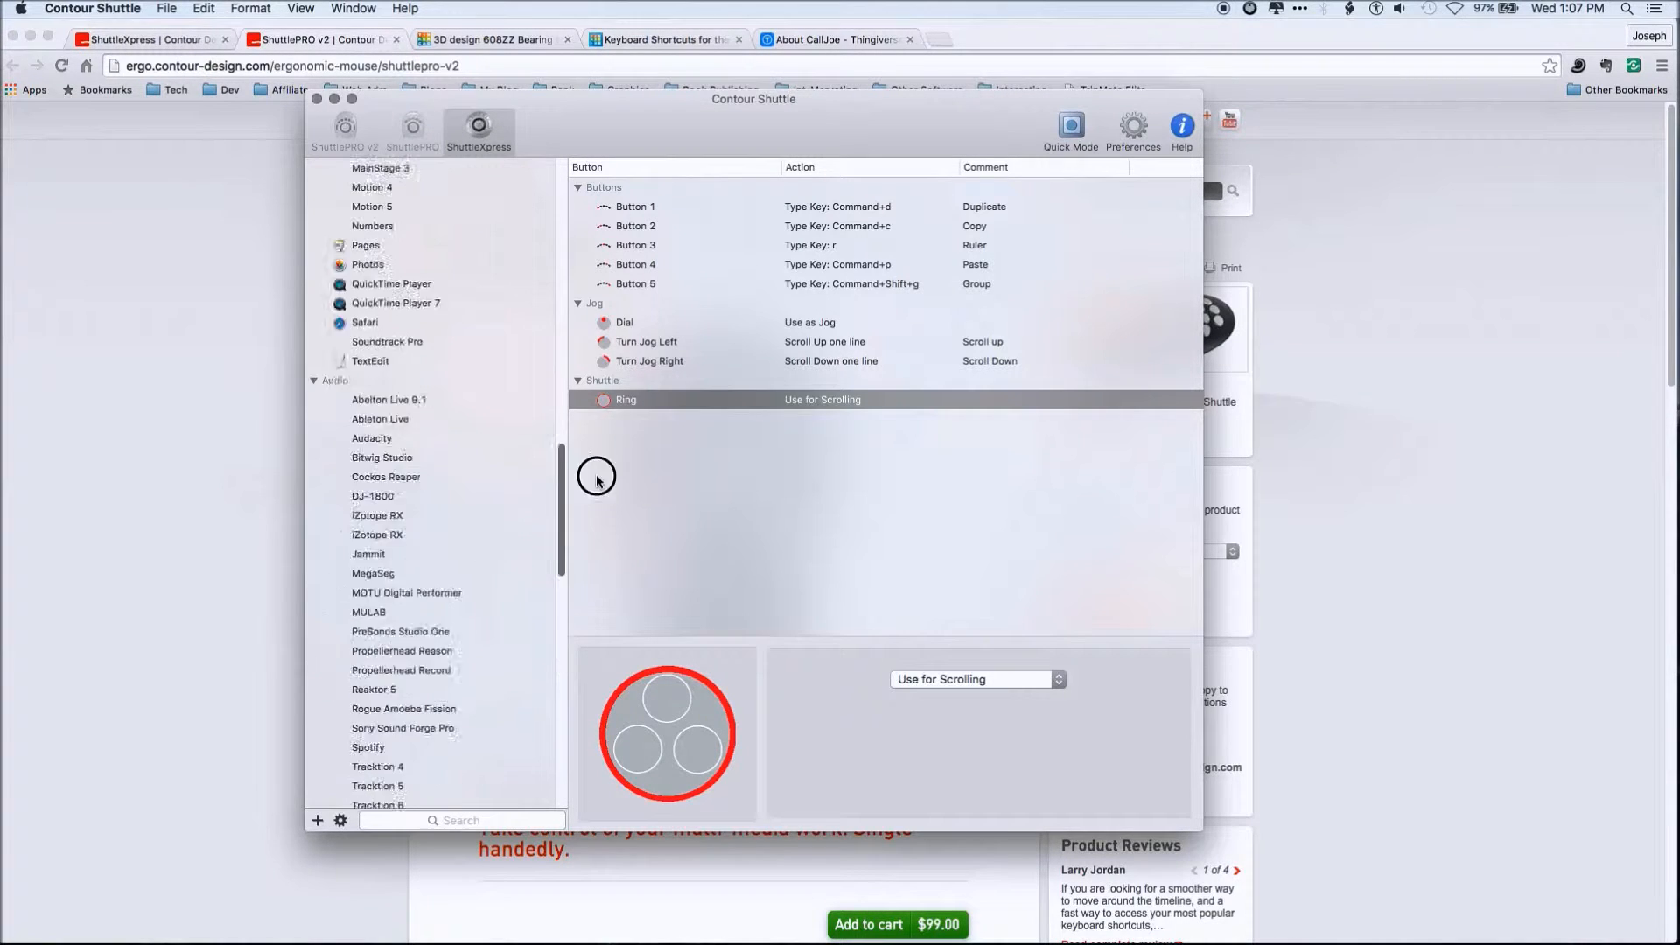
{"action": "scroll", "scroll_direction": "up", "scroll_amount": 3}
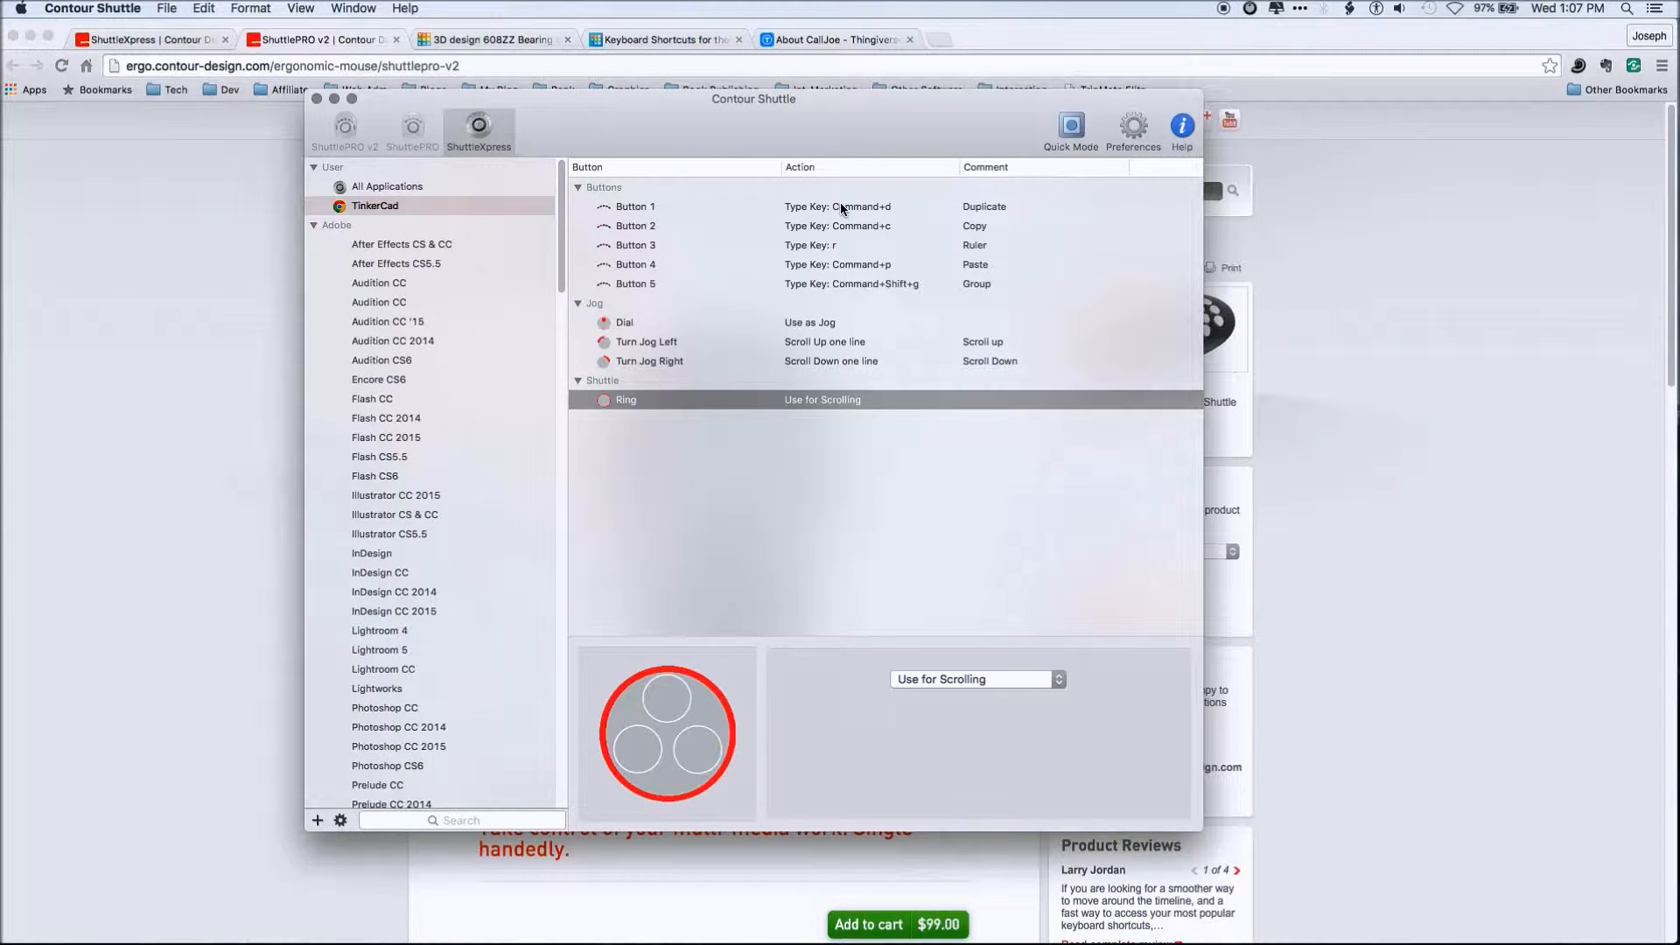
{"action": "left_click", "coordinate": [636, 206]}
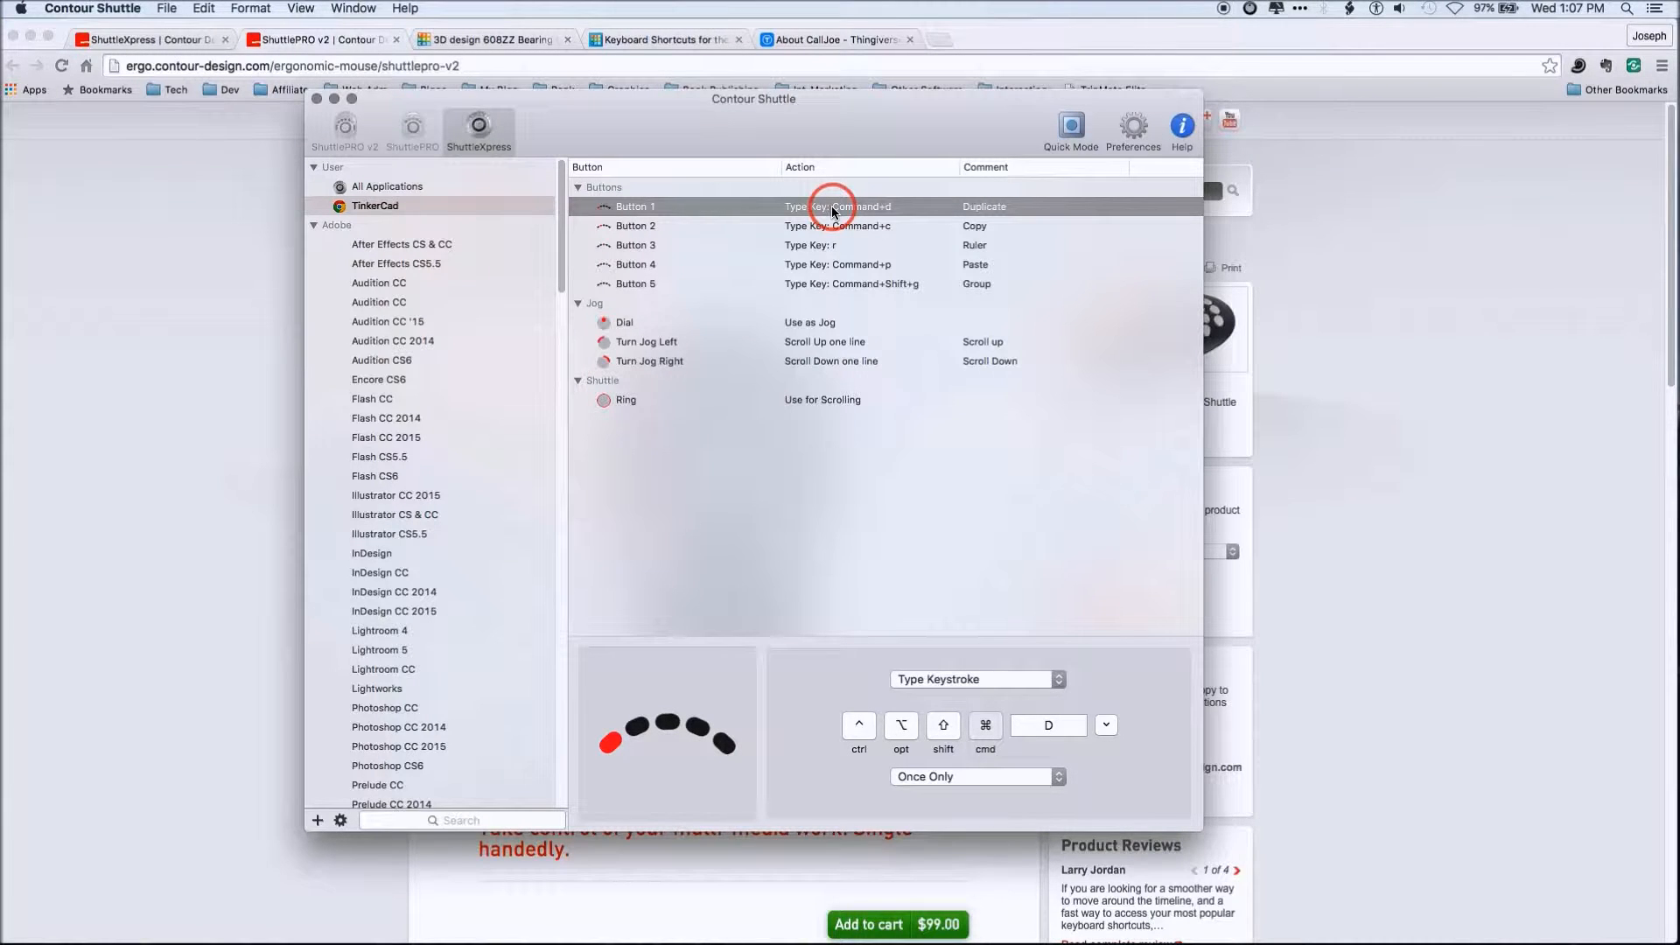
{"action": "mouse_move", "coordinate": [611, 487]}
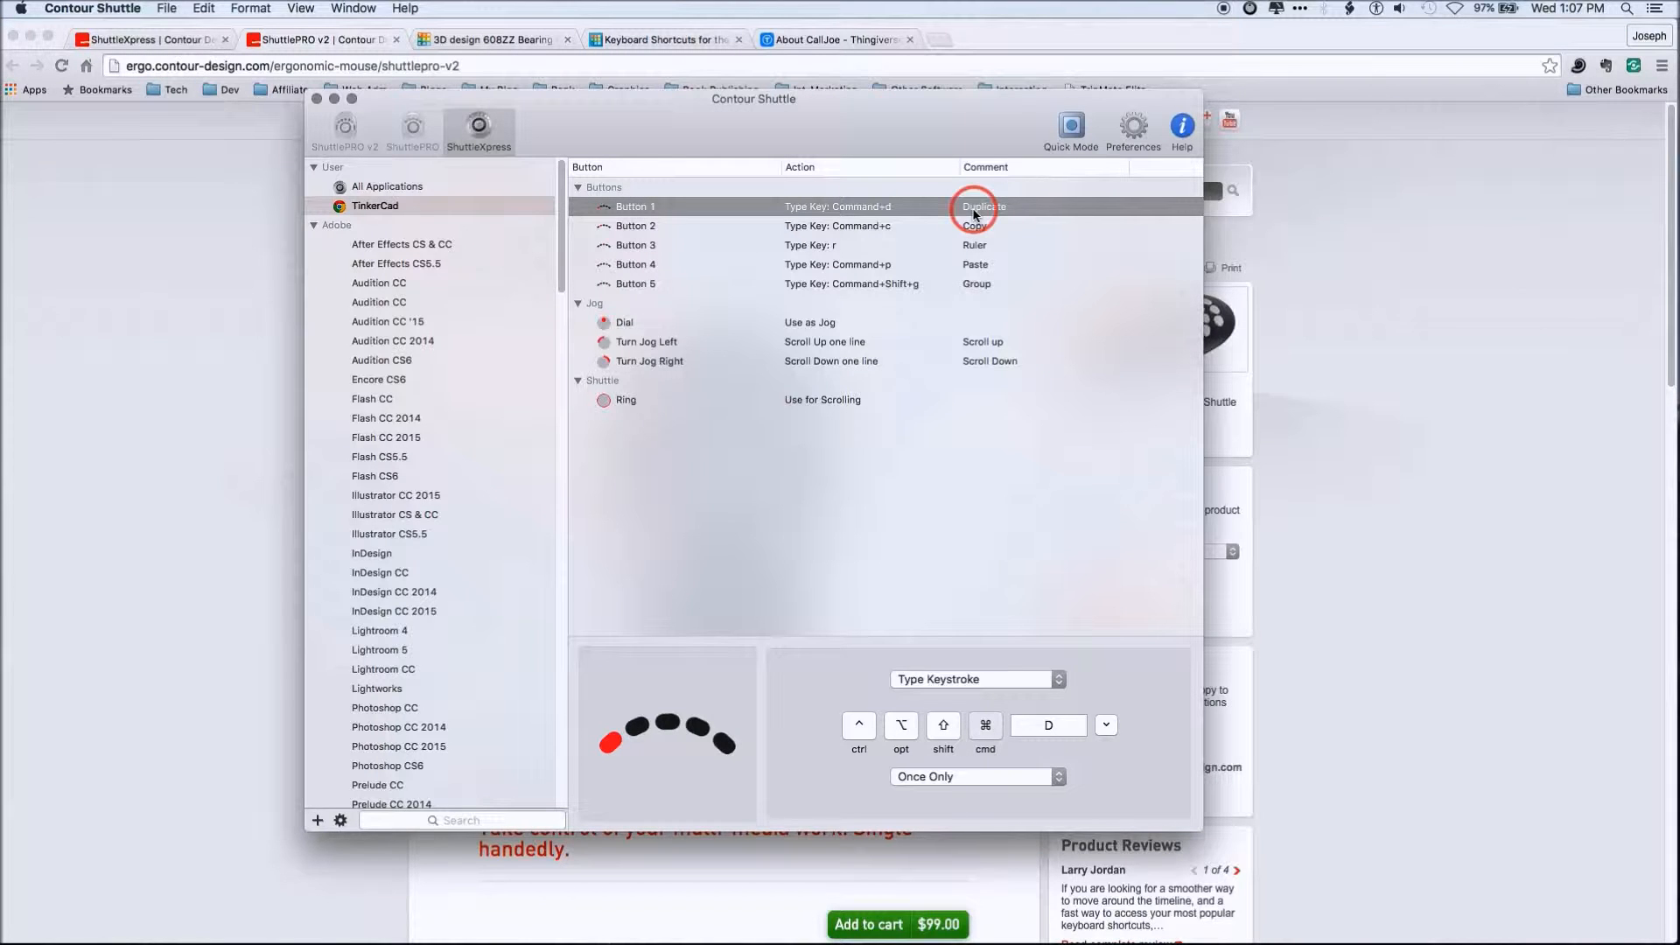
{"action": "mouse_move", "coordinate": [925, 477]}
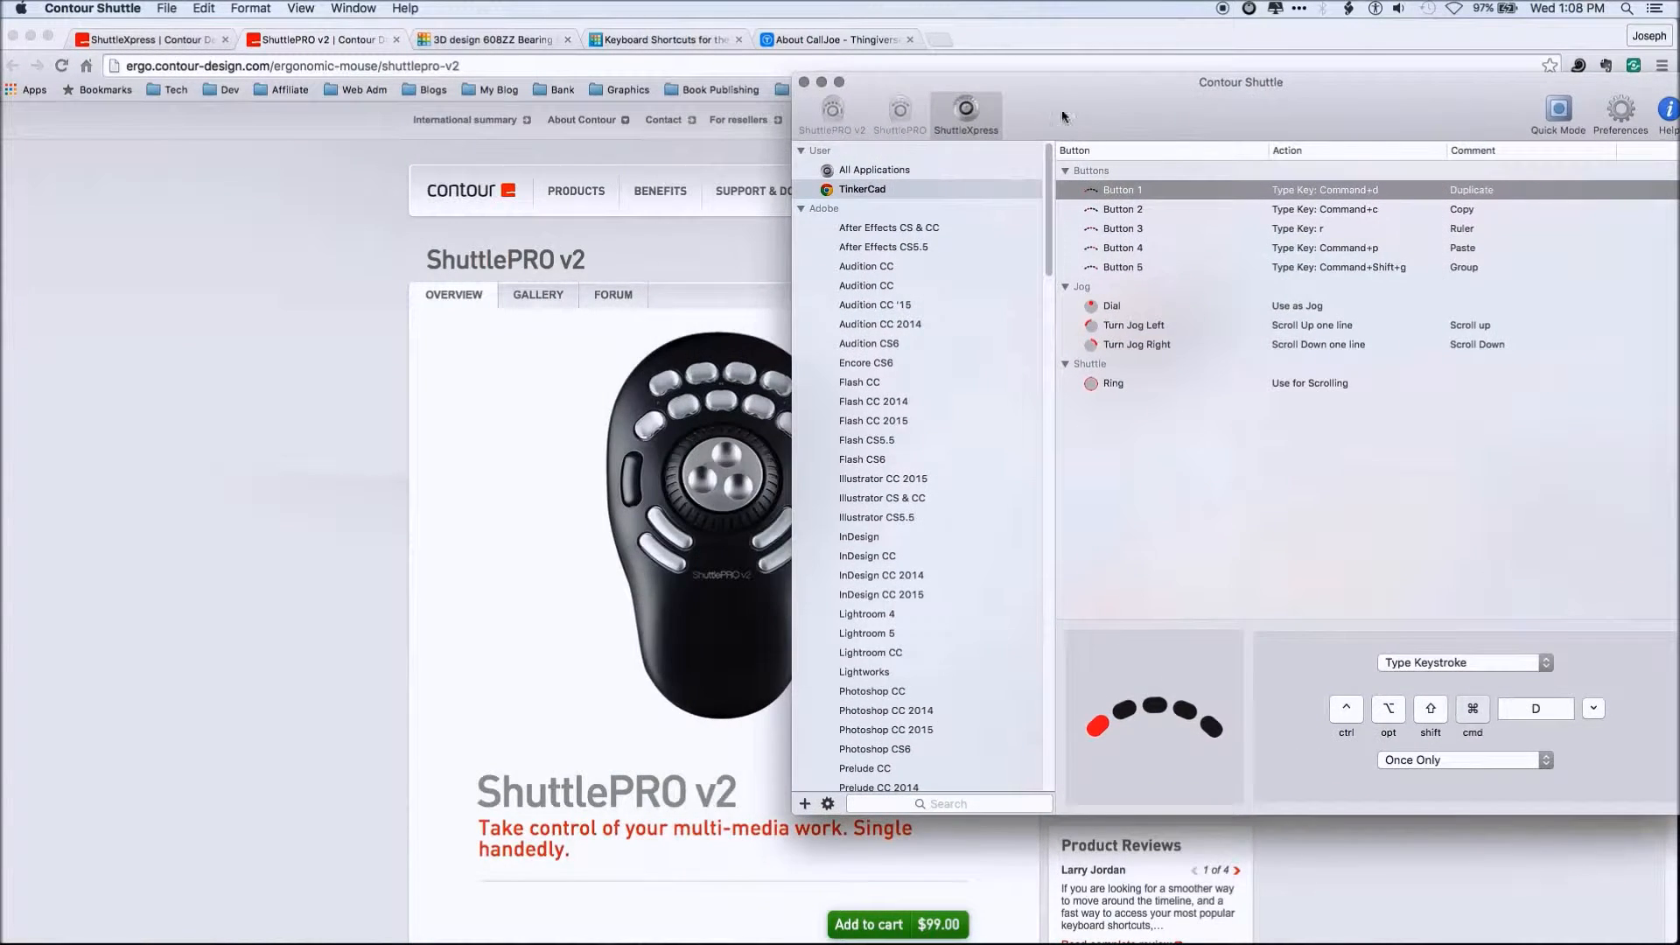
{"action": "mouse_move", "coordinate": [619, 463]}
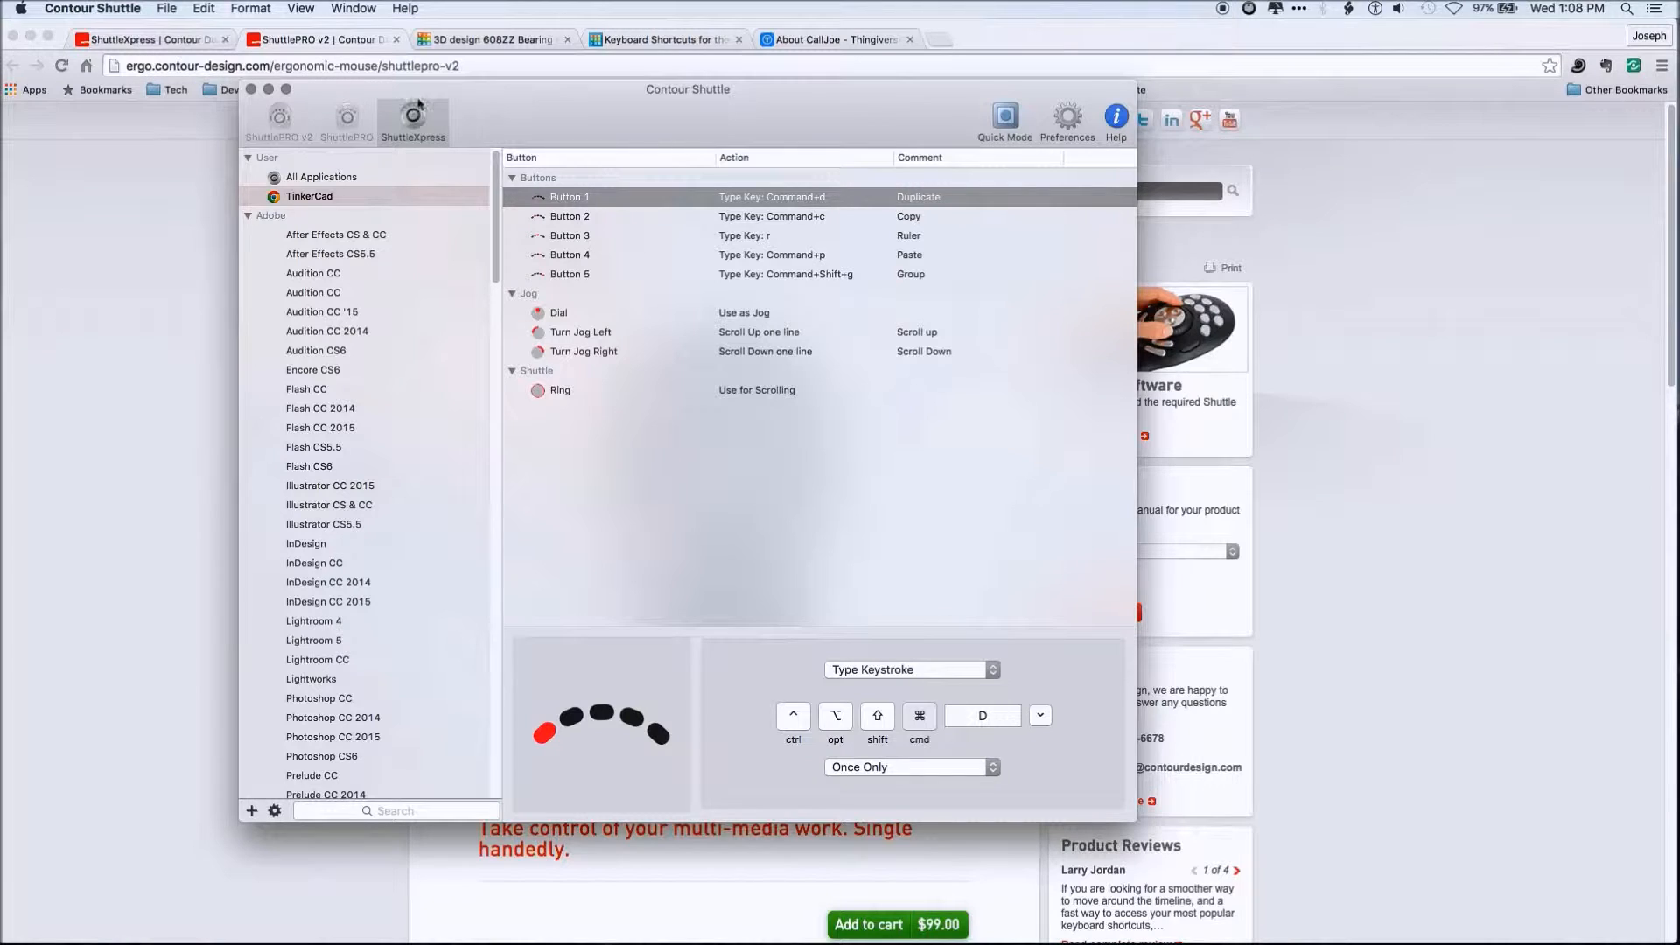
{"action": "mouse_move", "coordinate": [455, 116]}
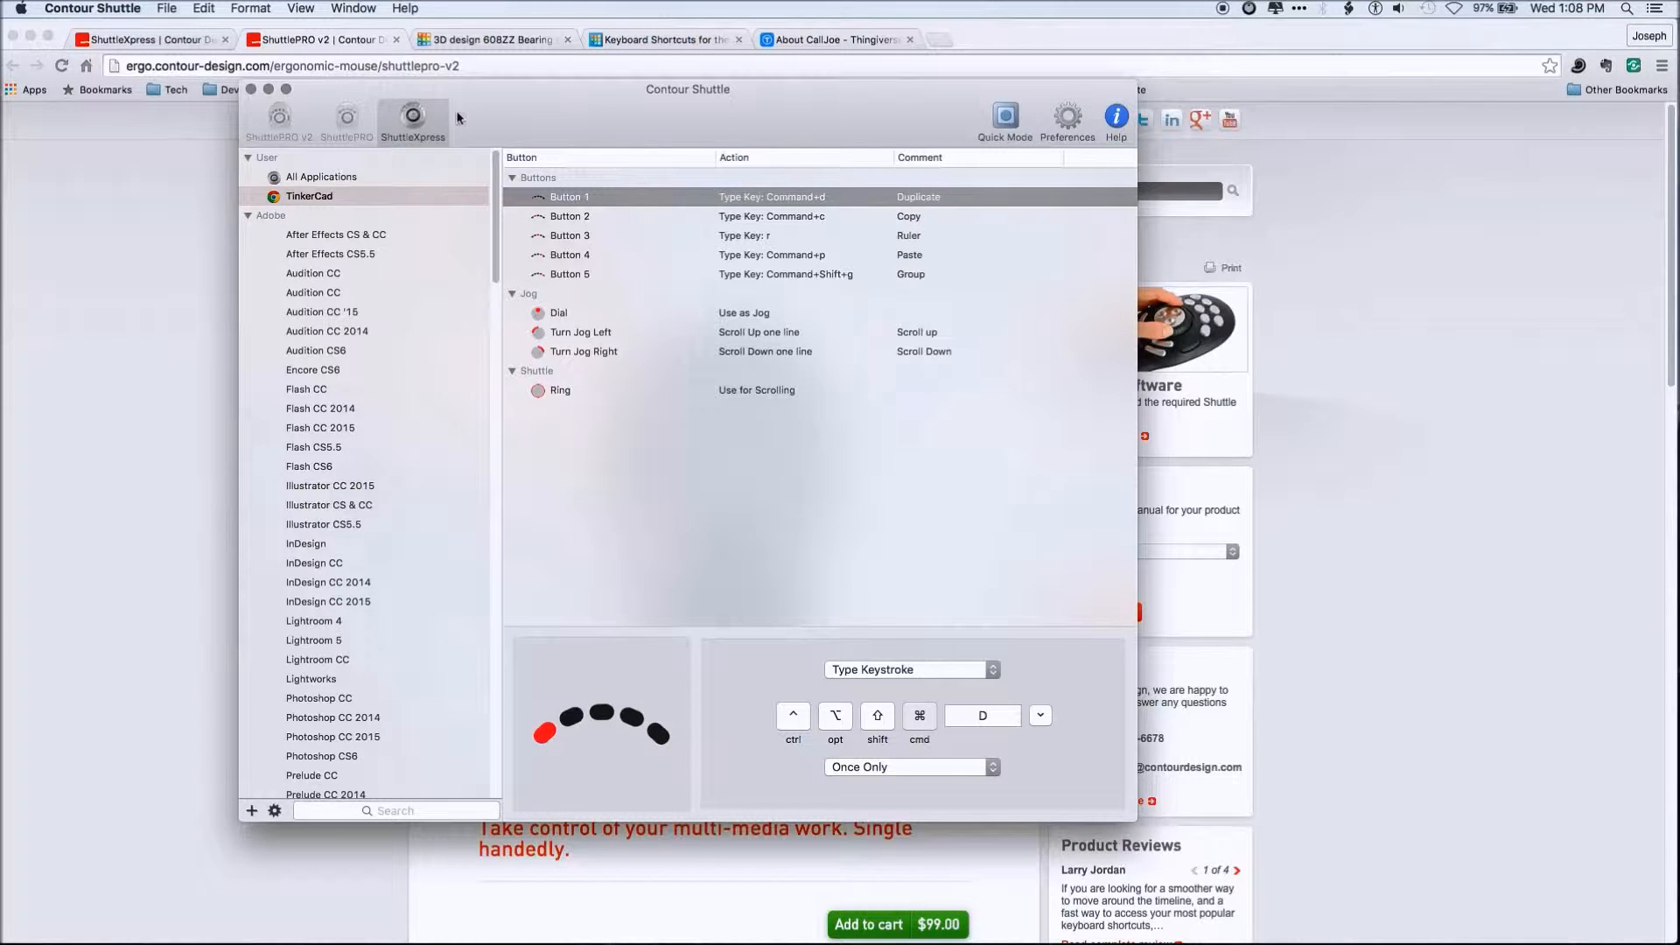
{"action": "mouse_move", "coordinate": [524, 125]}
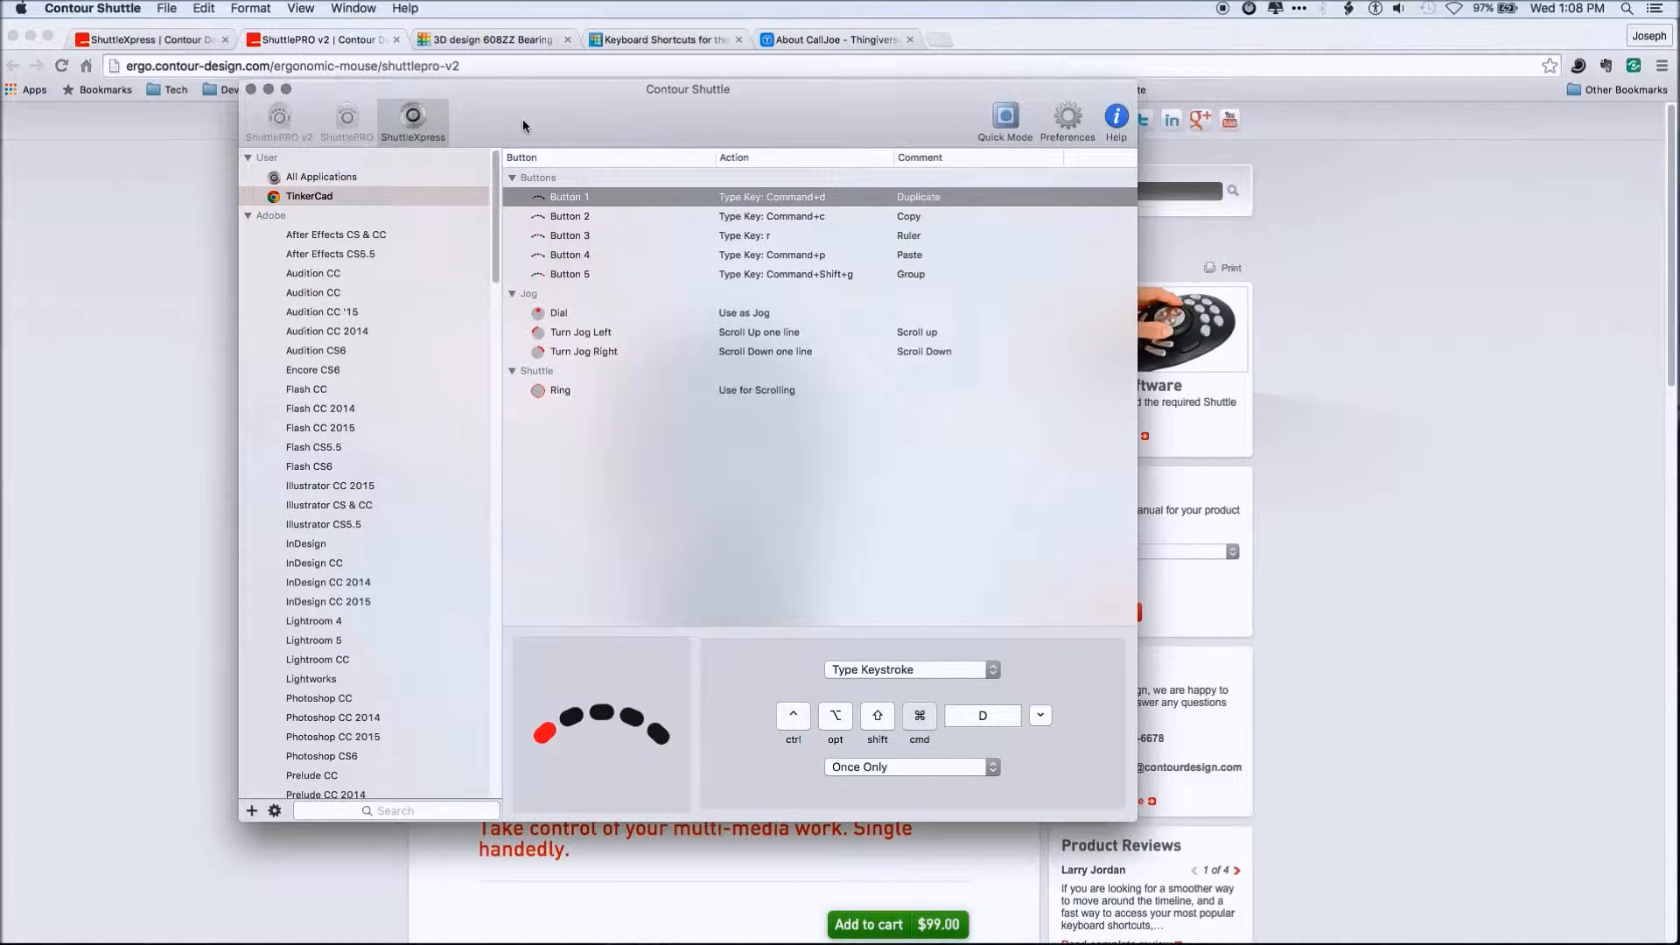
{"action": "mouse_move", "coordinate": [831, 740]}
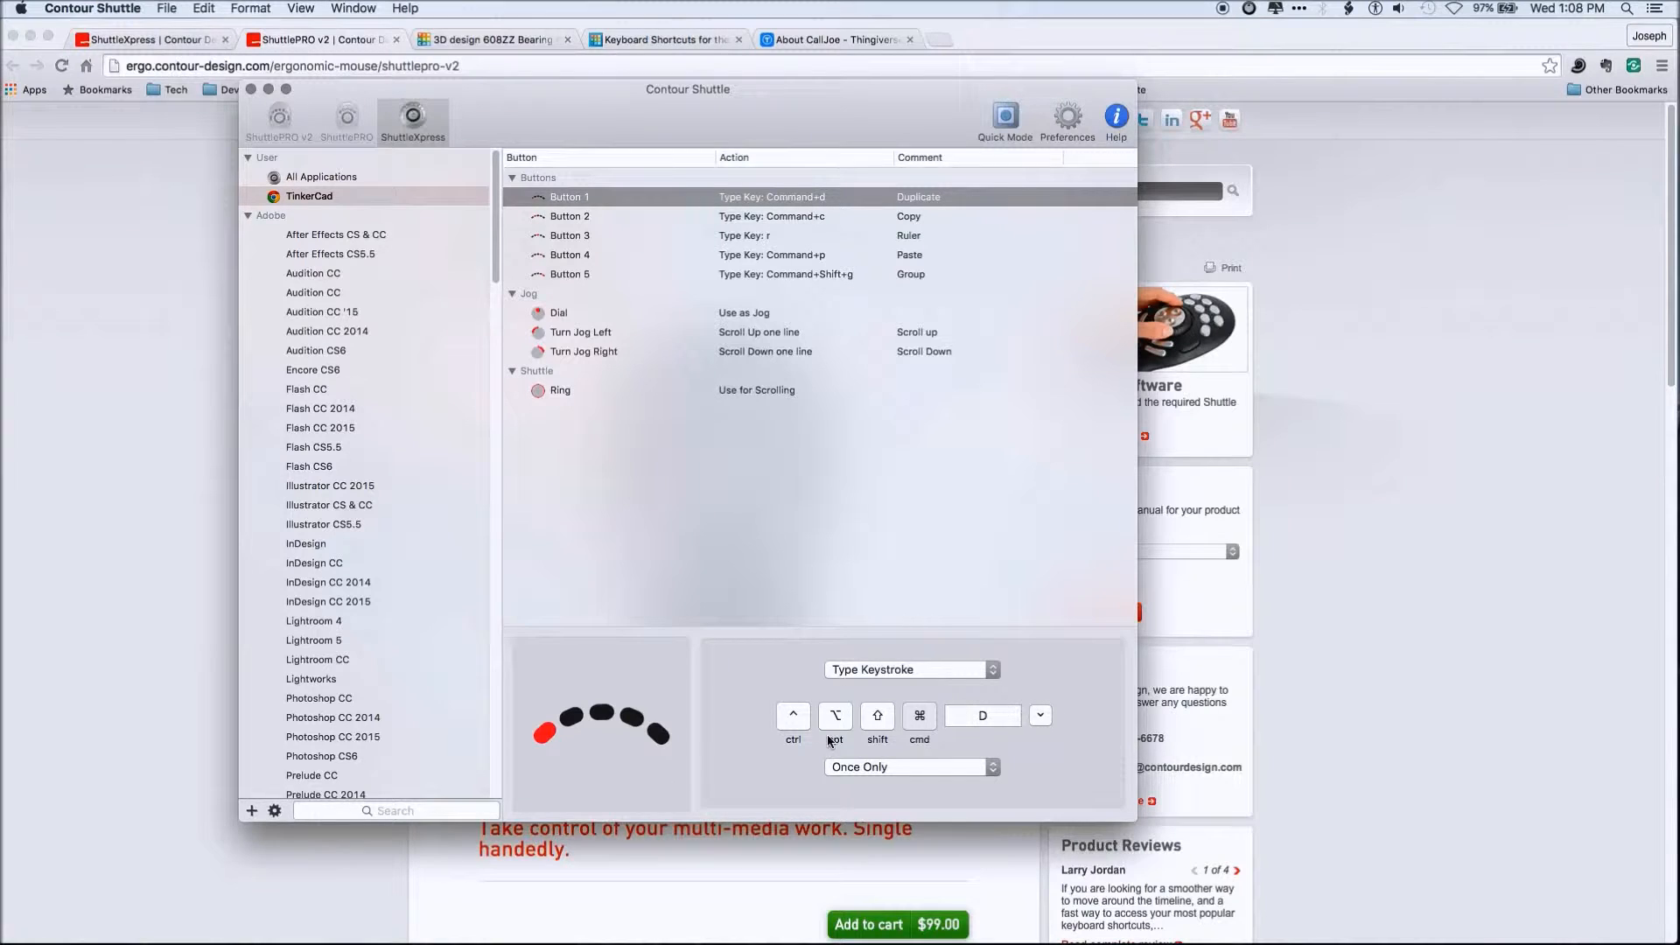
{"action": "mouse_move", "coordinate": [917, 811]}
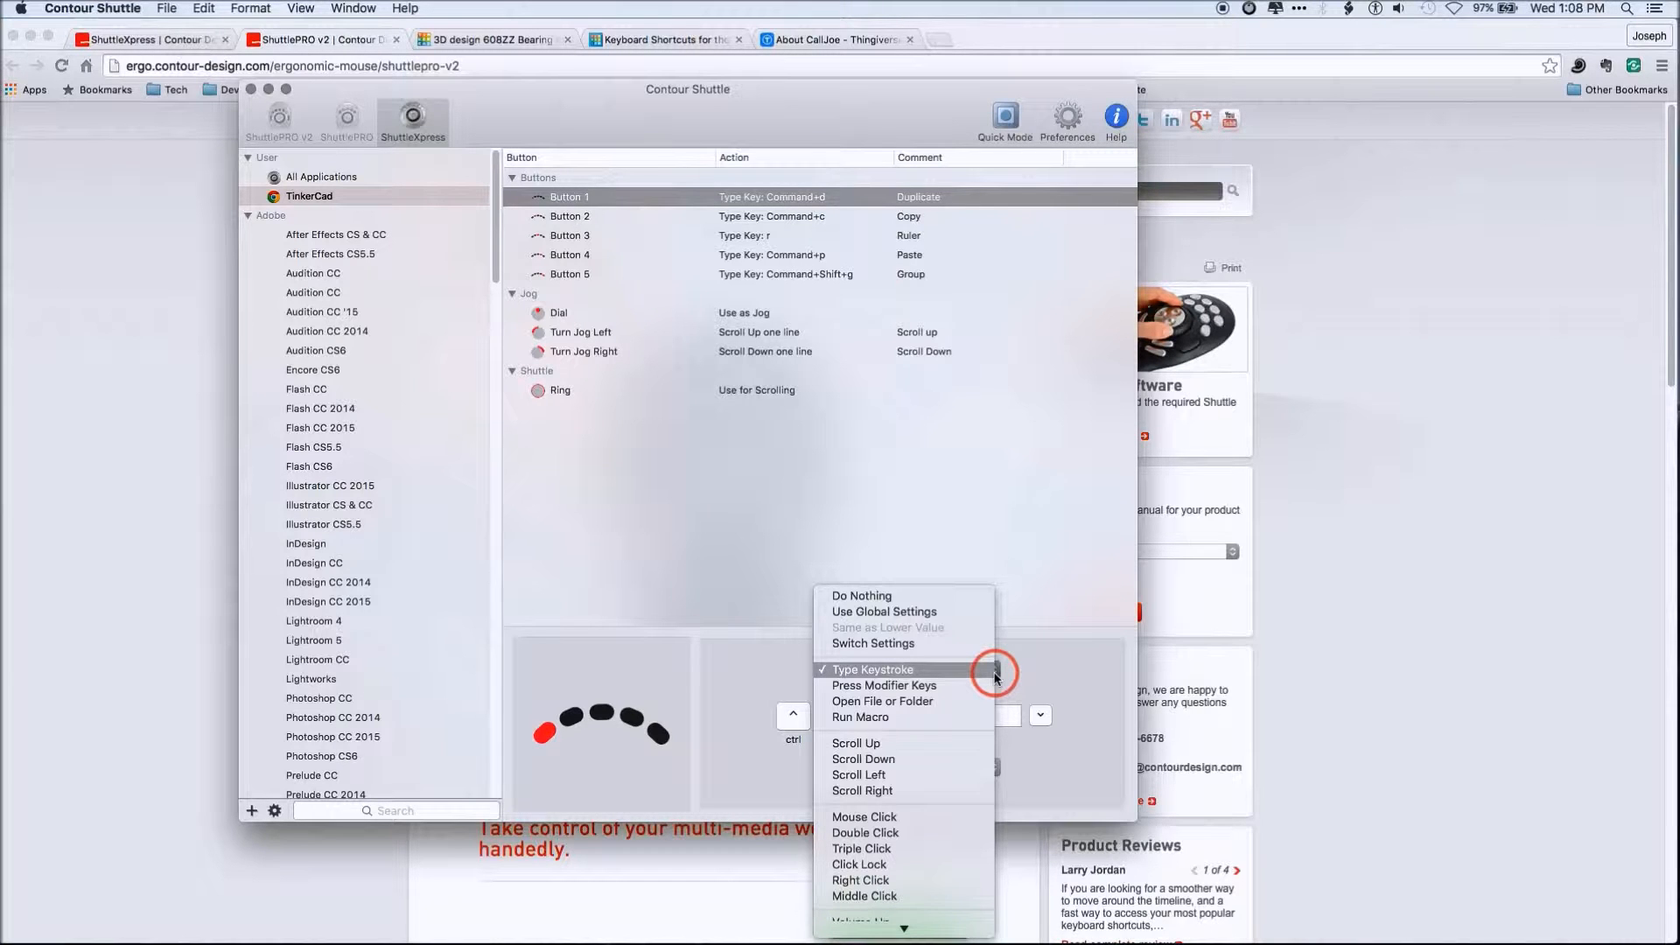
{"action": "left_click", "coordinate": [873, 668]}
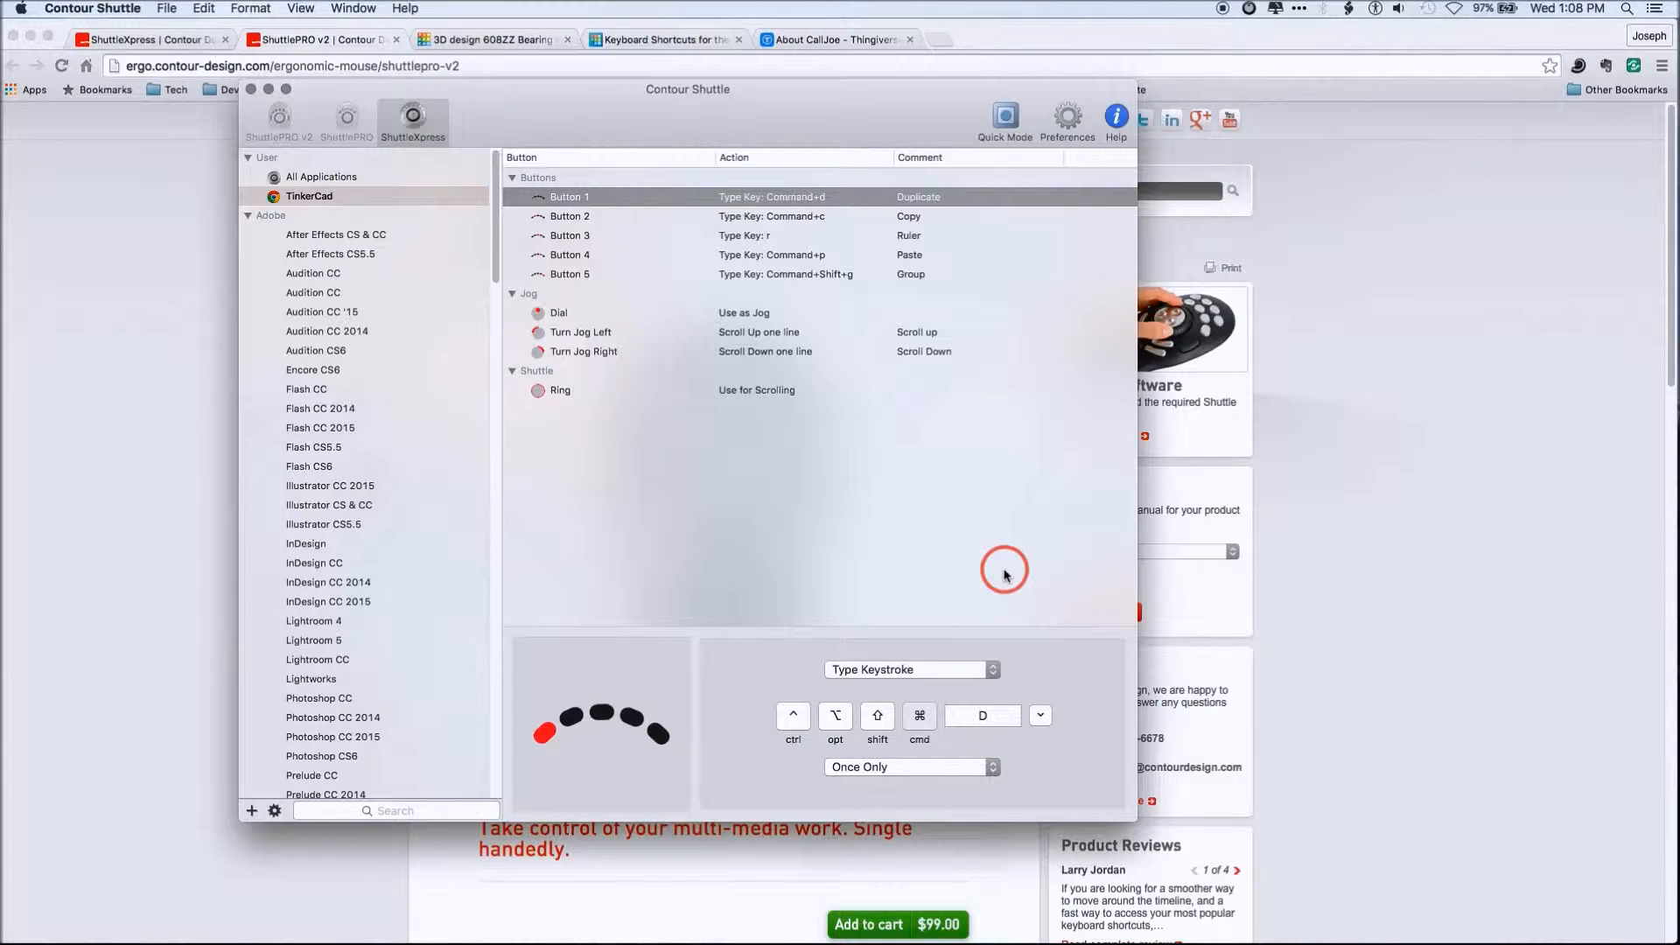
{"action": "mouse_move", "coordinate": [937, 517]}
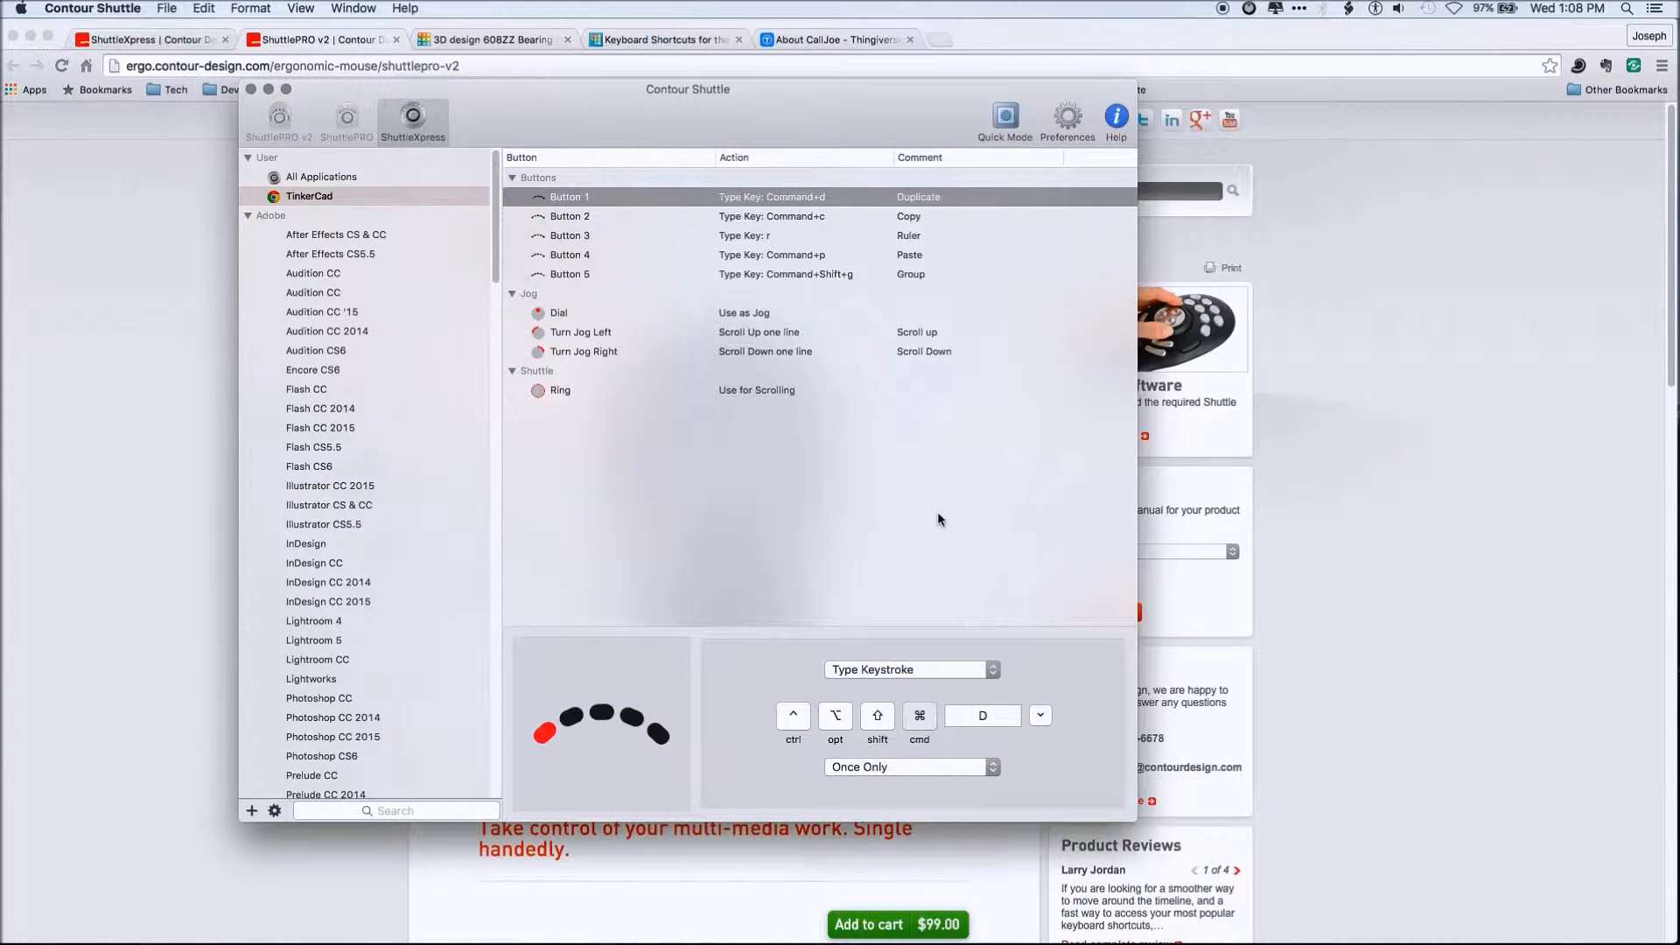
{"action": "mouse_move", "coordinate": [853, 500]}
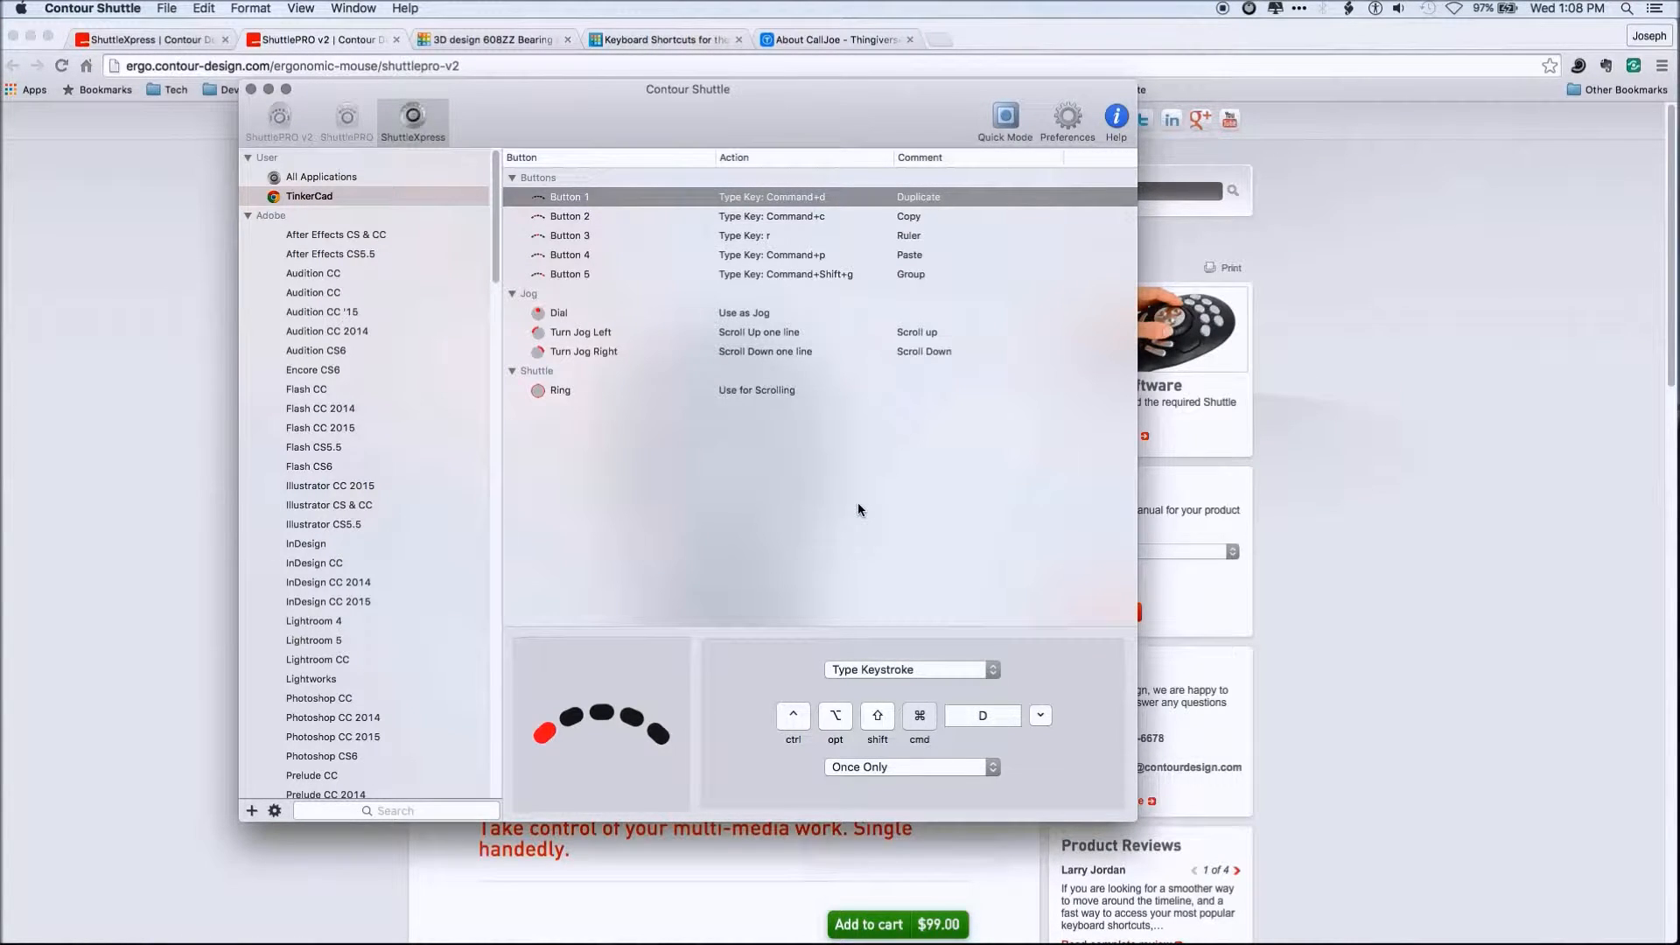
{"action": "mouse_move", "coordinate": [852, 510]}
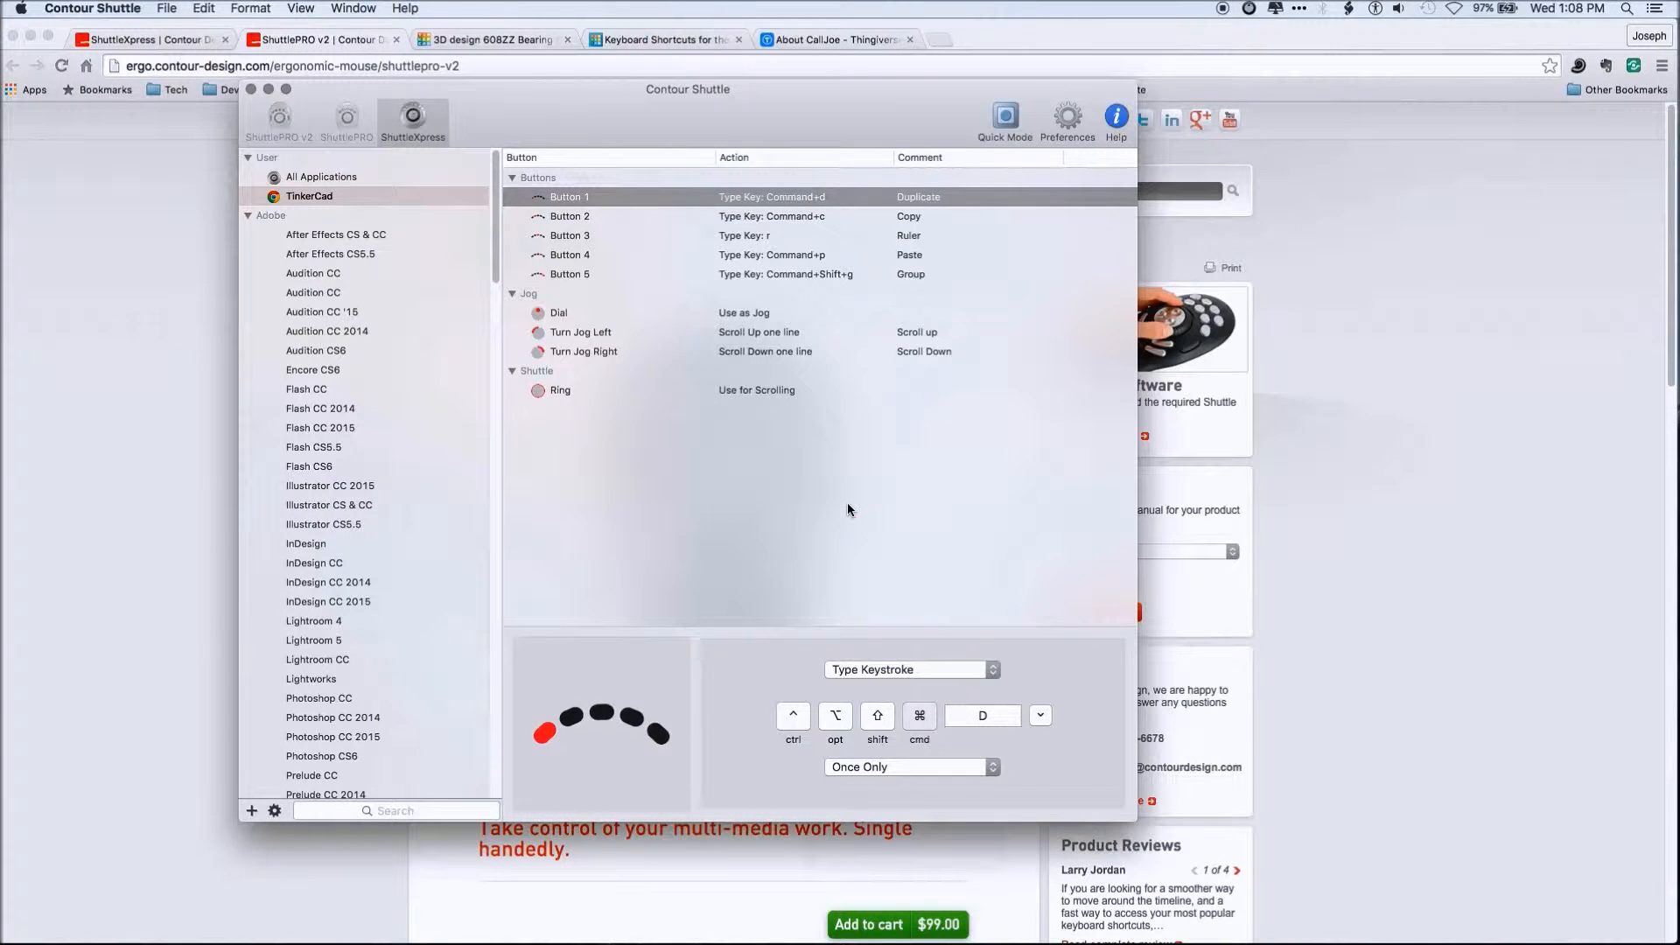
{"action": "left_click", "coordinate": [848, 505]}
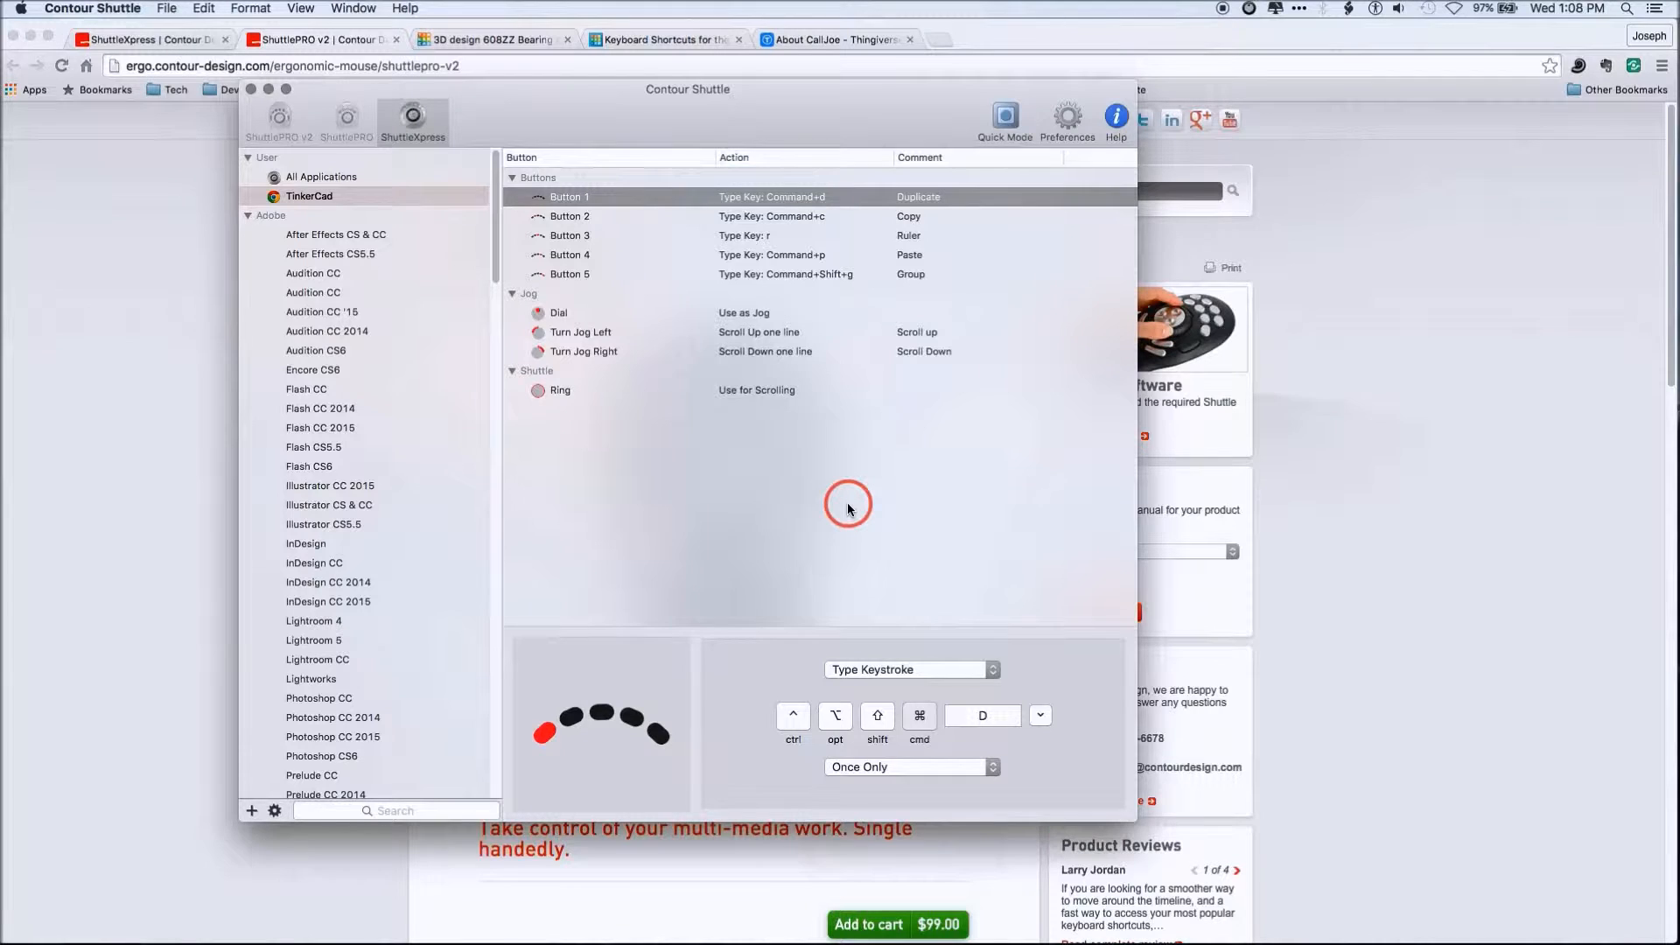
{"action": "mouse_move", "coordinate": [562, 125]}
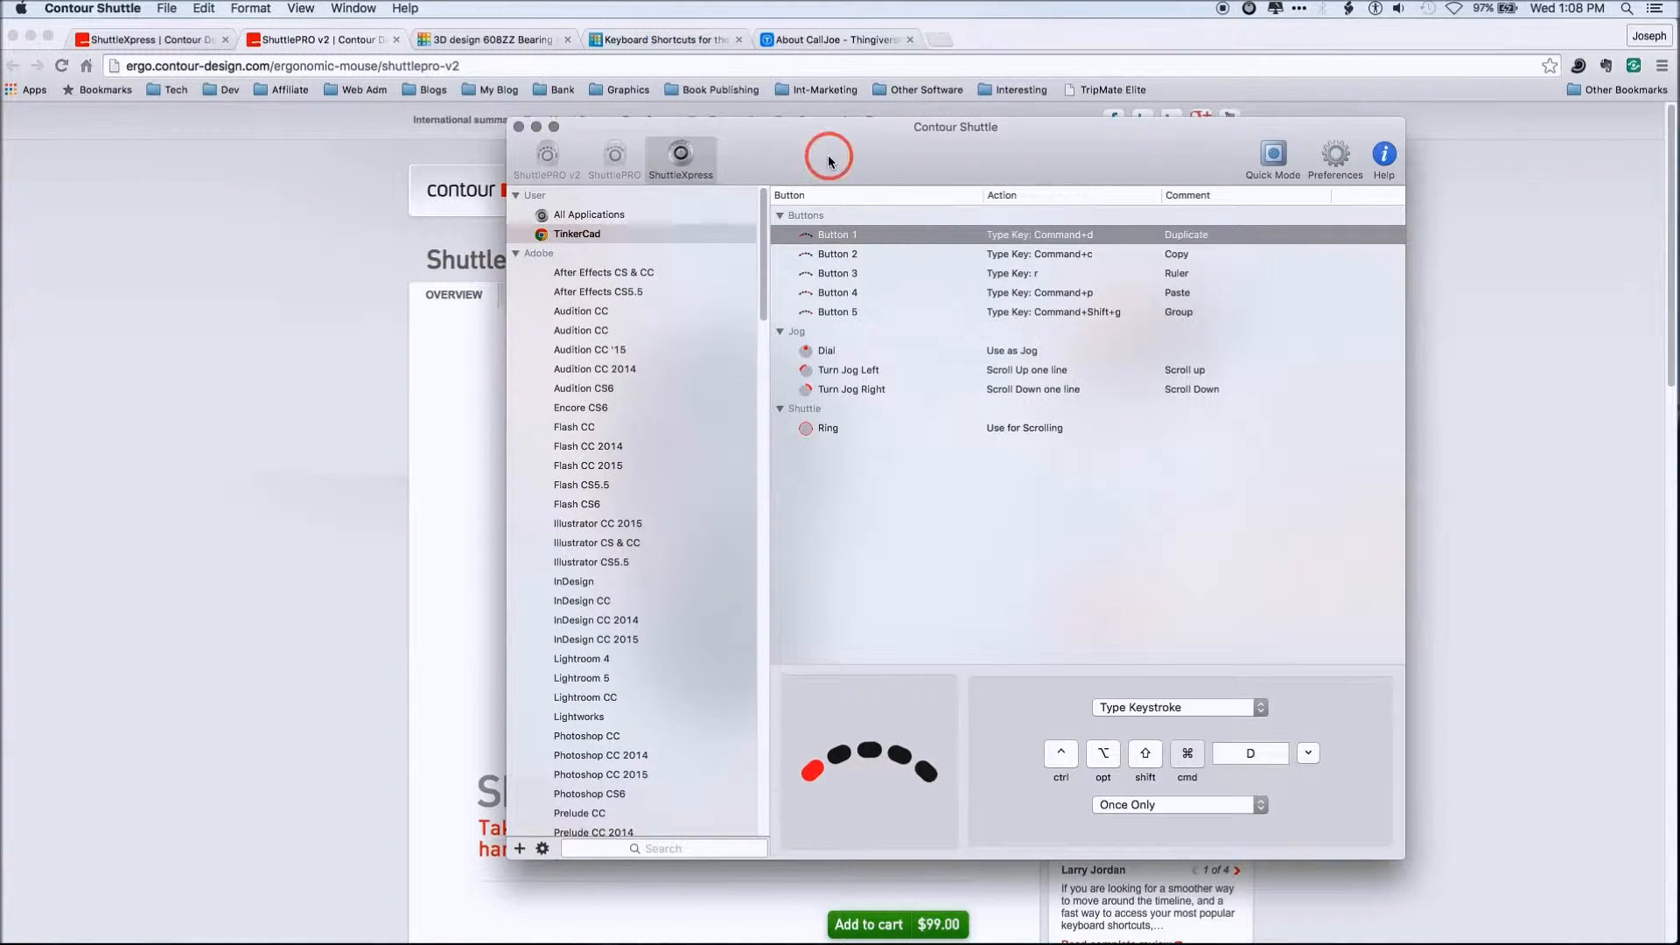
{"action": "mouse_move", "coordinate": [126, 331]}
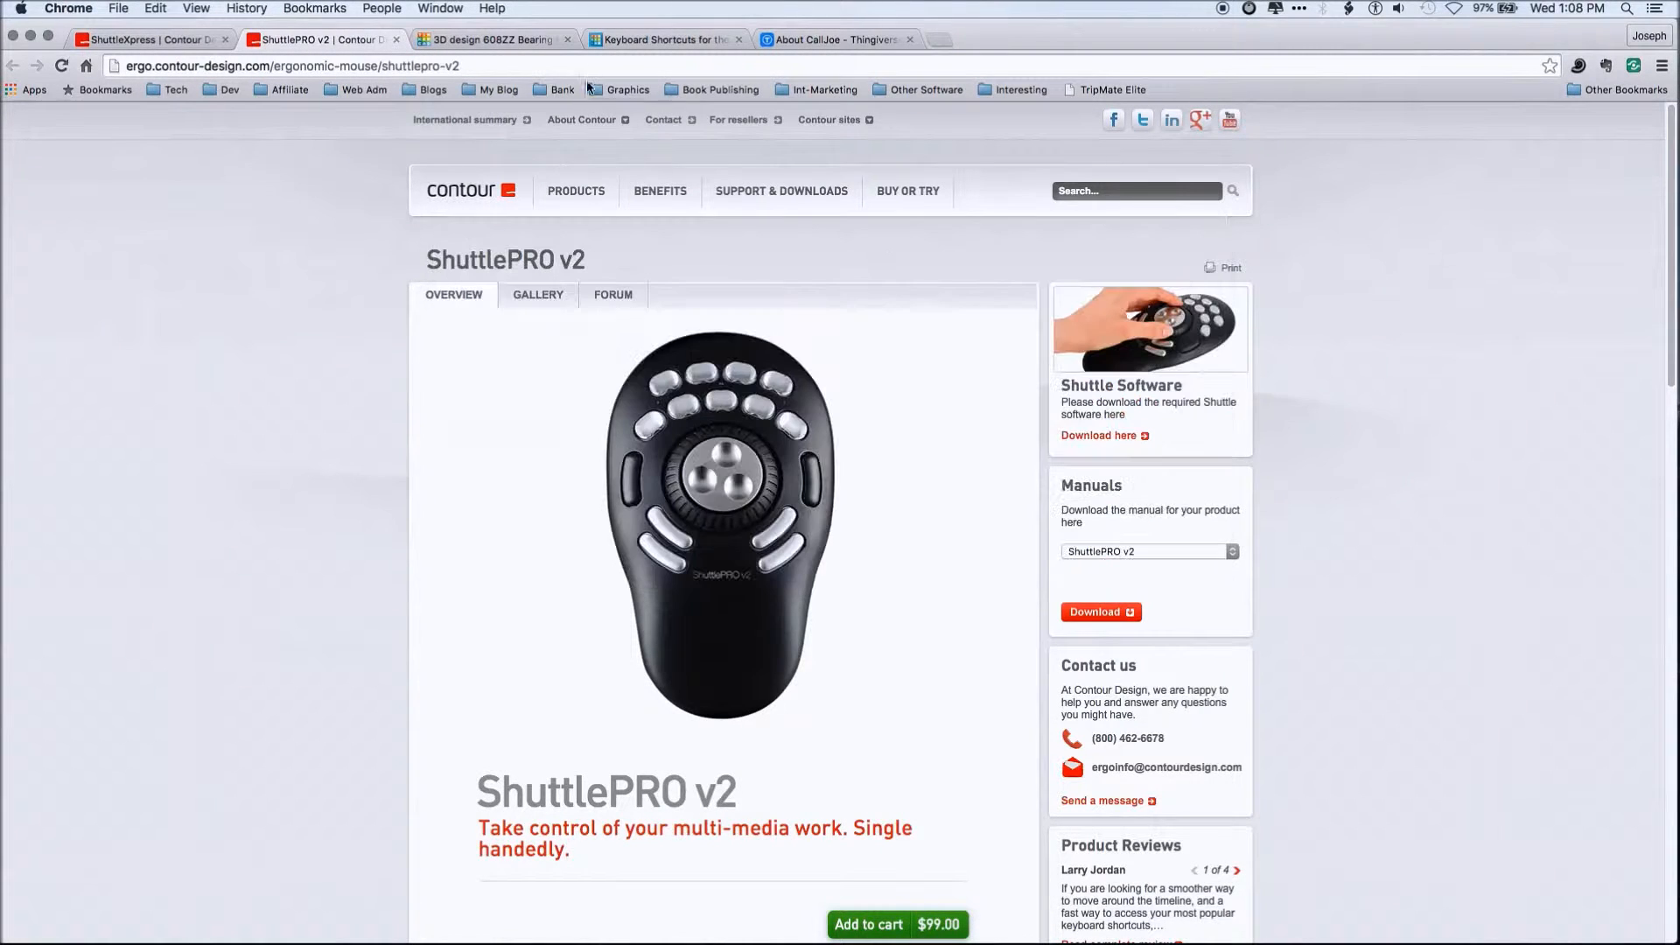
Scroll the 'Keyboard Shortcuts for the Editor' table past Duplicate in place and Ruler
{"action": "left_click", "coordinate": [664, 38]}
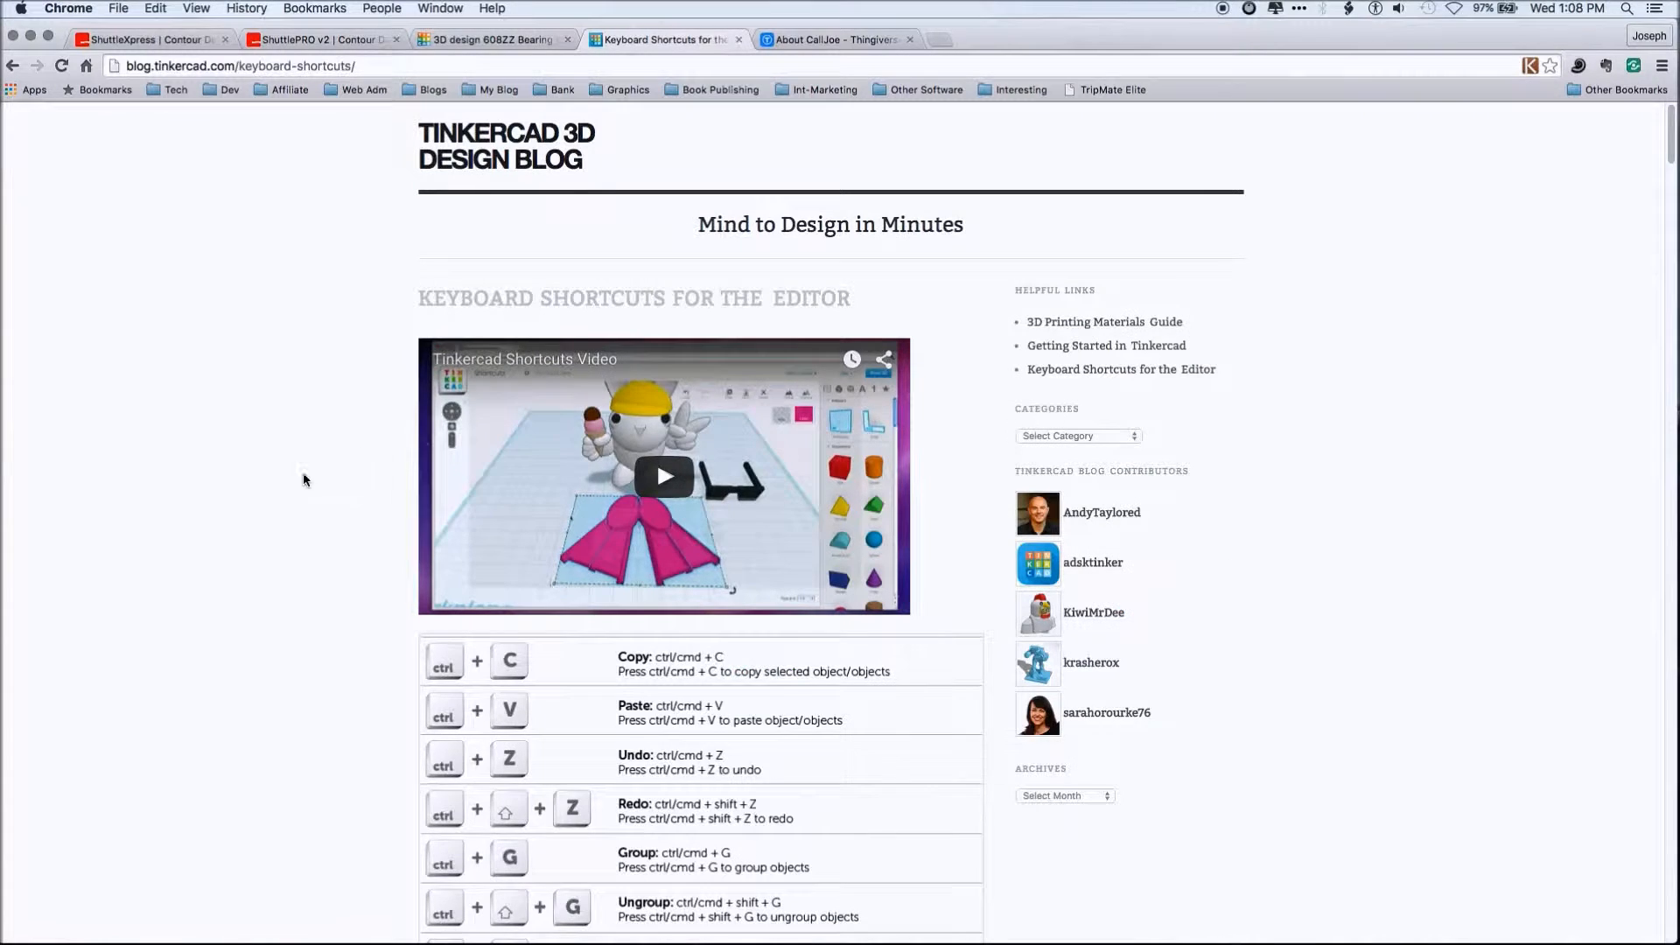
{"action": "scroll", "scroll_direction": "down", "scroll_amount": 3}
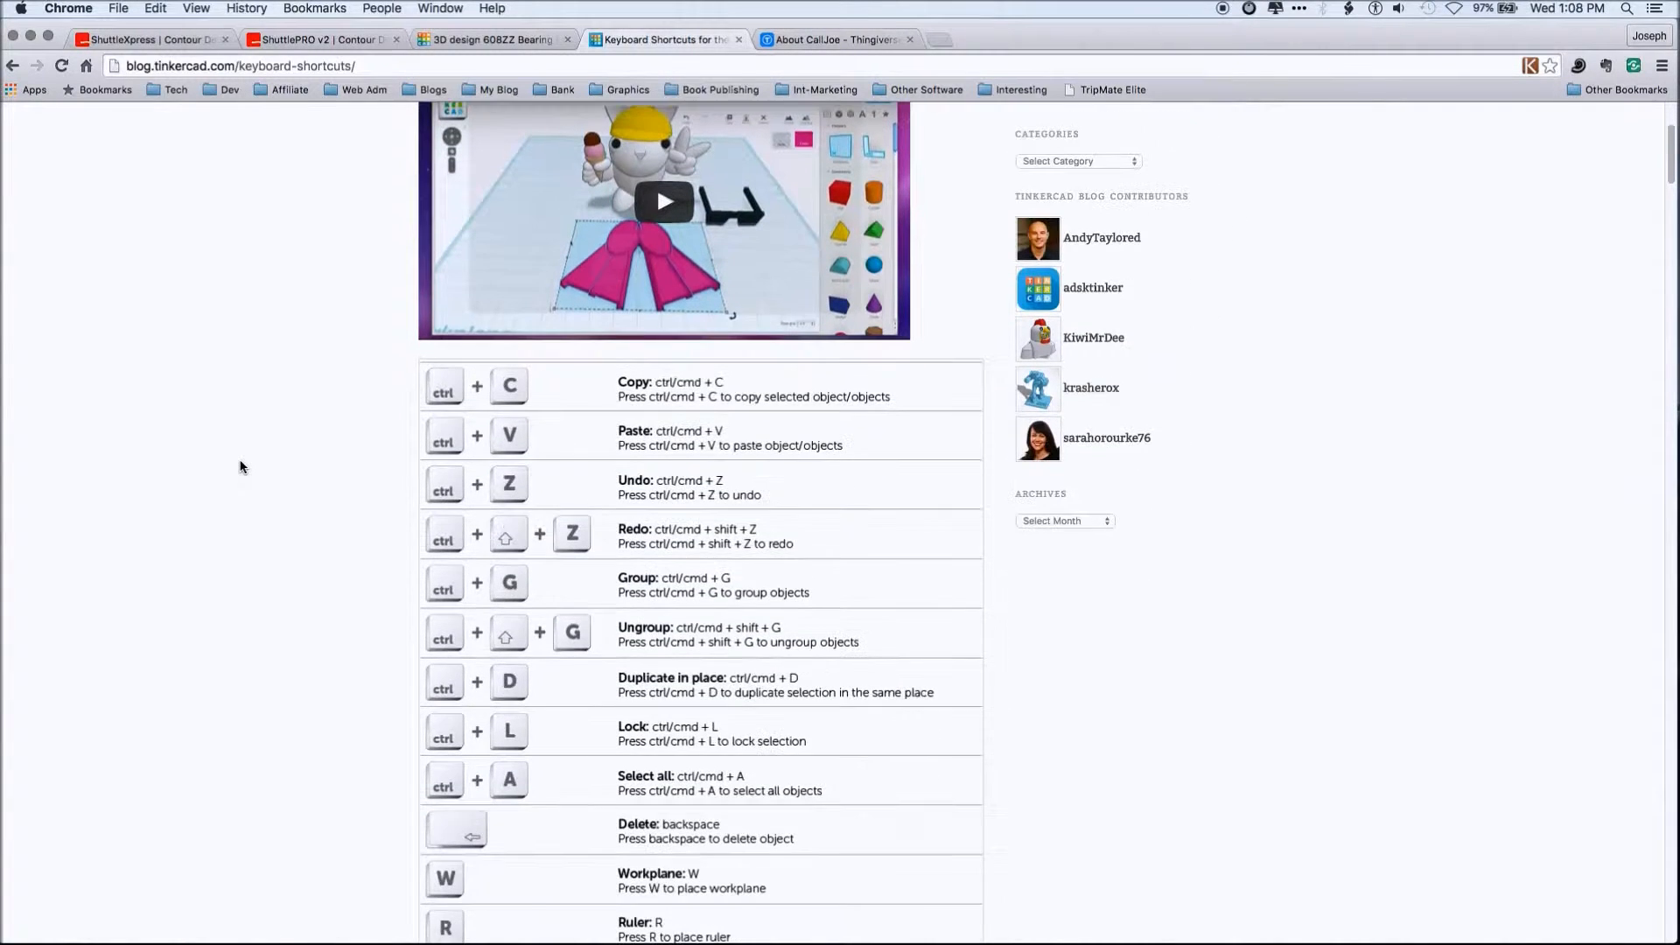
{"action": "scroll", "scroll_direction": "down", "scroll_amount": 3}
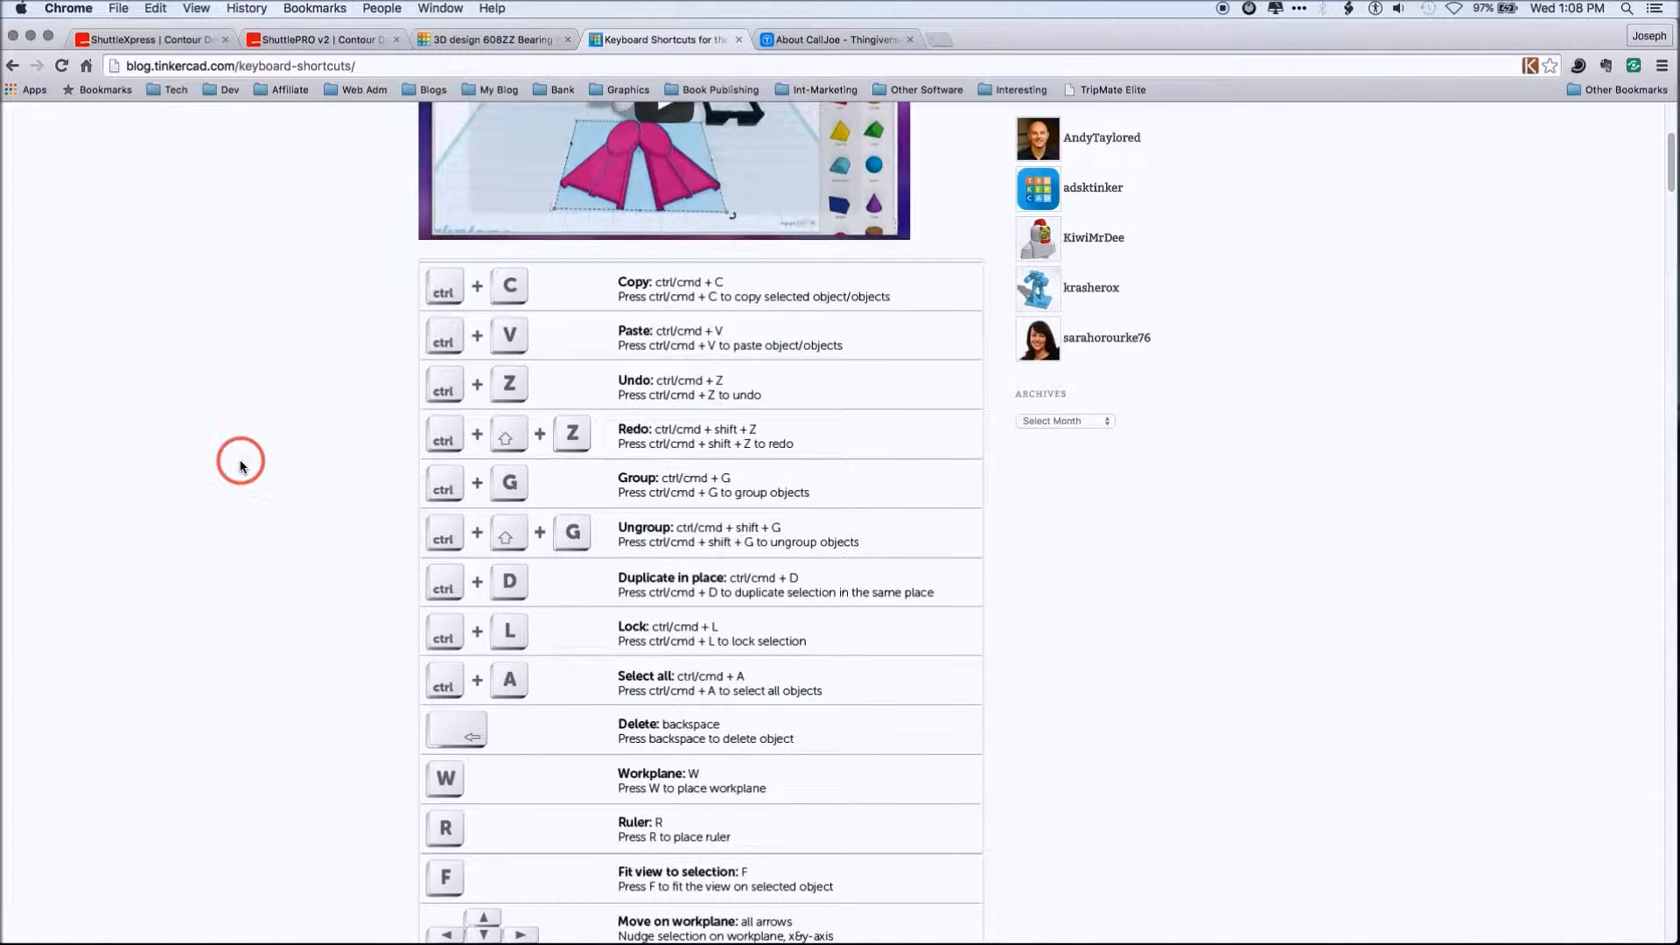
{"action": "scroll", "scroll_direction": "down", "scroll_amount": 3}
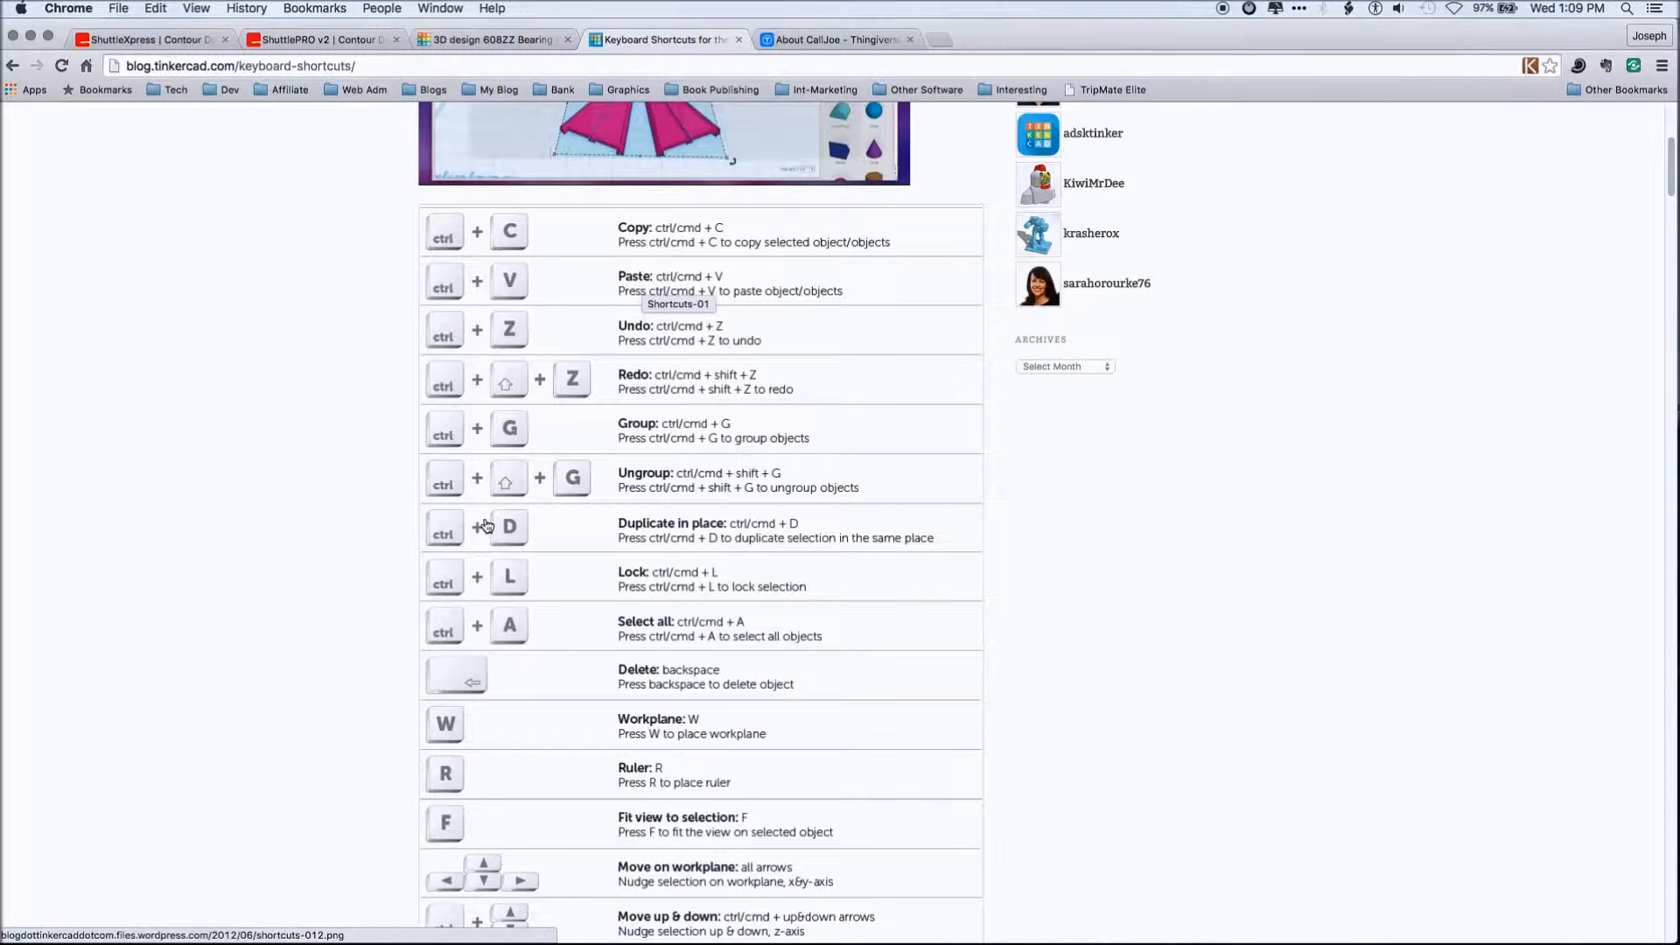
{"action": "scroll", "scroll_direction": "down", "scroll_amount": 3}
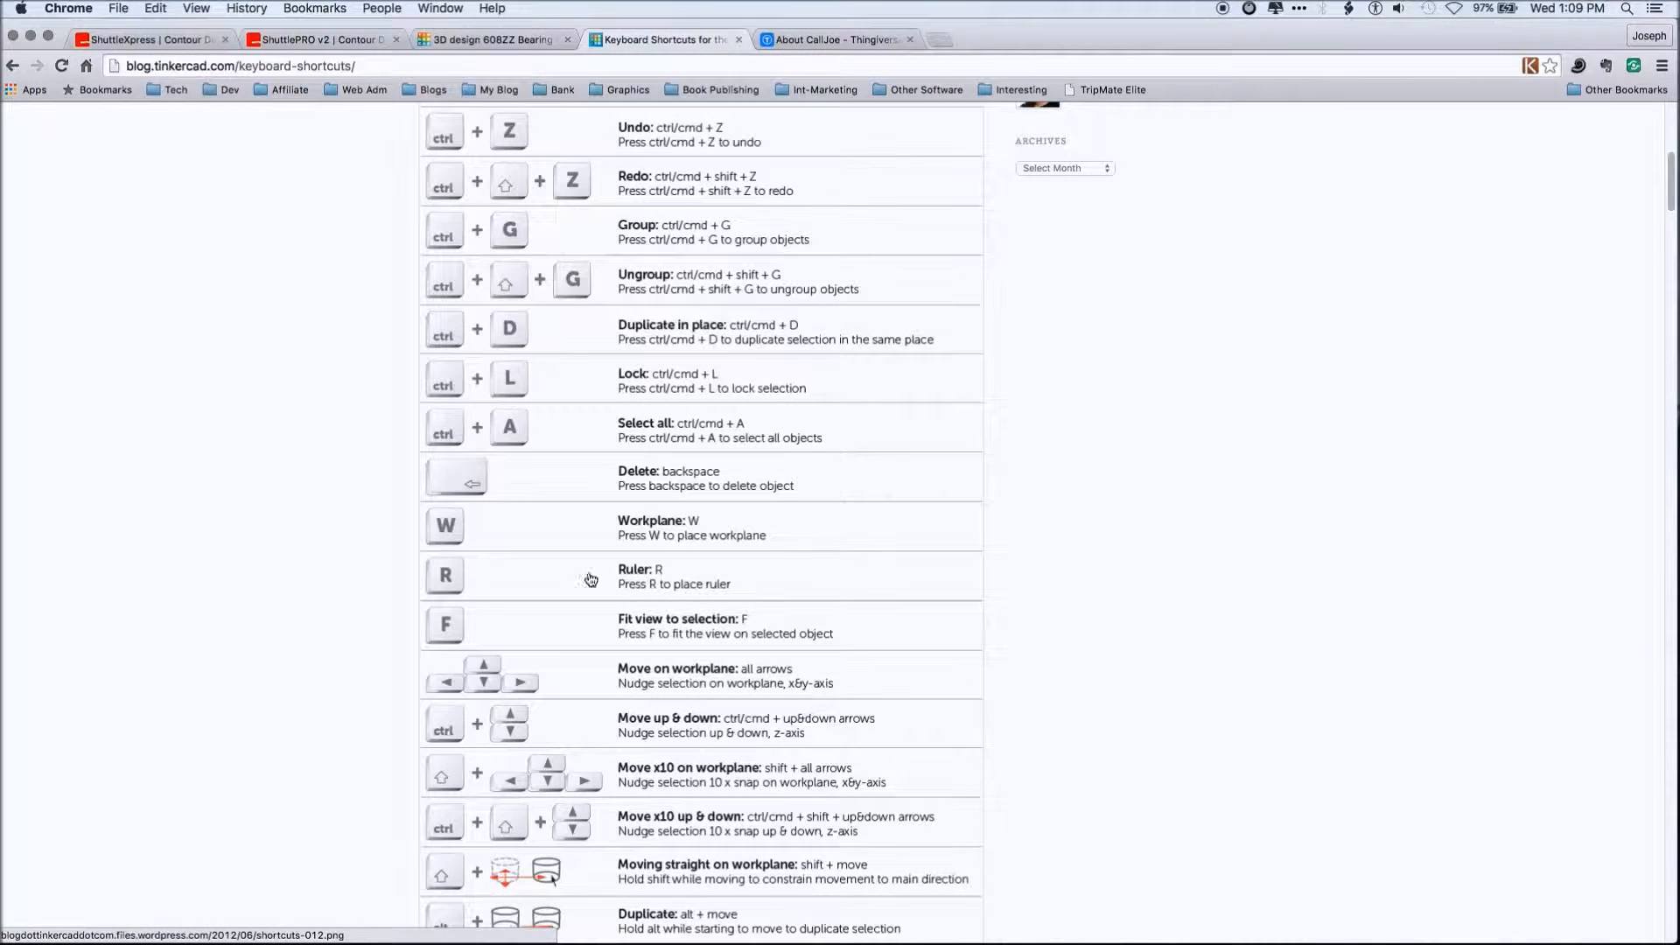
{"action": "mouse_move", "coordinate": [359, 515]}
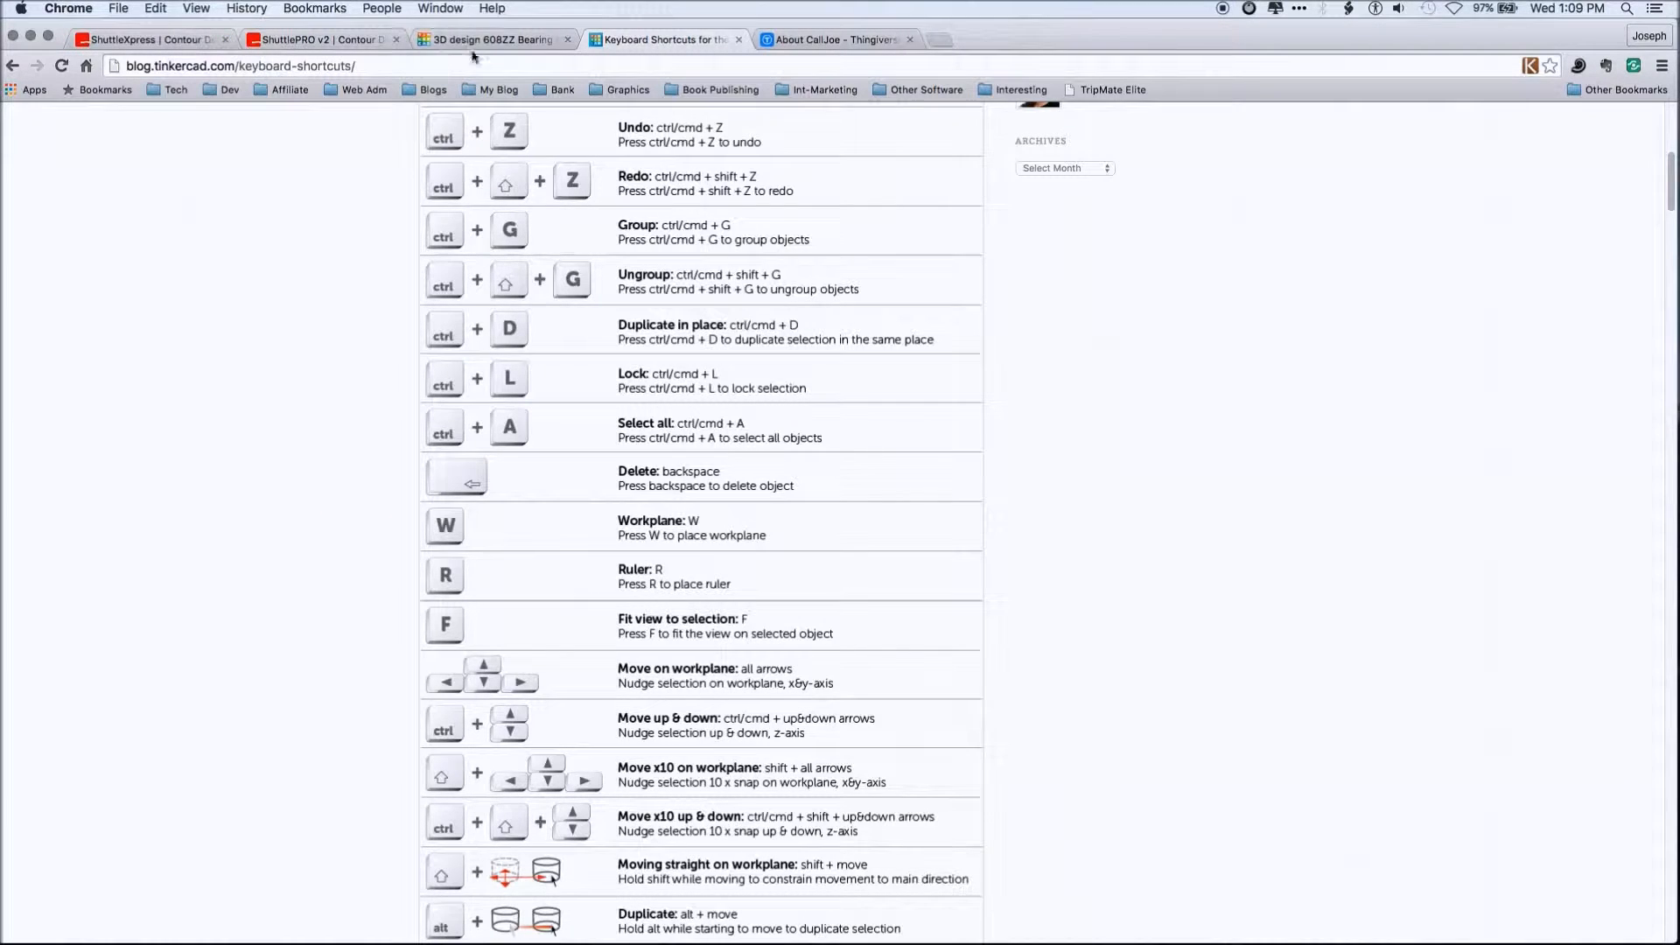
Zoom in on the bearing wheel design and select the grey bearing in the stack
{"action": "left_click", "coordinate": [488, 39]}
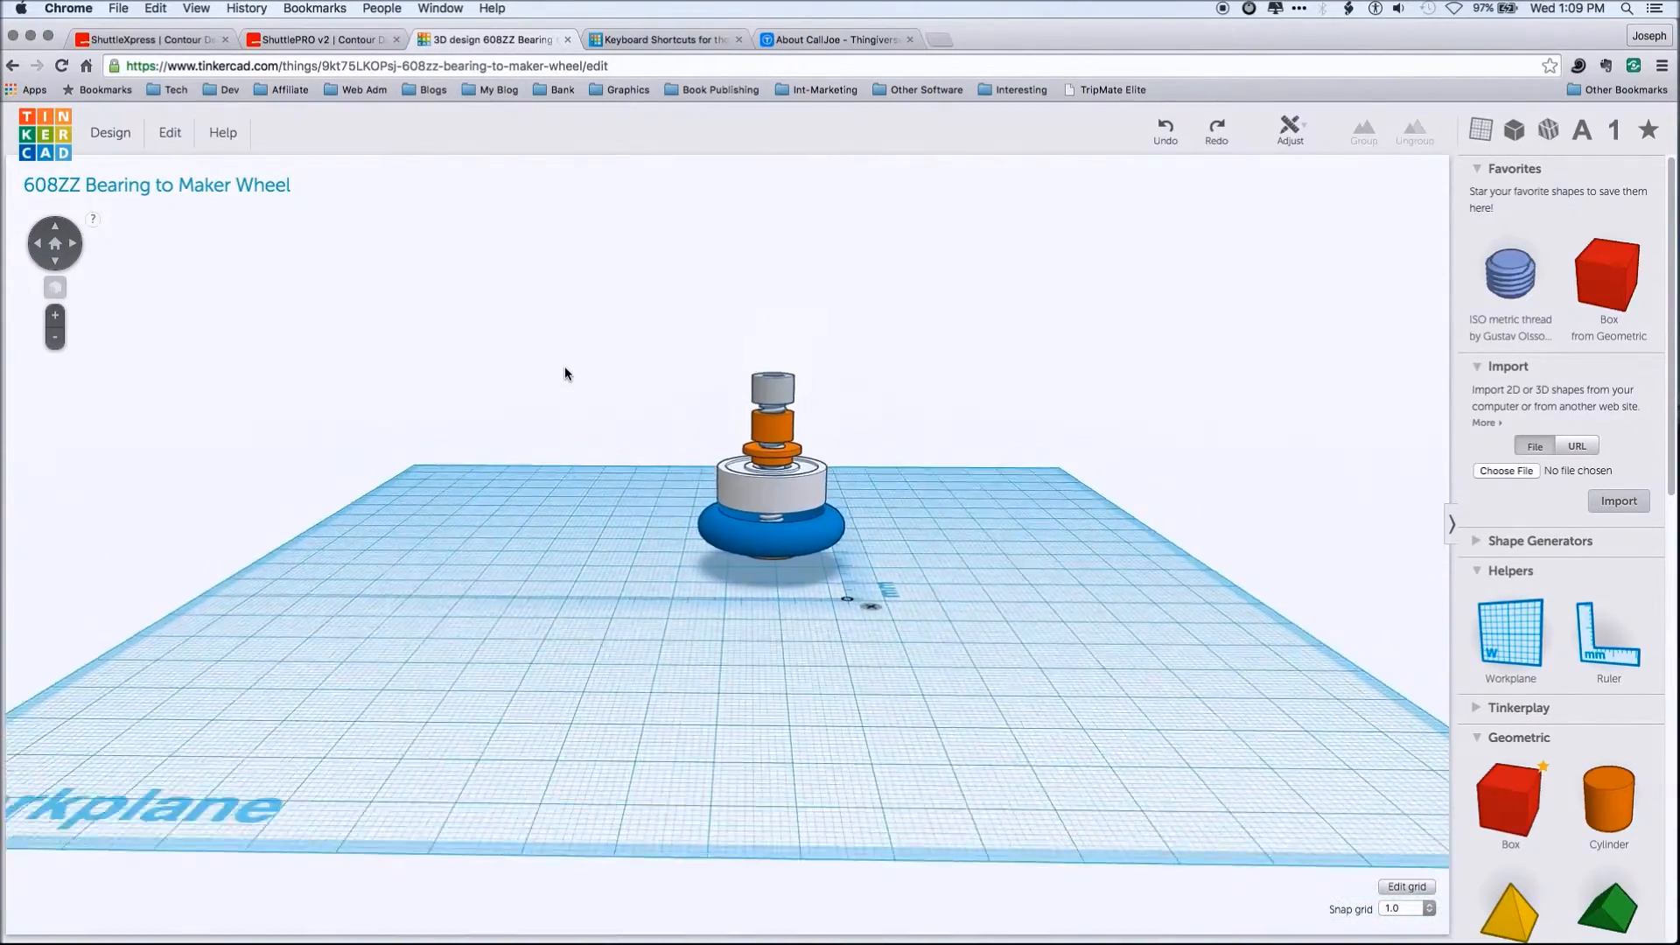
{"action": "scroll", "scroll_direction": "down", "scroll_amount": 3}
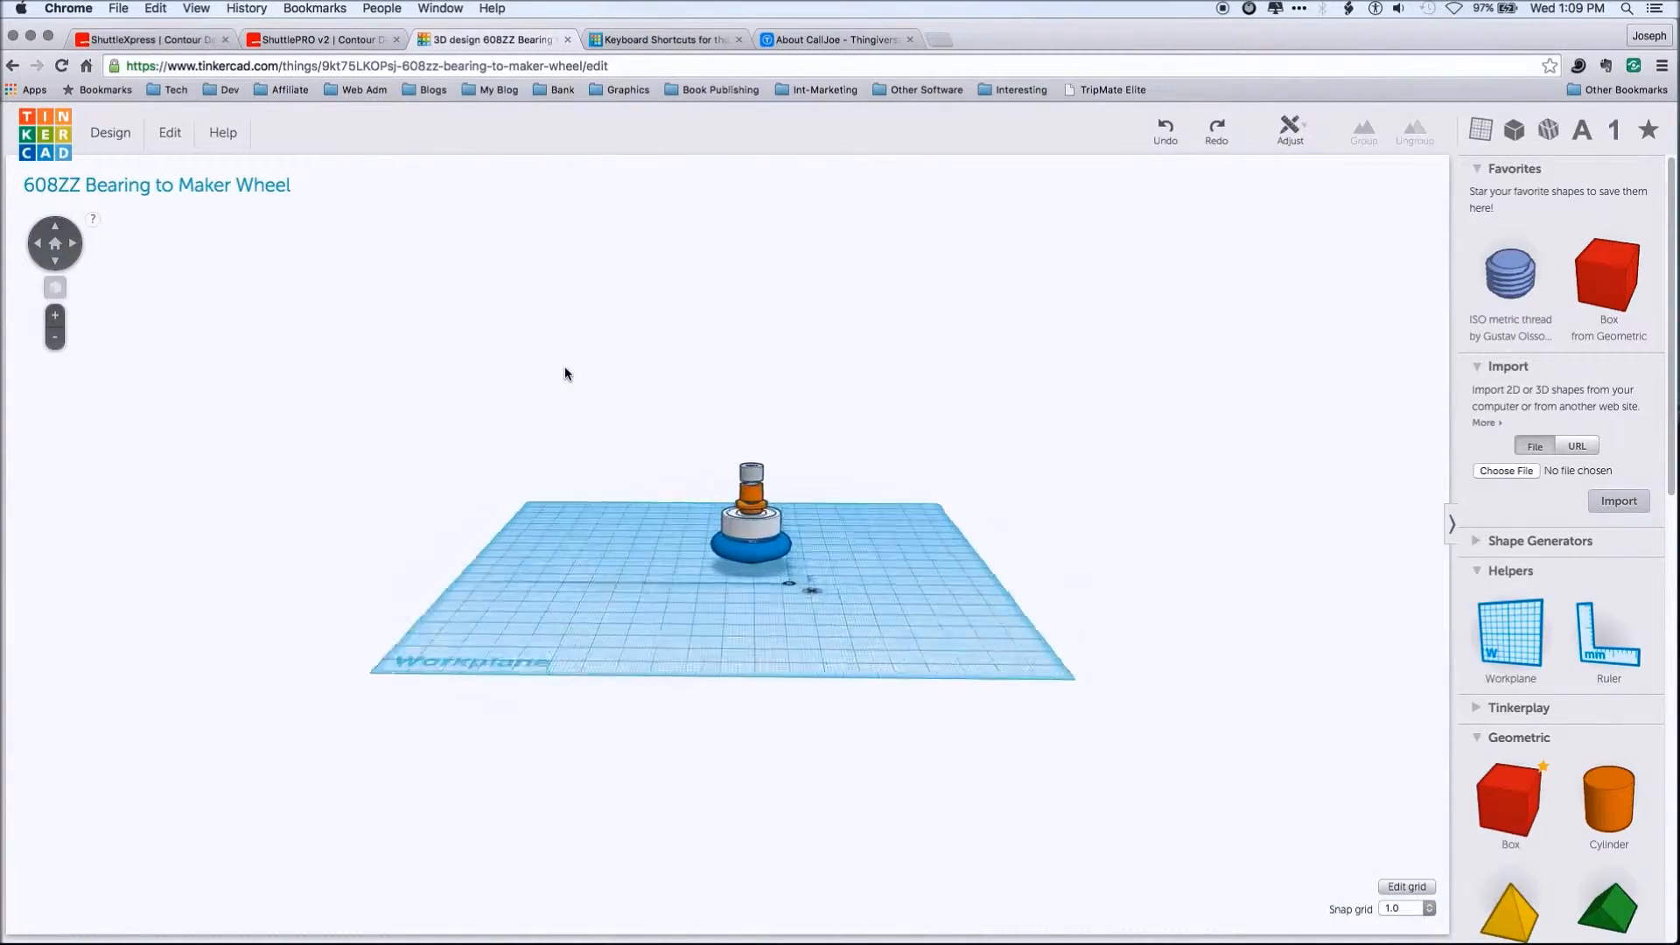
{"action": "scroll", "scroll_direction": "up", "scroll_amount": 3}
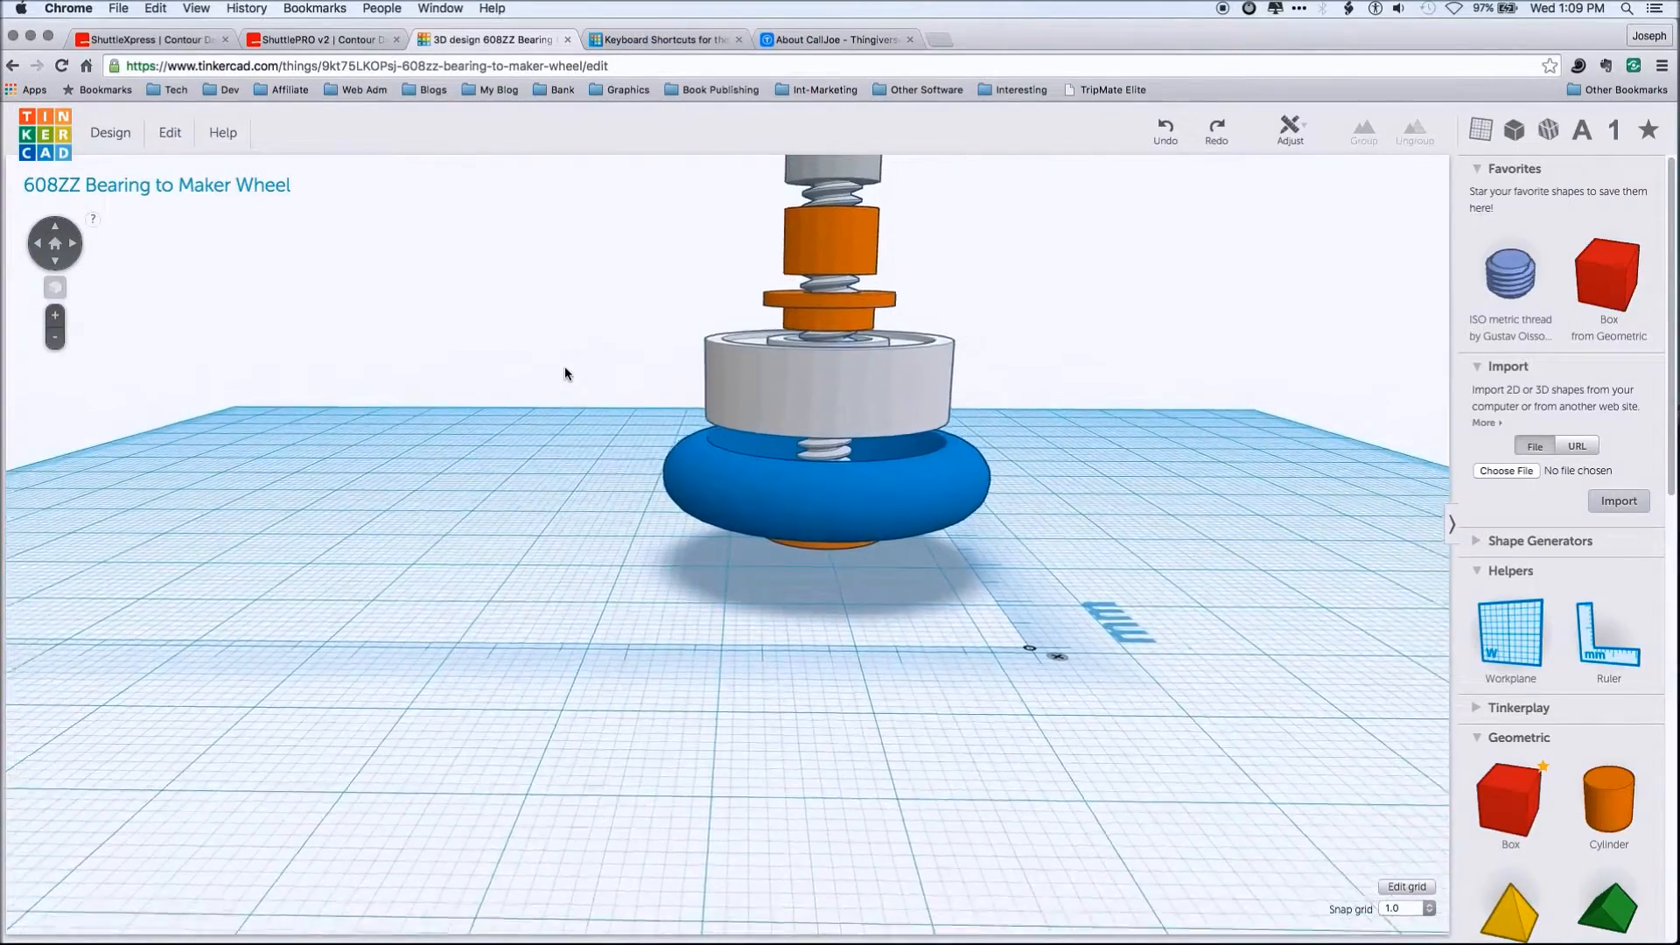
{"action": "scroll", "scroll_direction": "down", "scroll_amount": 3}
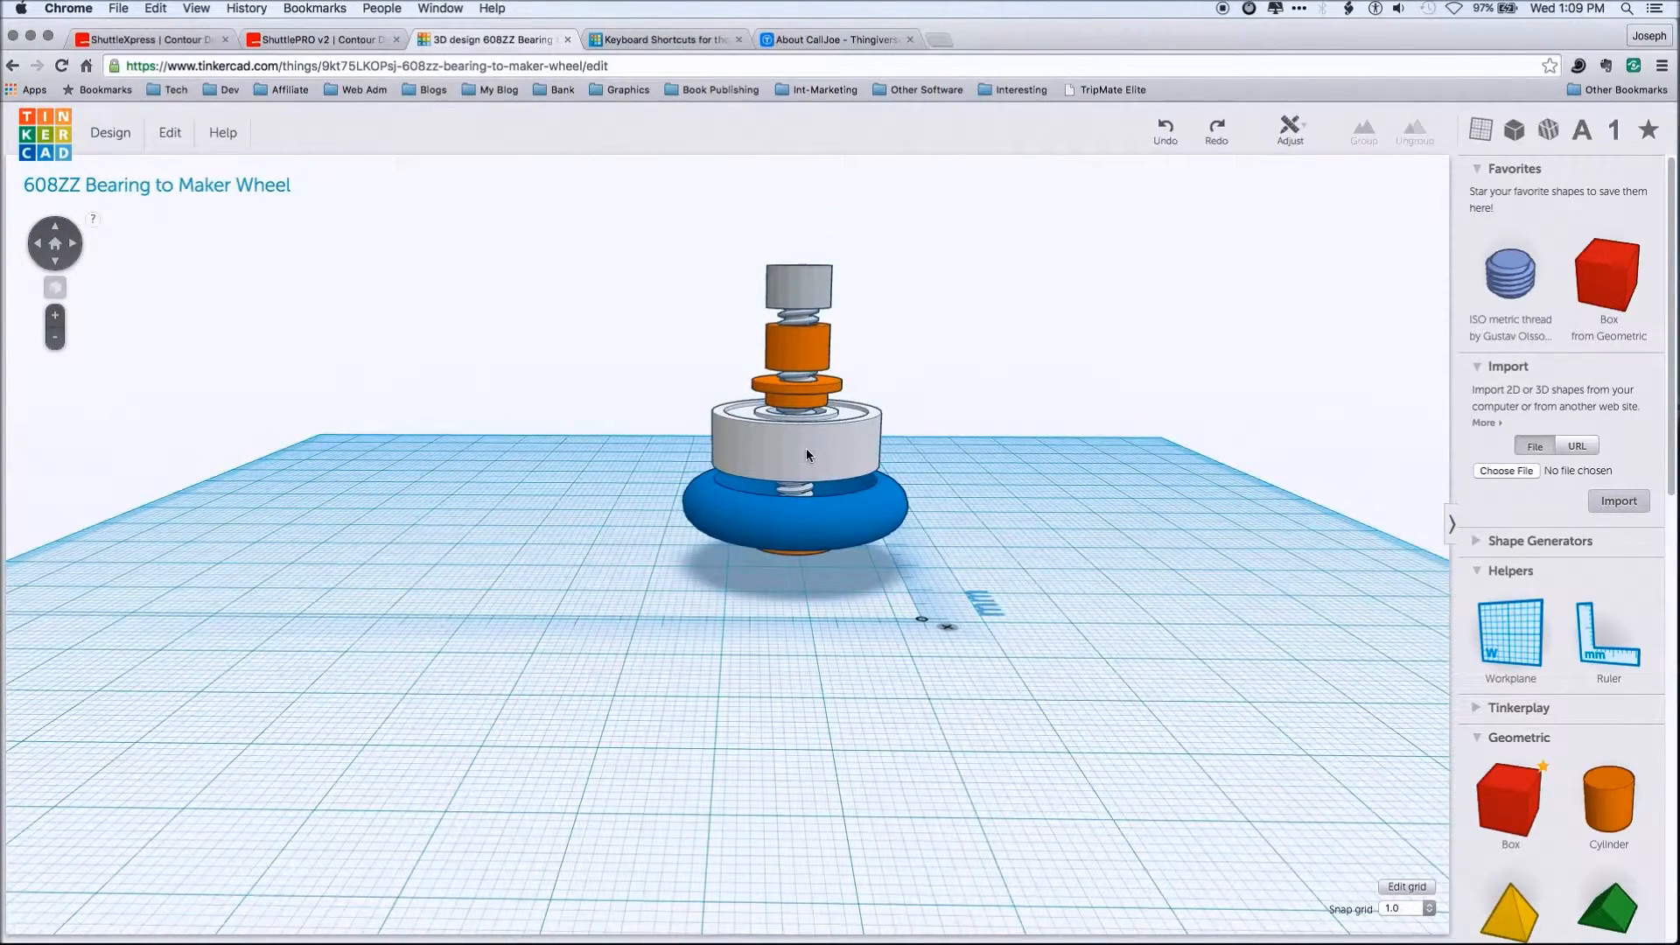
{"action": "left_click", "coordinate": [807, 454]}
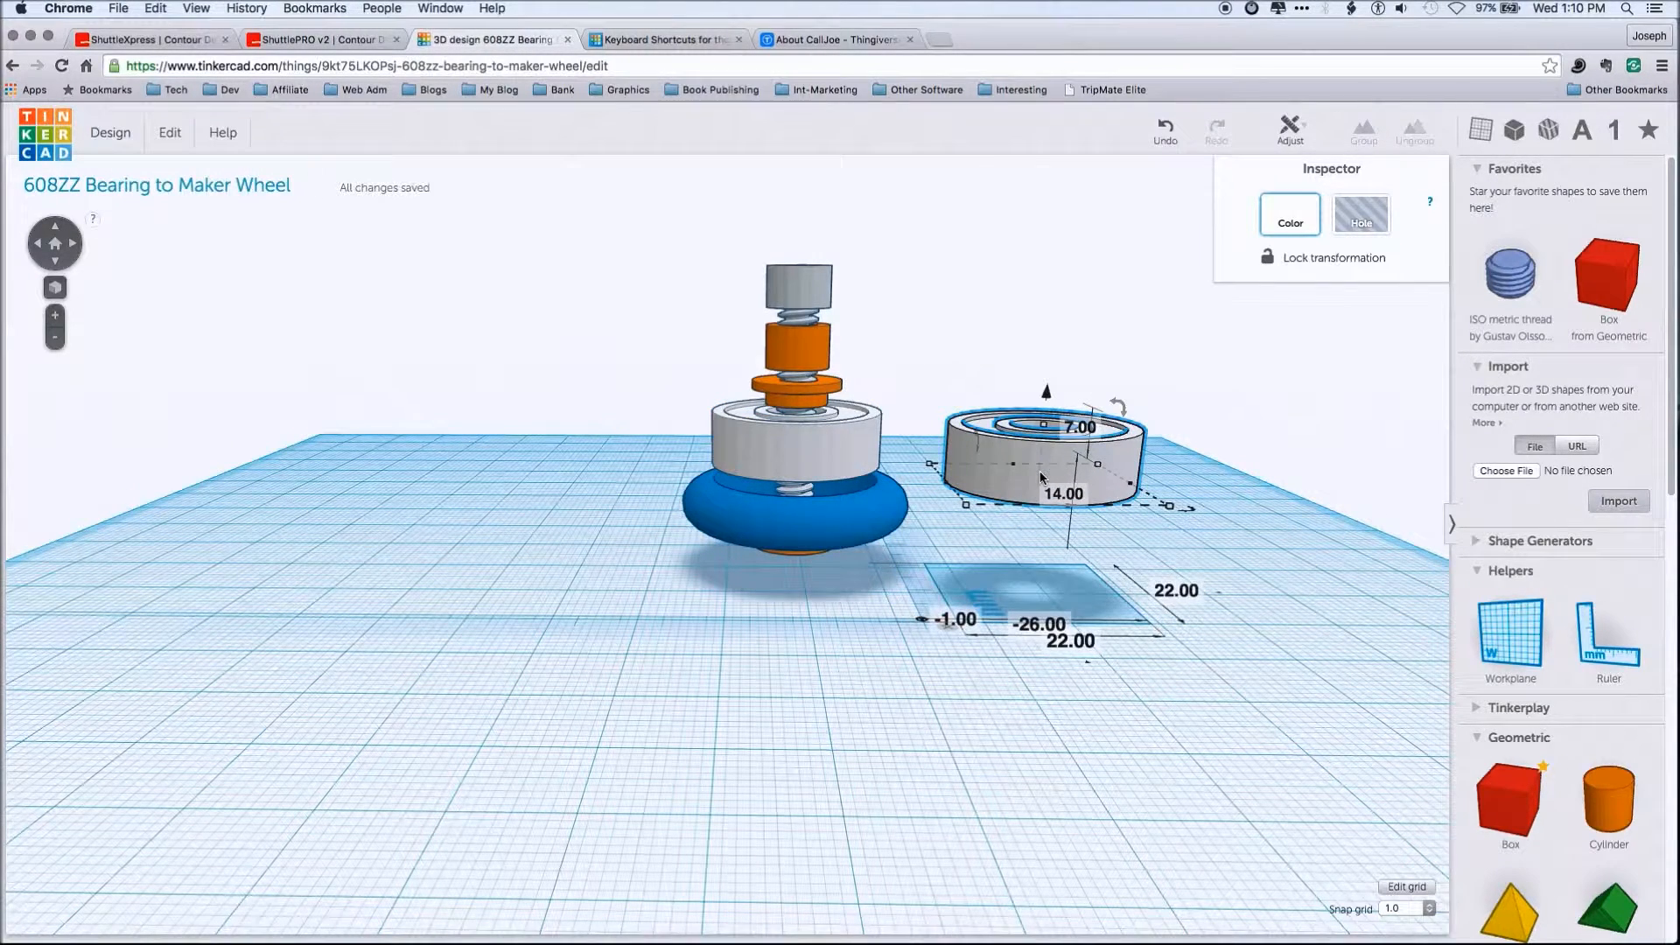
Remove the extra bearing copy, leaving only the bolt, spacer, bearing and wheel stack
{"action": "left_click", "coordinate": [1040, 473]}
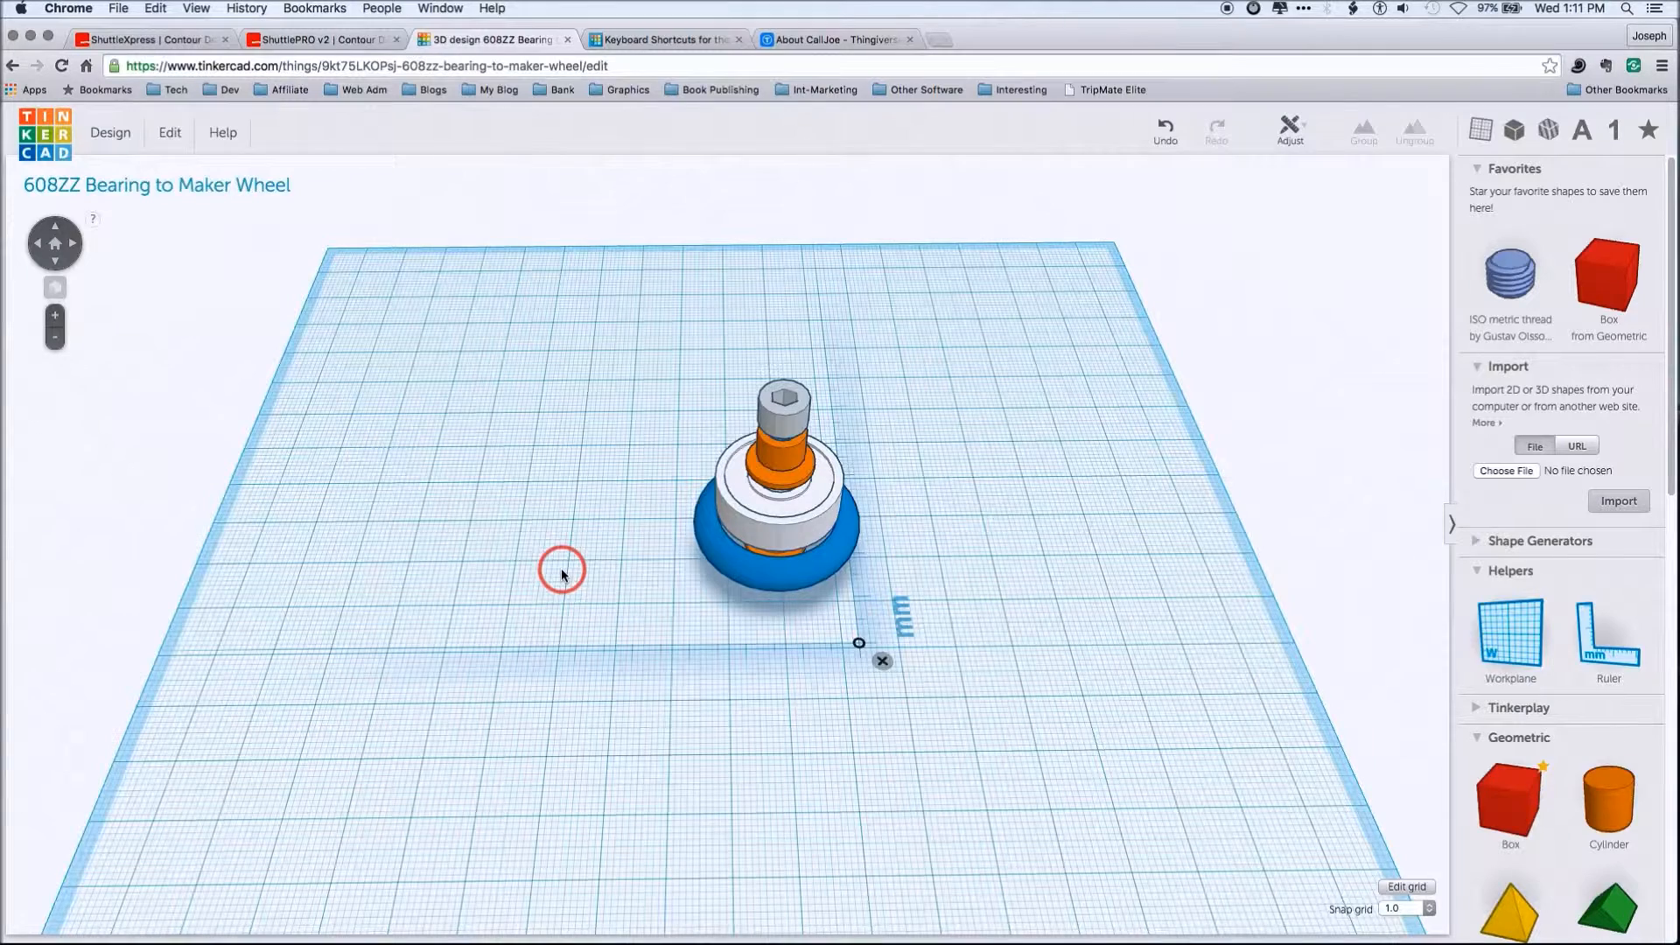
{"action": "mouse_move", "coordinate": [662, 474]}
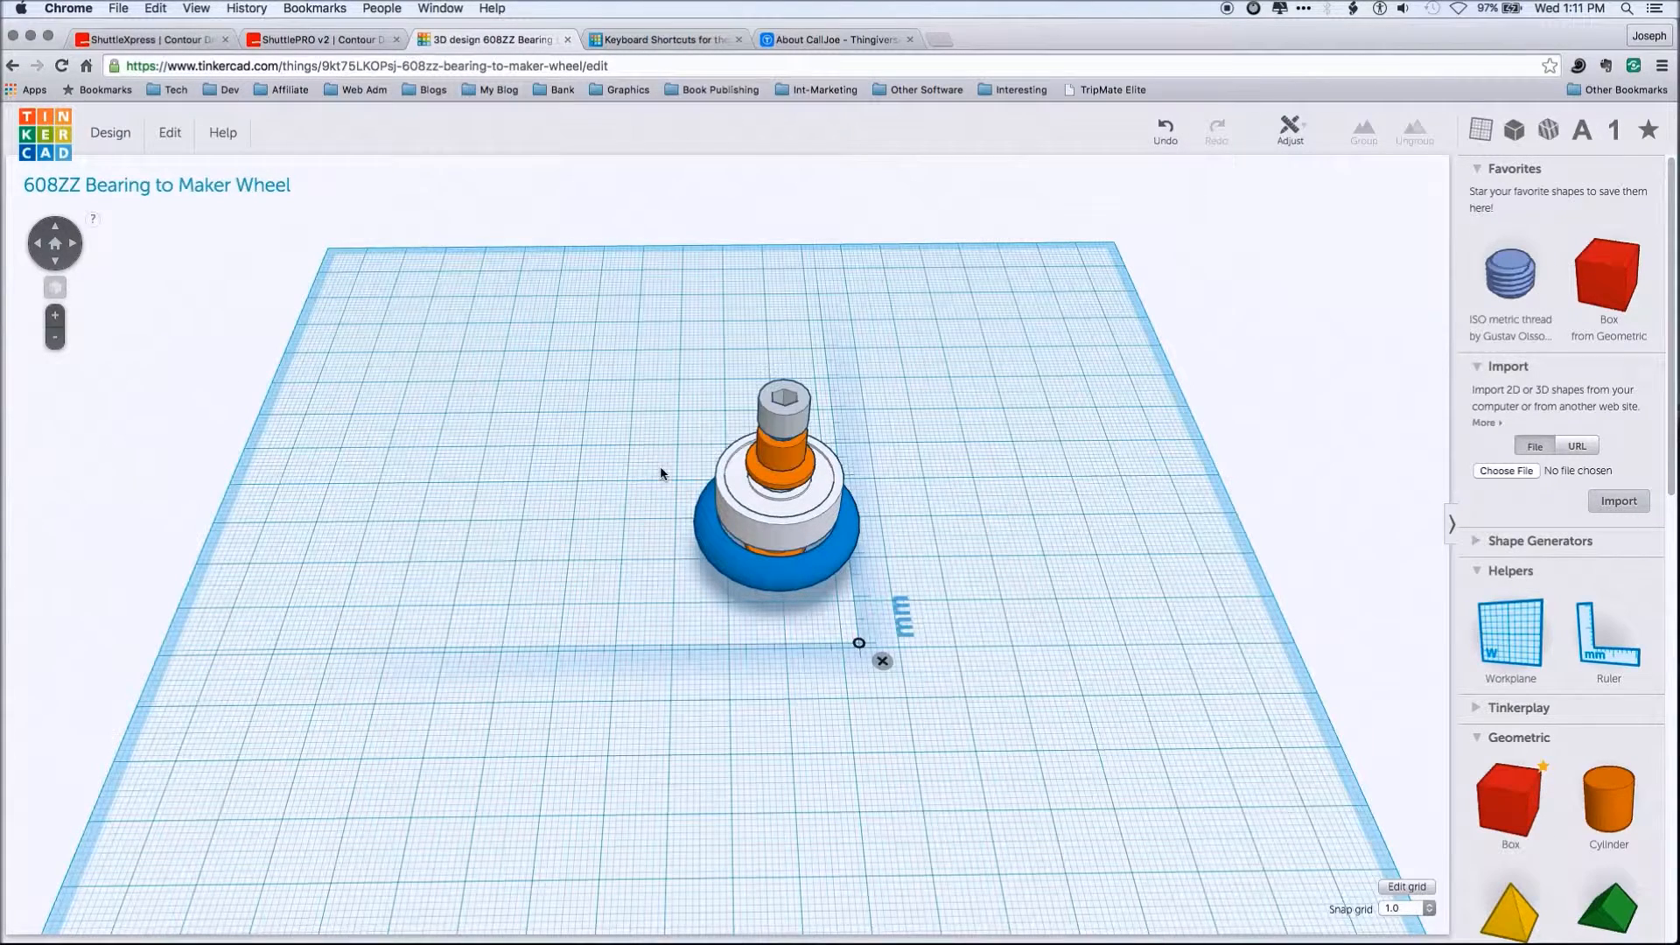
{"action": "mouse_move", "coordinate": [782, 641]}
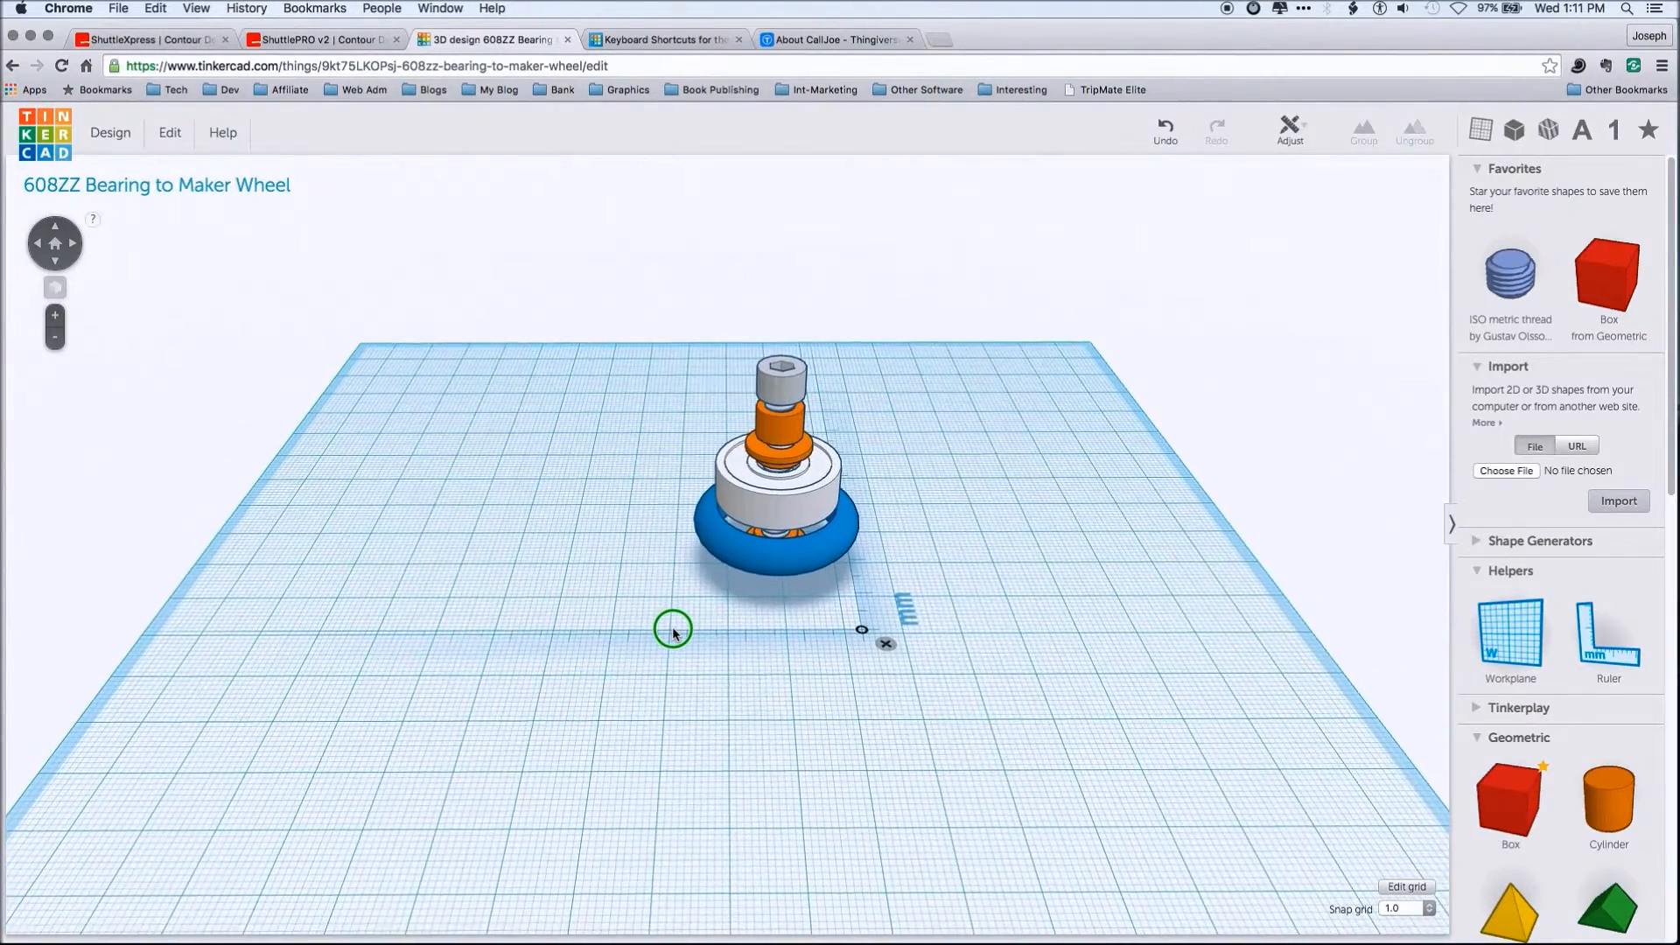
{"action": "left_click", "coordinate": [673, 630]}
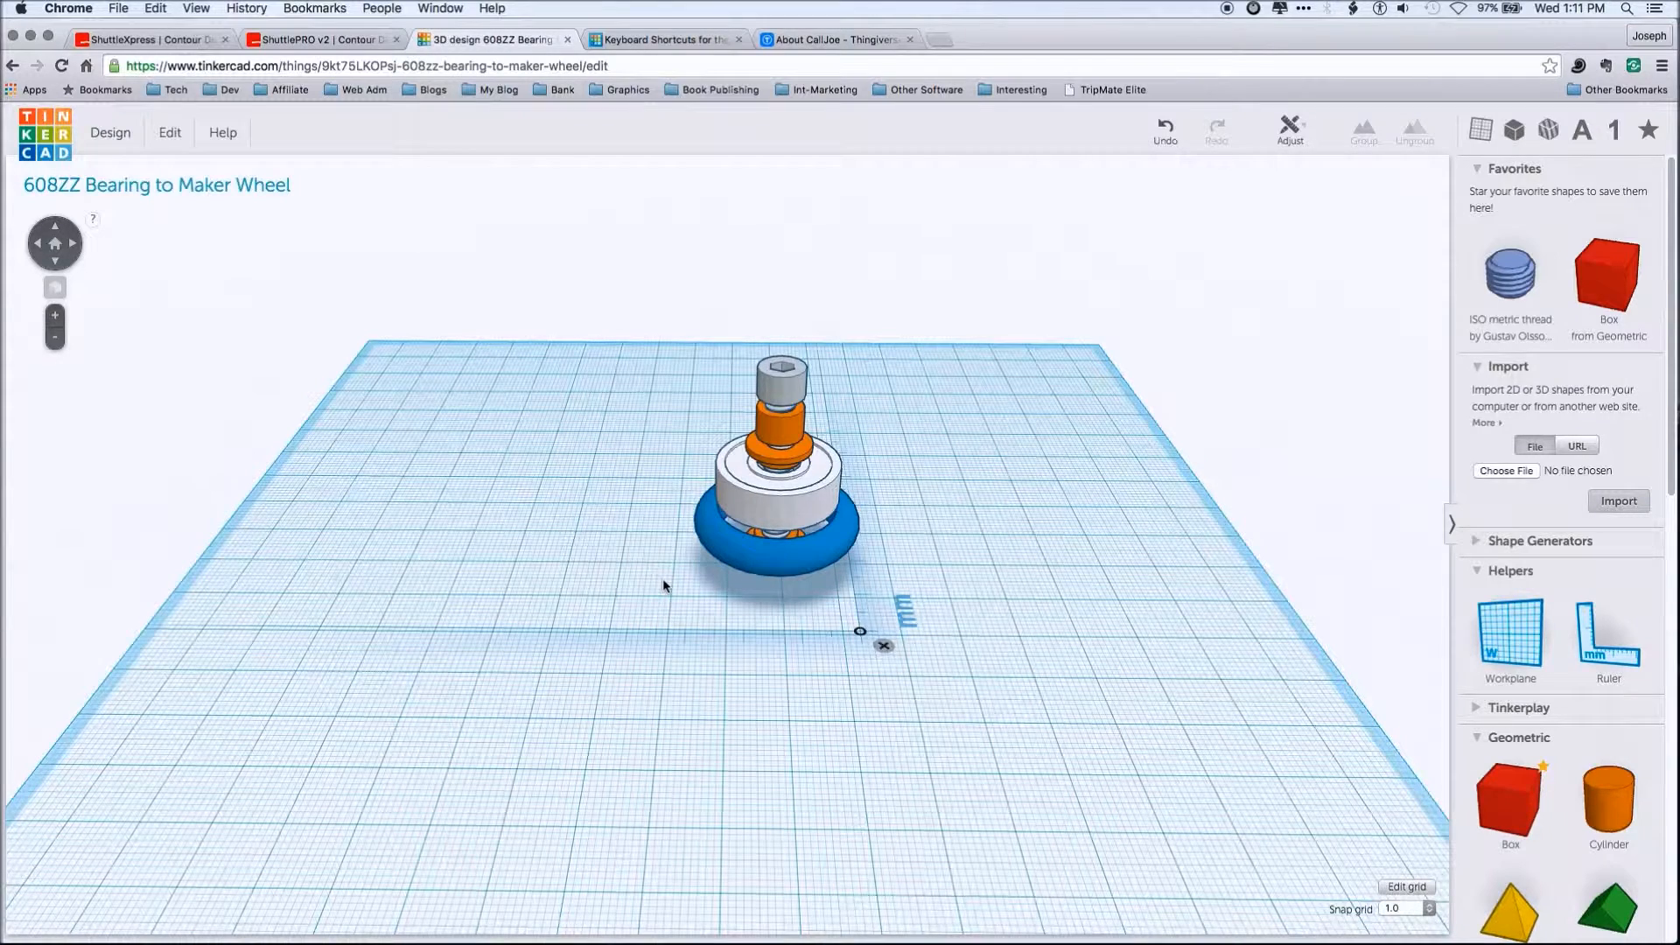
{"action": "left_click", "coordinate": [664, 584]}
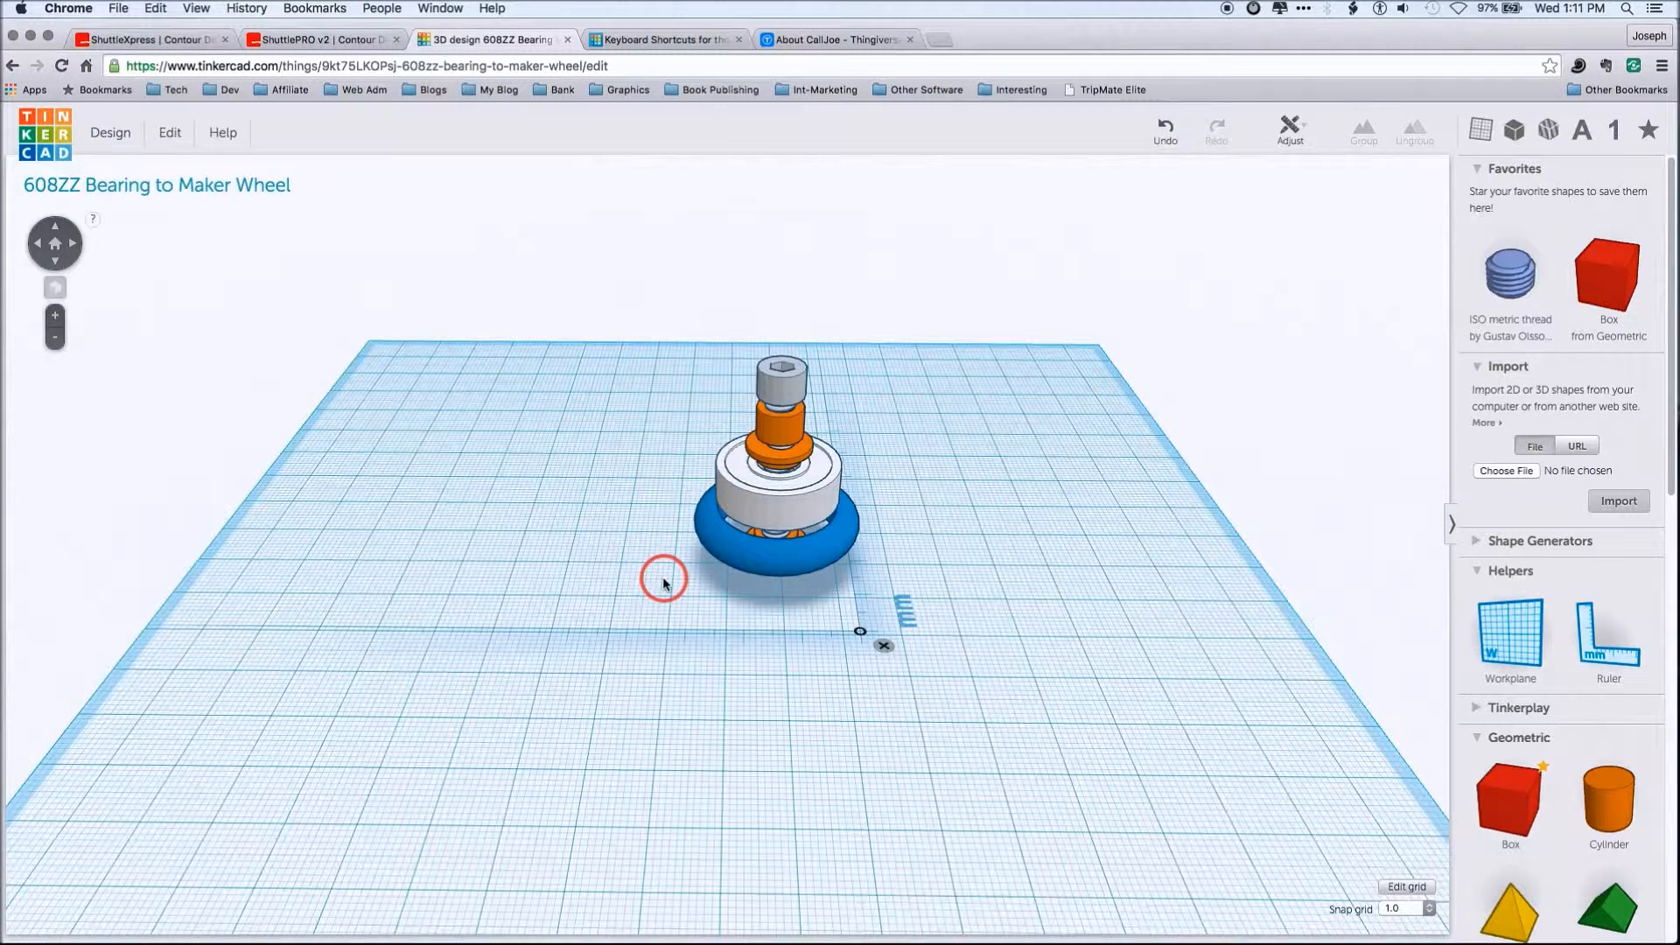
{"action": "mouse_move", "coordinate": [751, 736]}
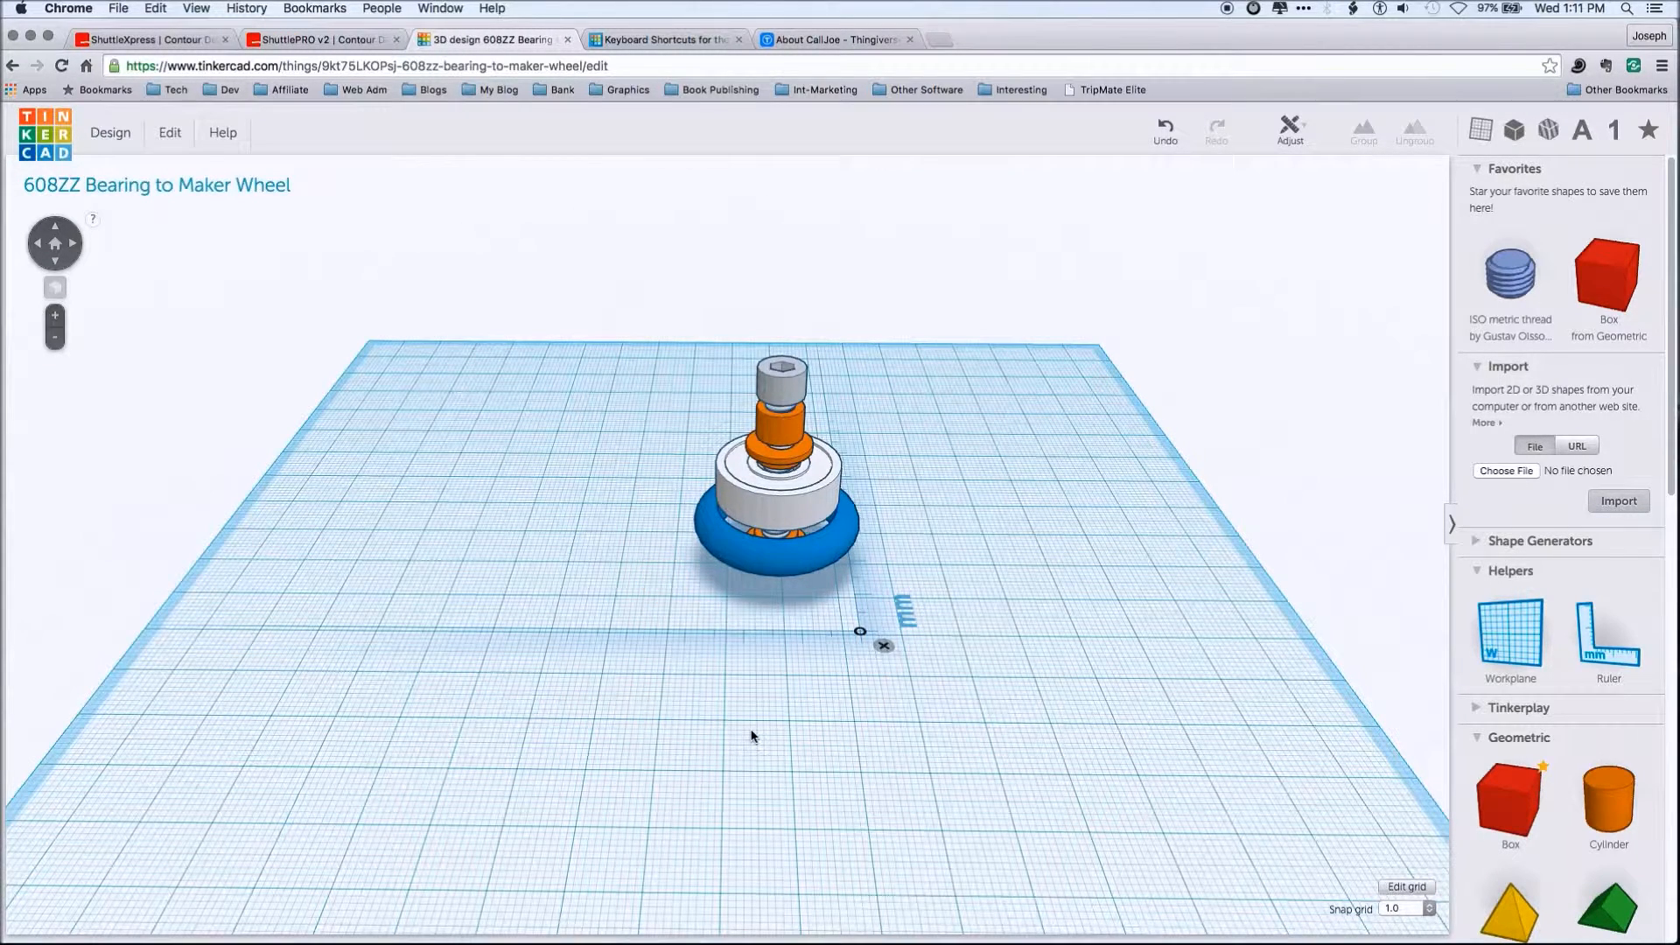
{"action": "left_click", "coordinate": [751, 736]}
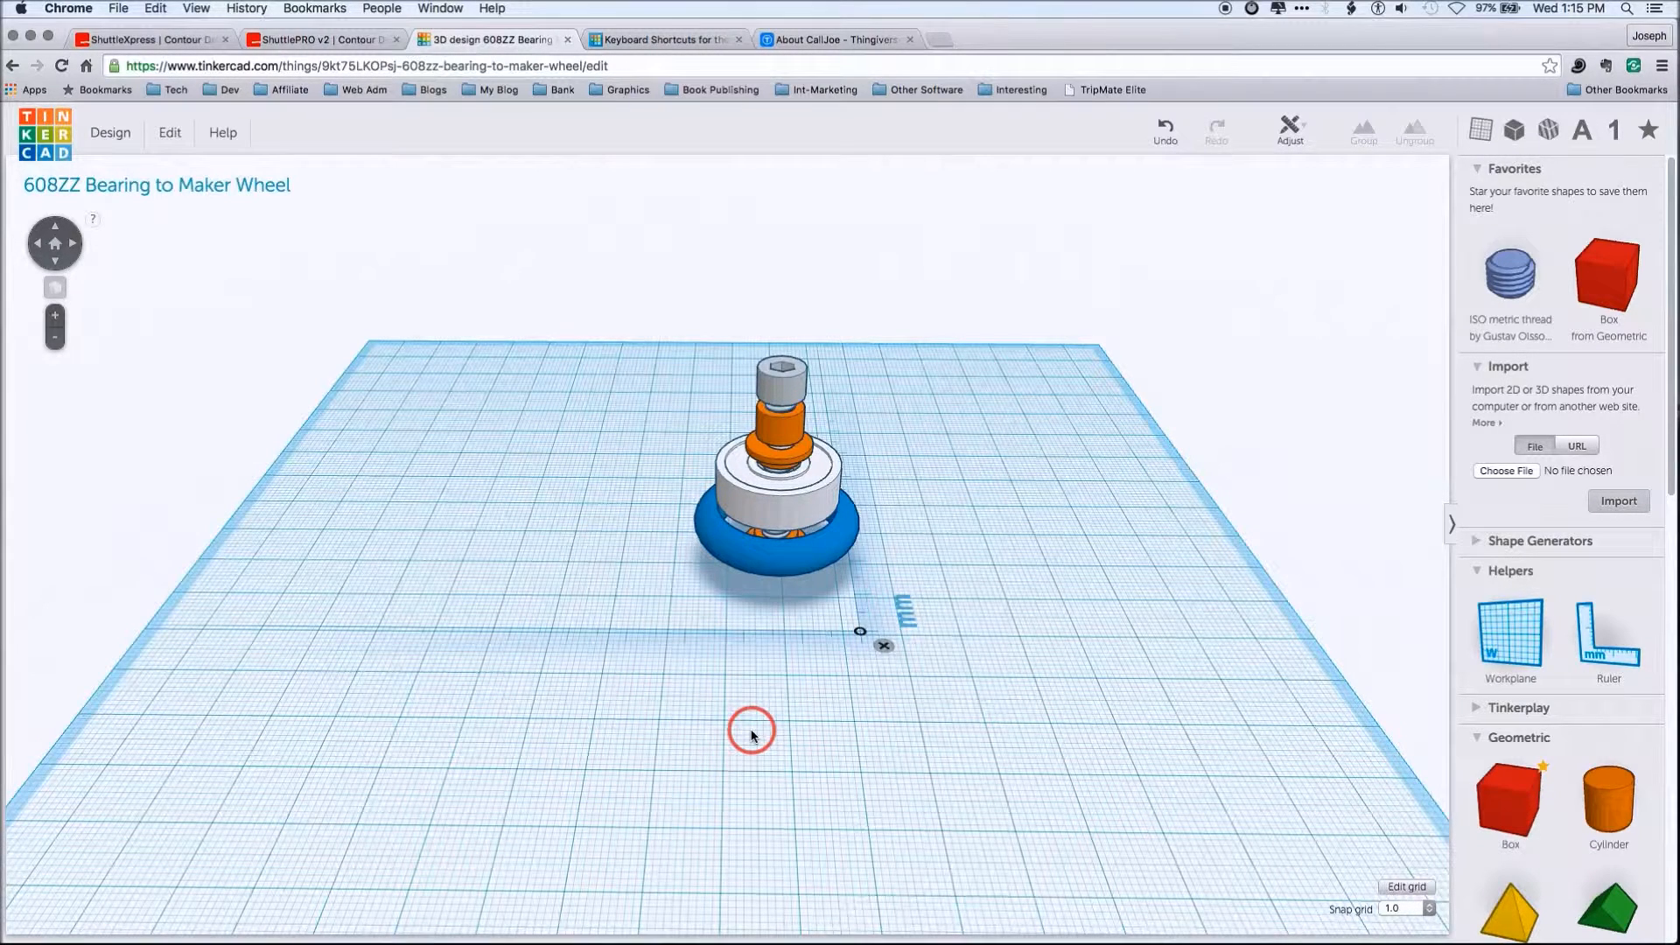
{"action": "mouse_move", "coordinate": [485, 636]}
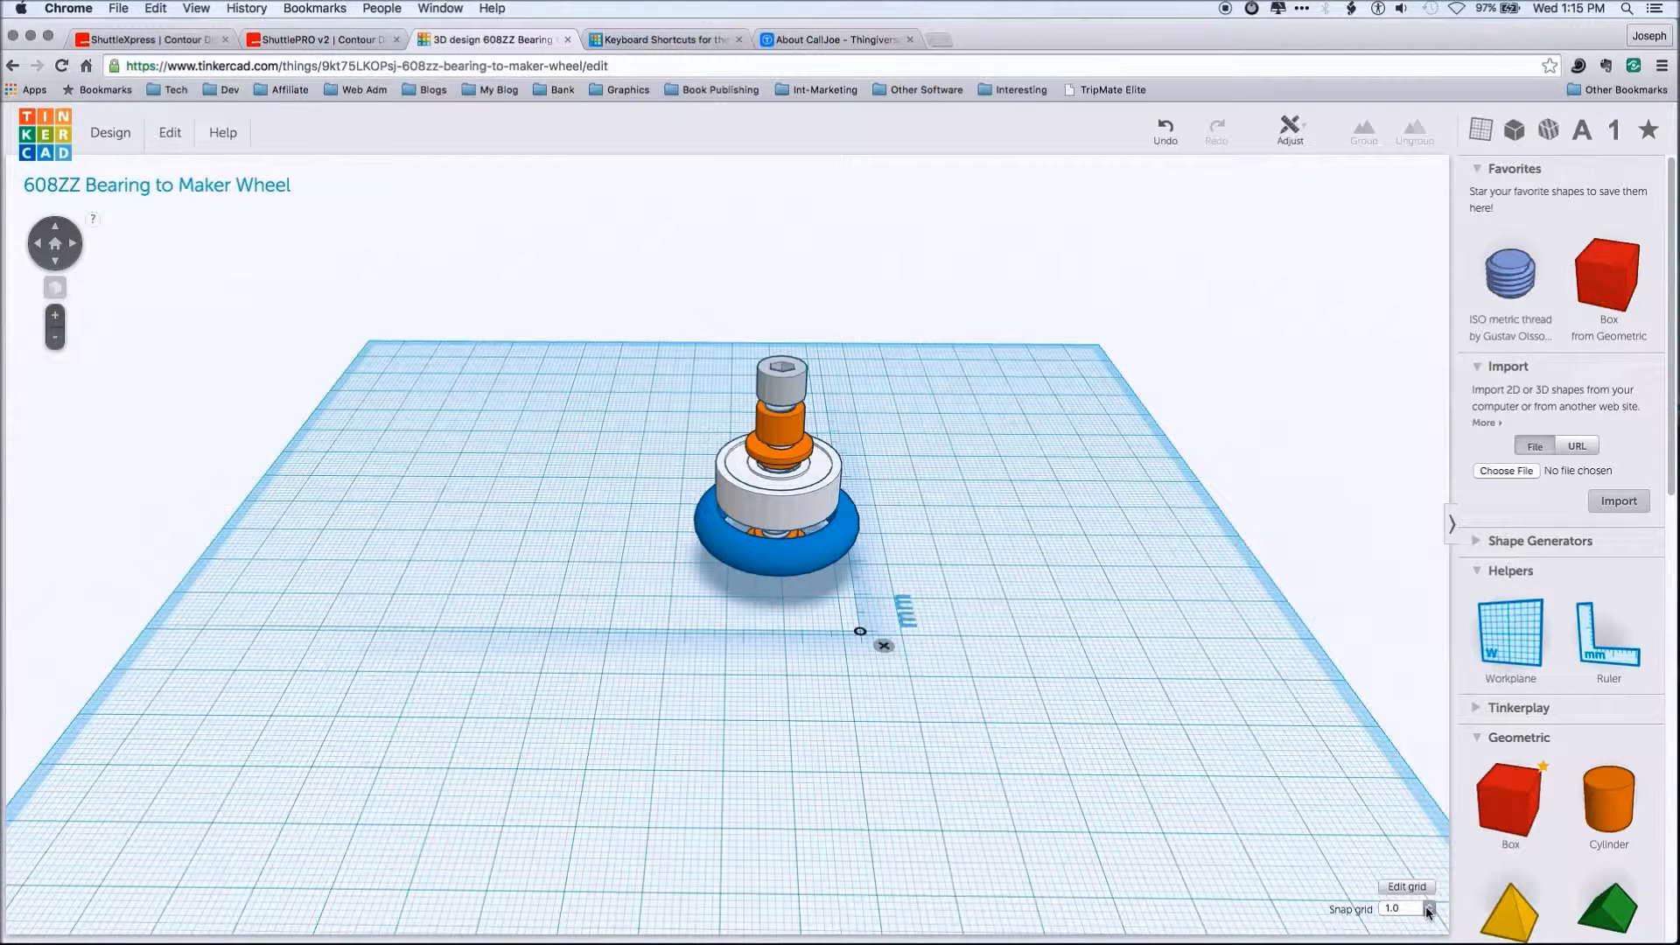
Change the Snap grid increment from 1.0 to 0.1
{"action": "left_click", "coordinate": [1427, 909]}
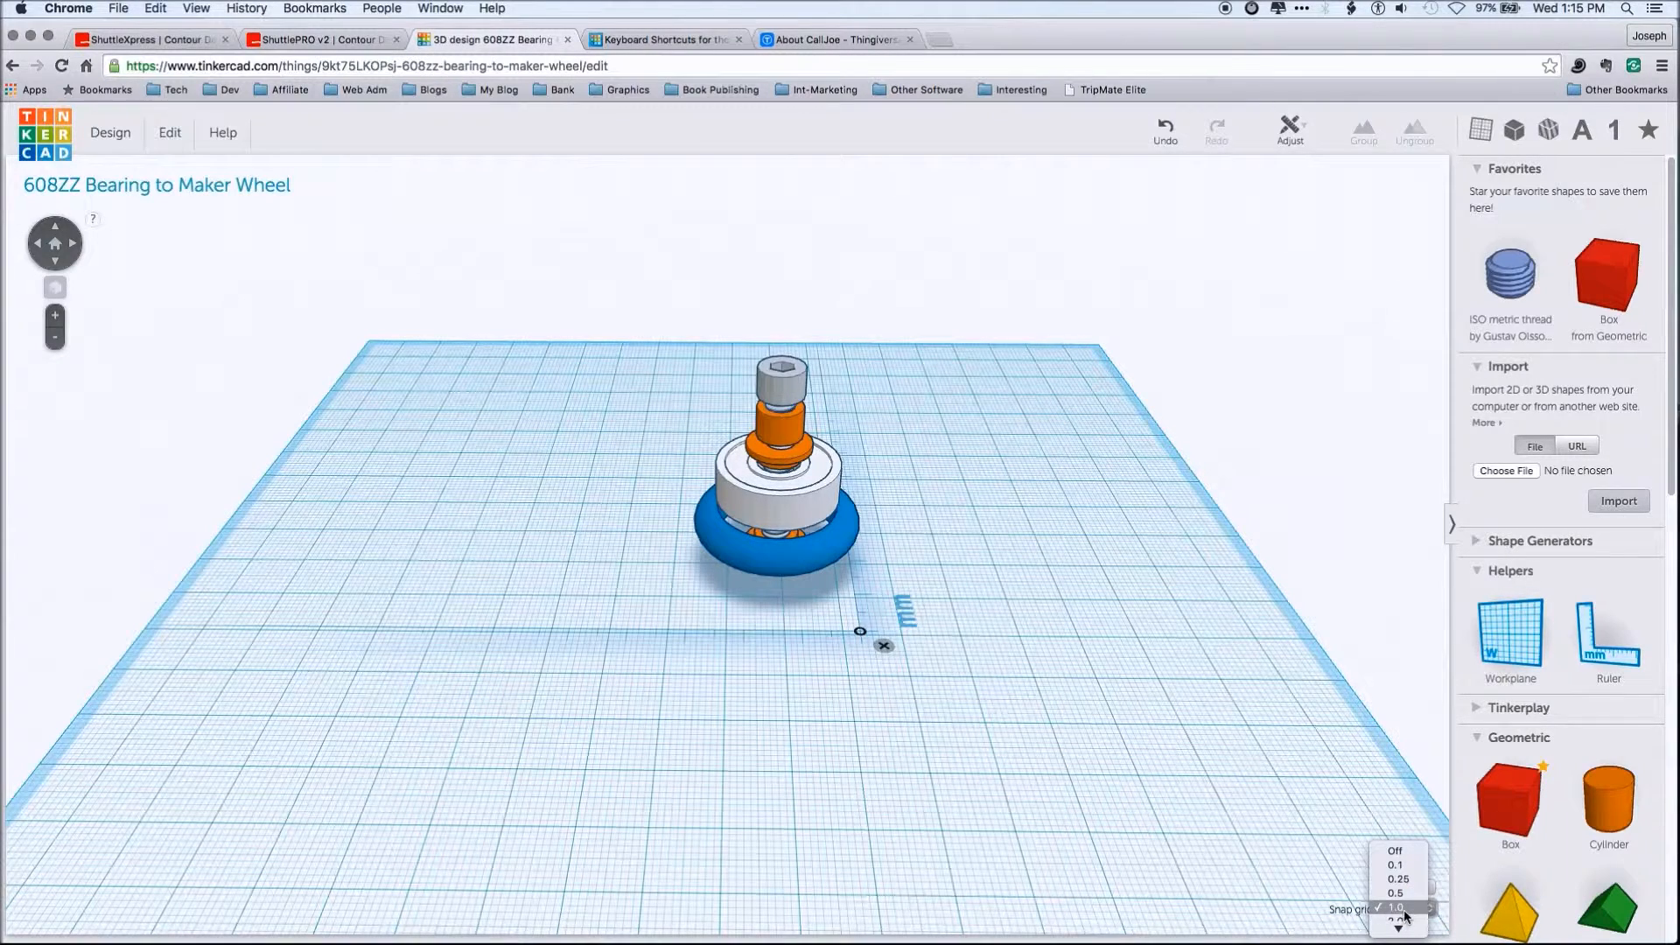
{"action": "left_click", "coordinate": [1399, 908]}
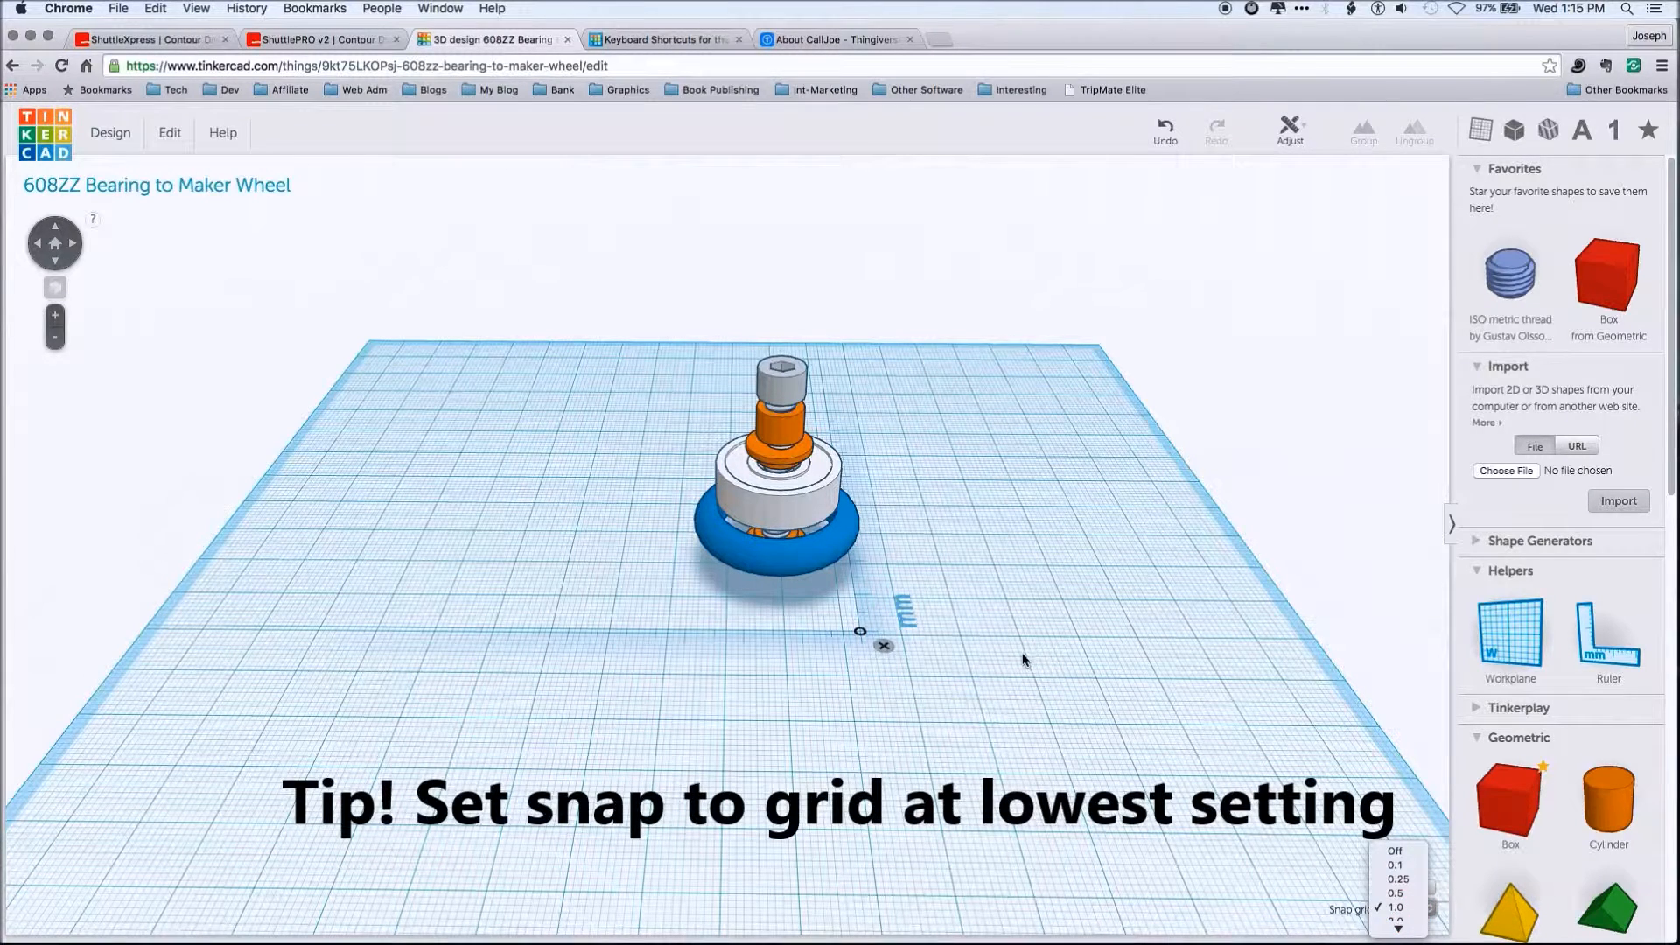
{"action": "mouse_move", "coordinate": [989, 679]}
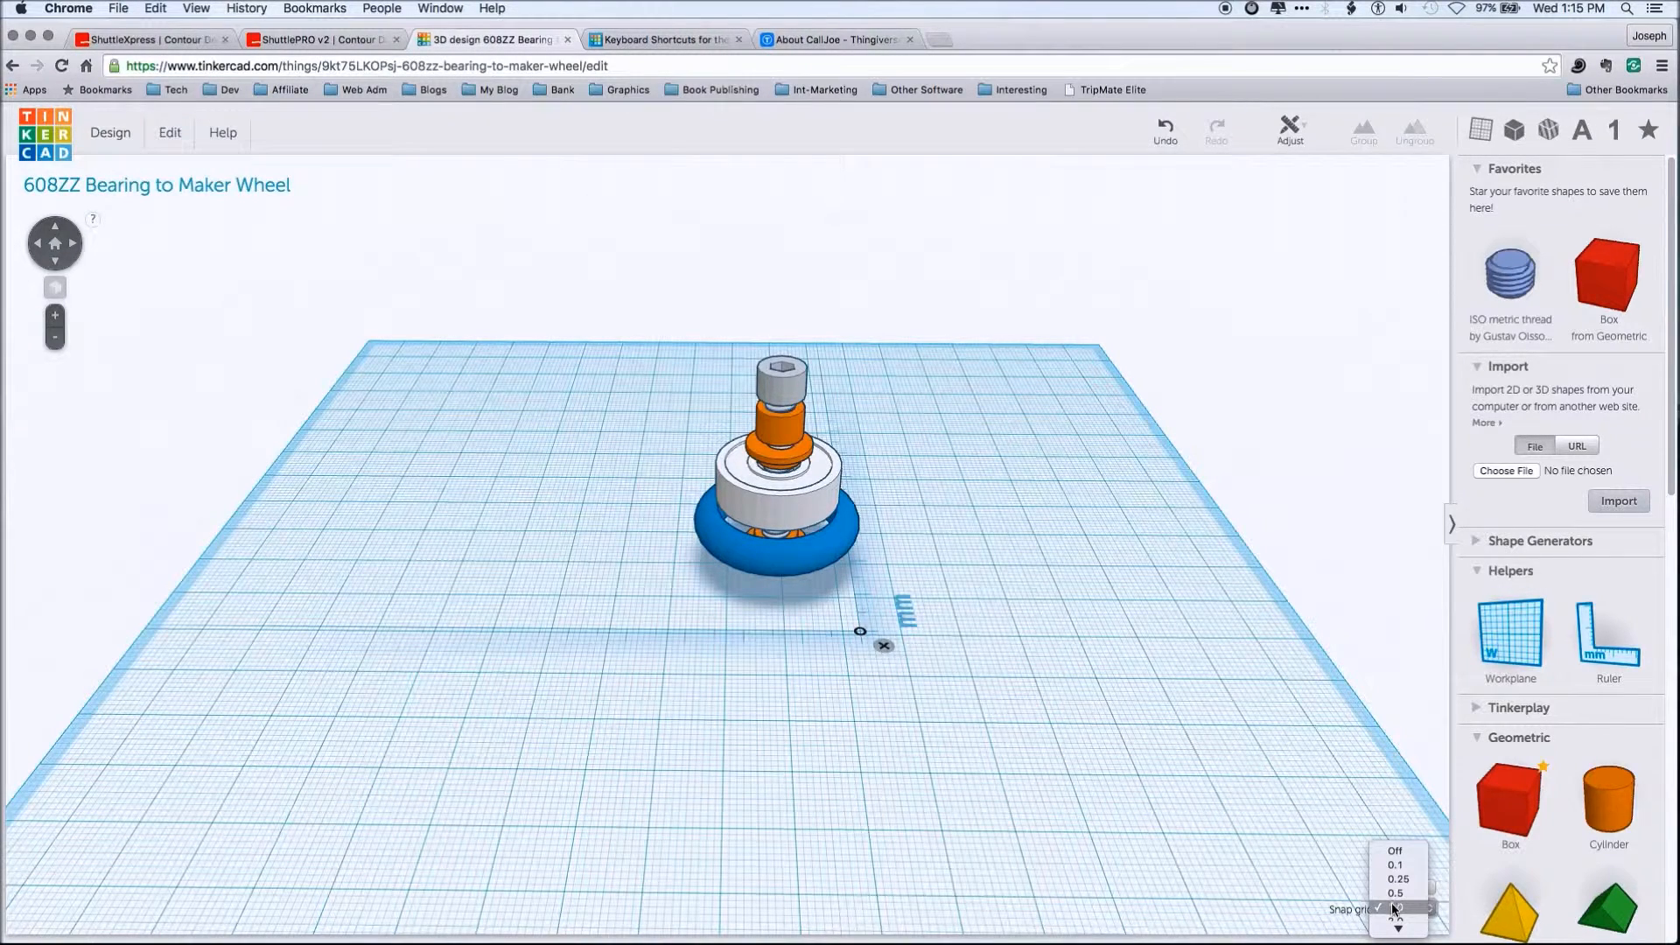
{"action": "left_click", "coordinate": [1395, 879]}
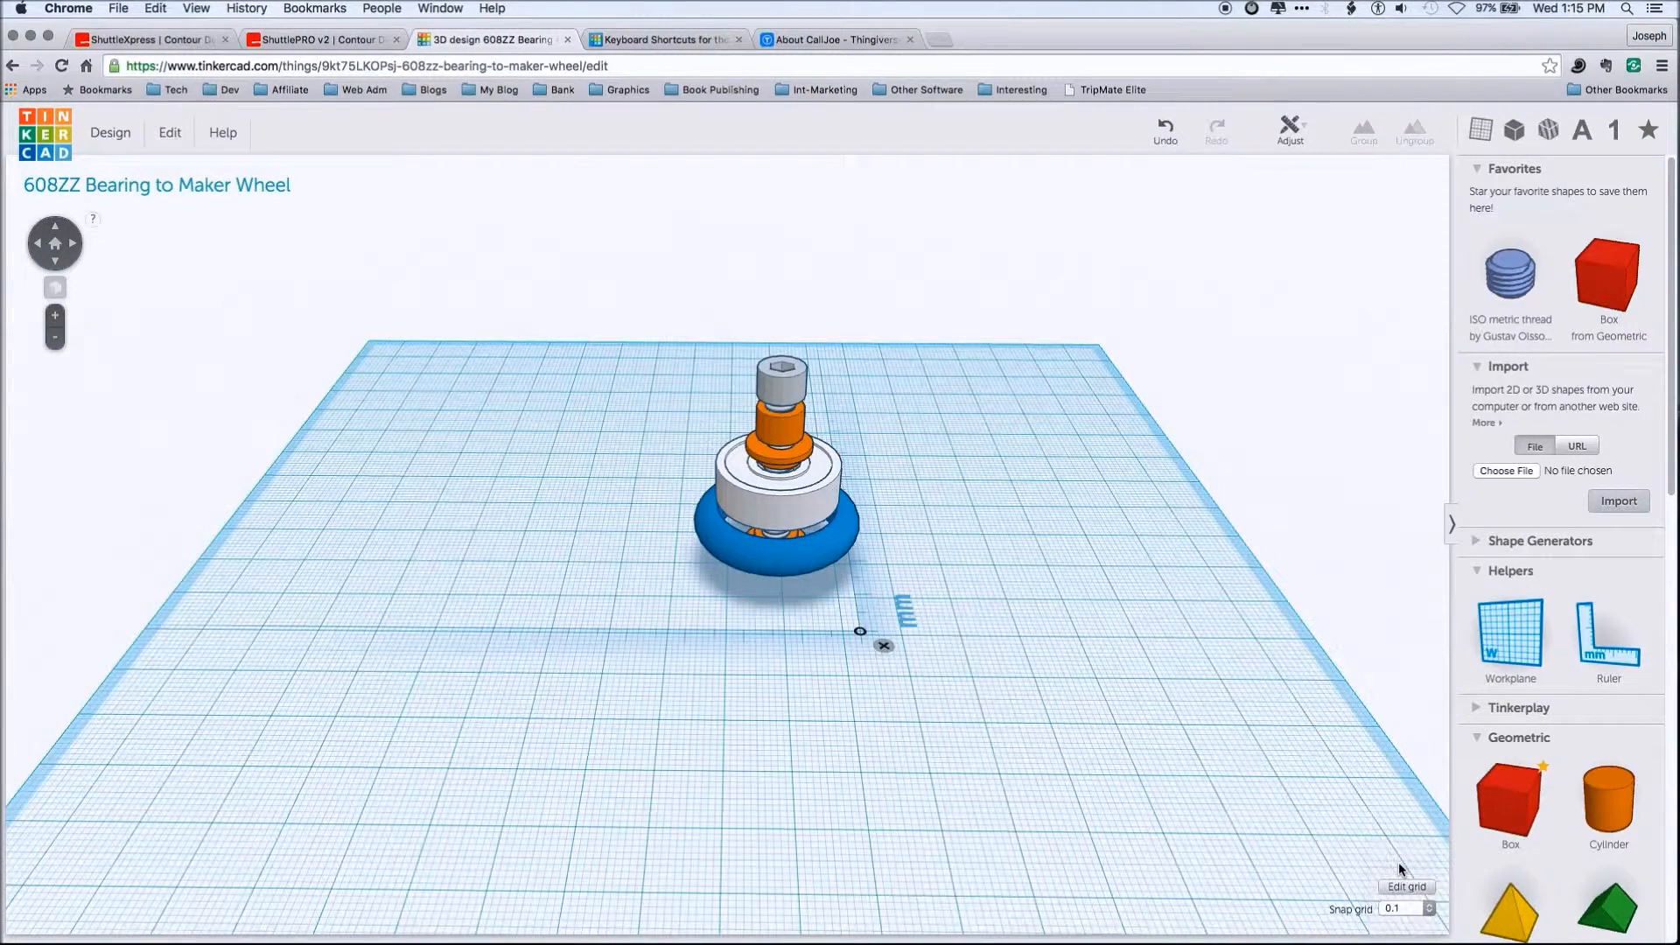
{"action": "mouse_move", "coordinate": [1414, 906]}
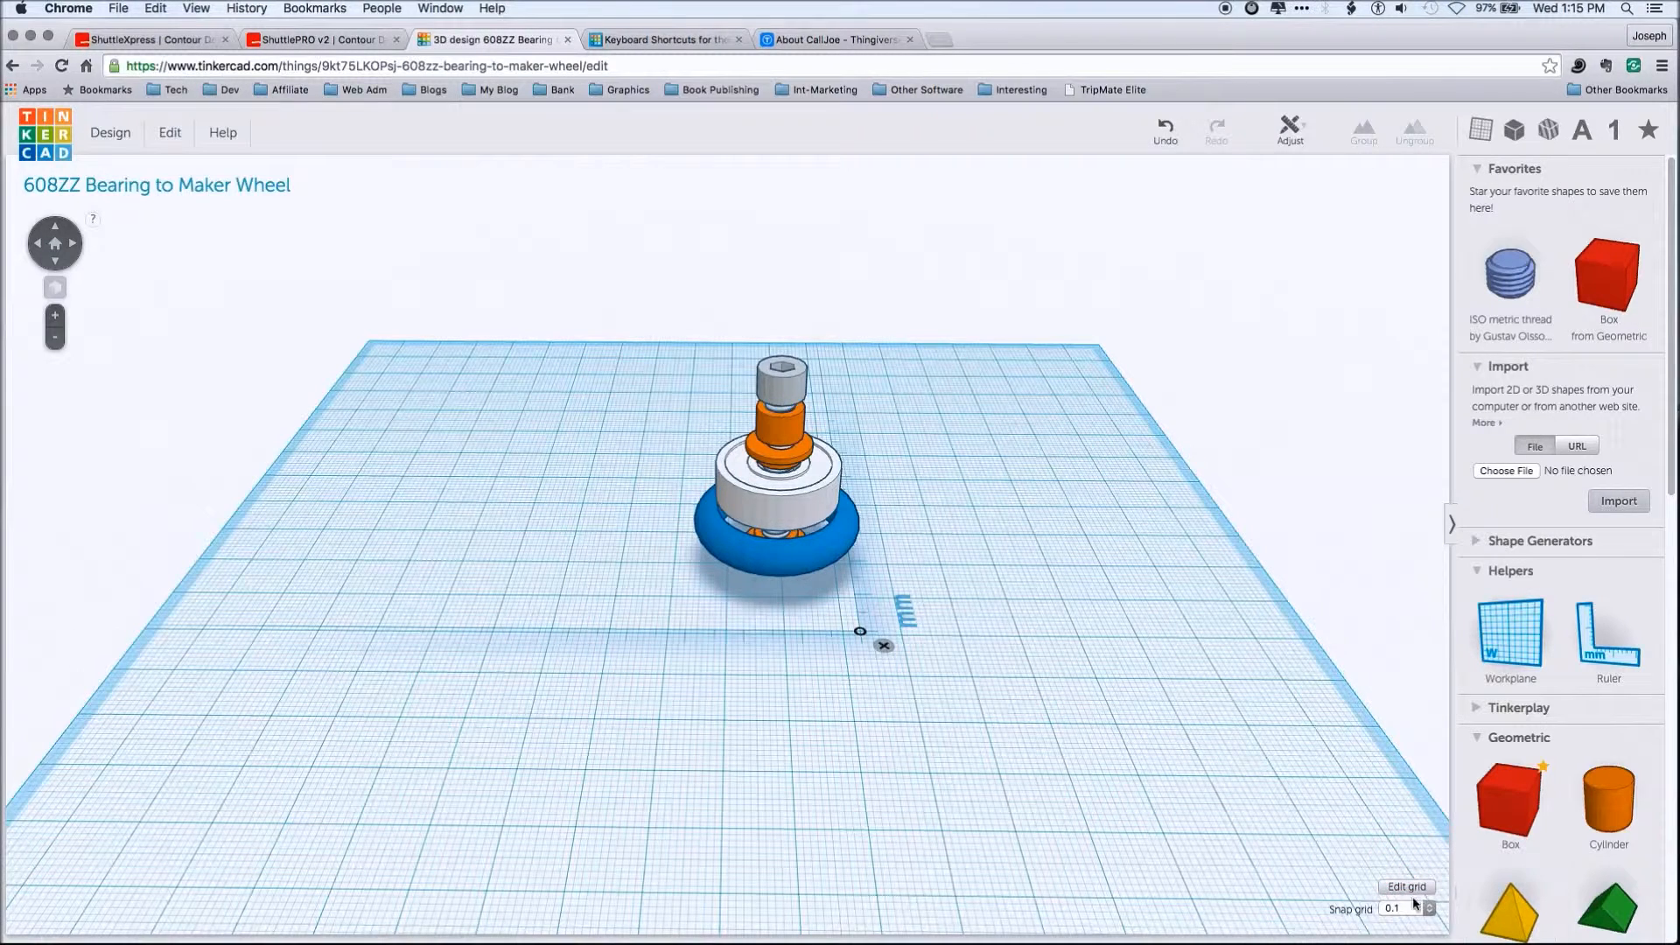
{"action": "left_click", "coordinate": [1405, 909]}
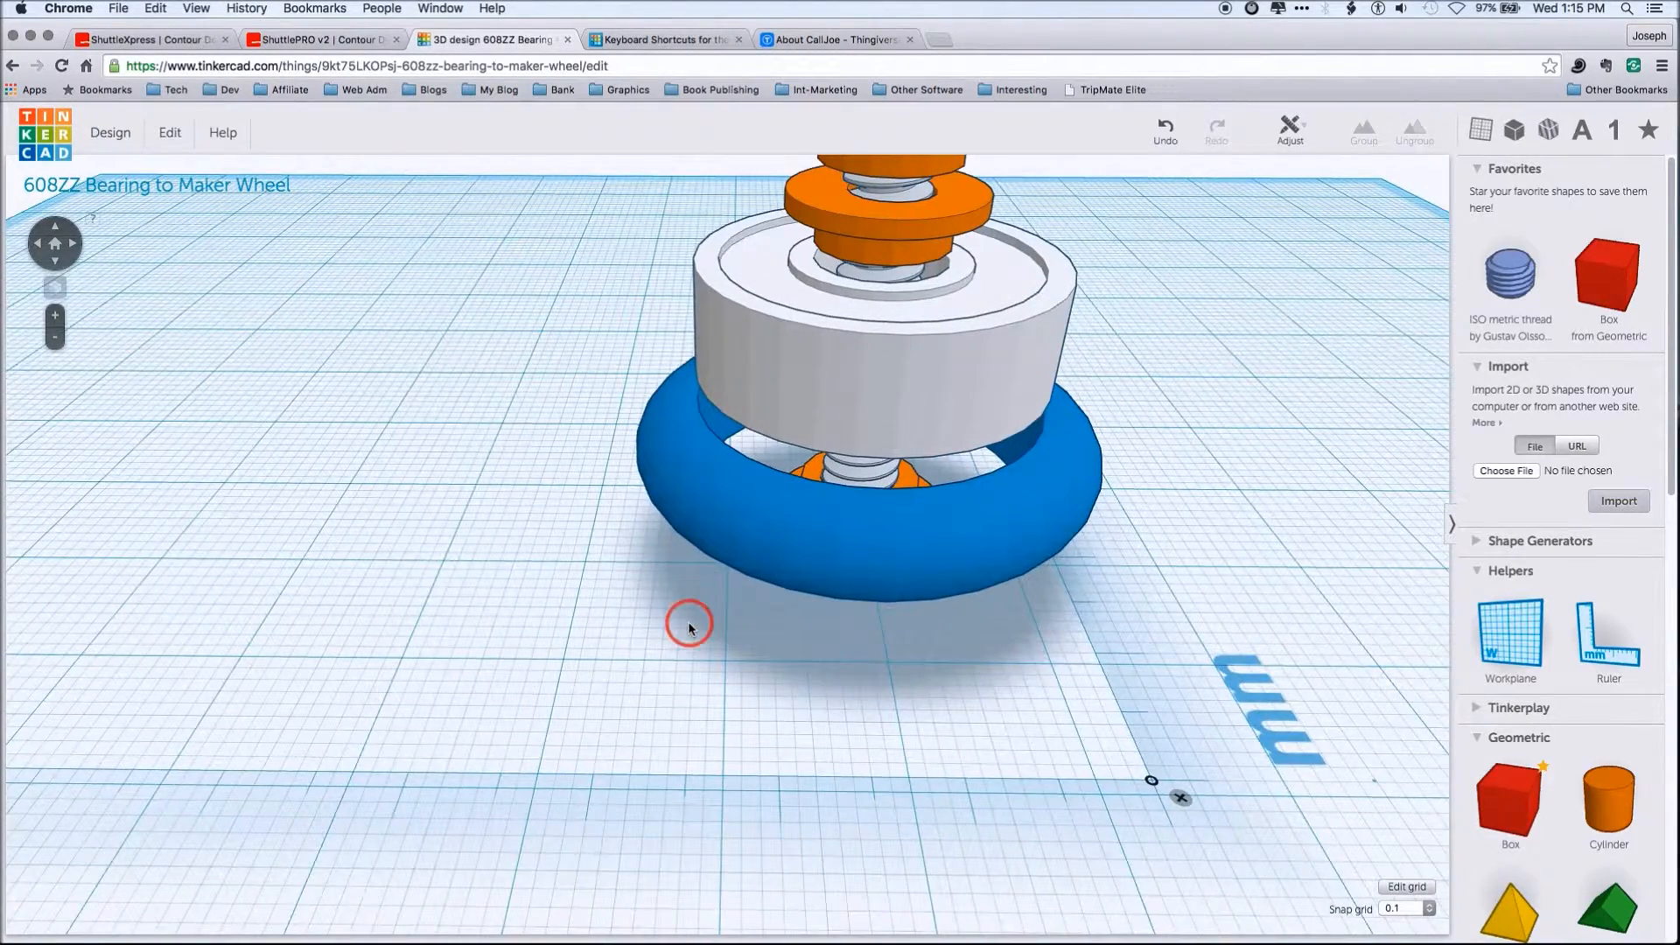
Zoom in close on the bolt, spacer, bearing and wheel stack
{"action": "scroll", "scroll_direction": "up", "scroll_amount": 3}
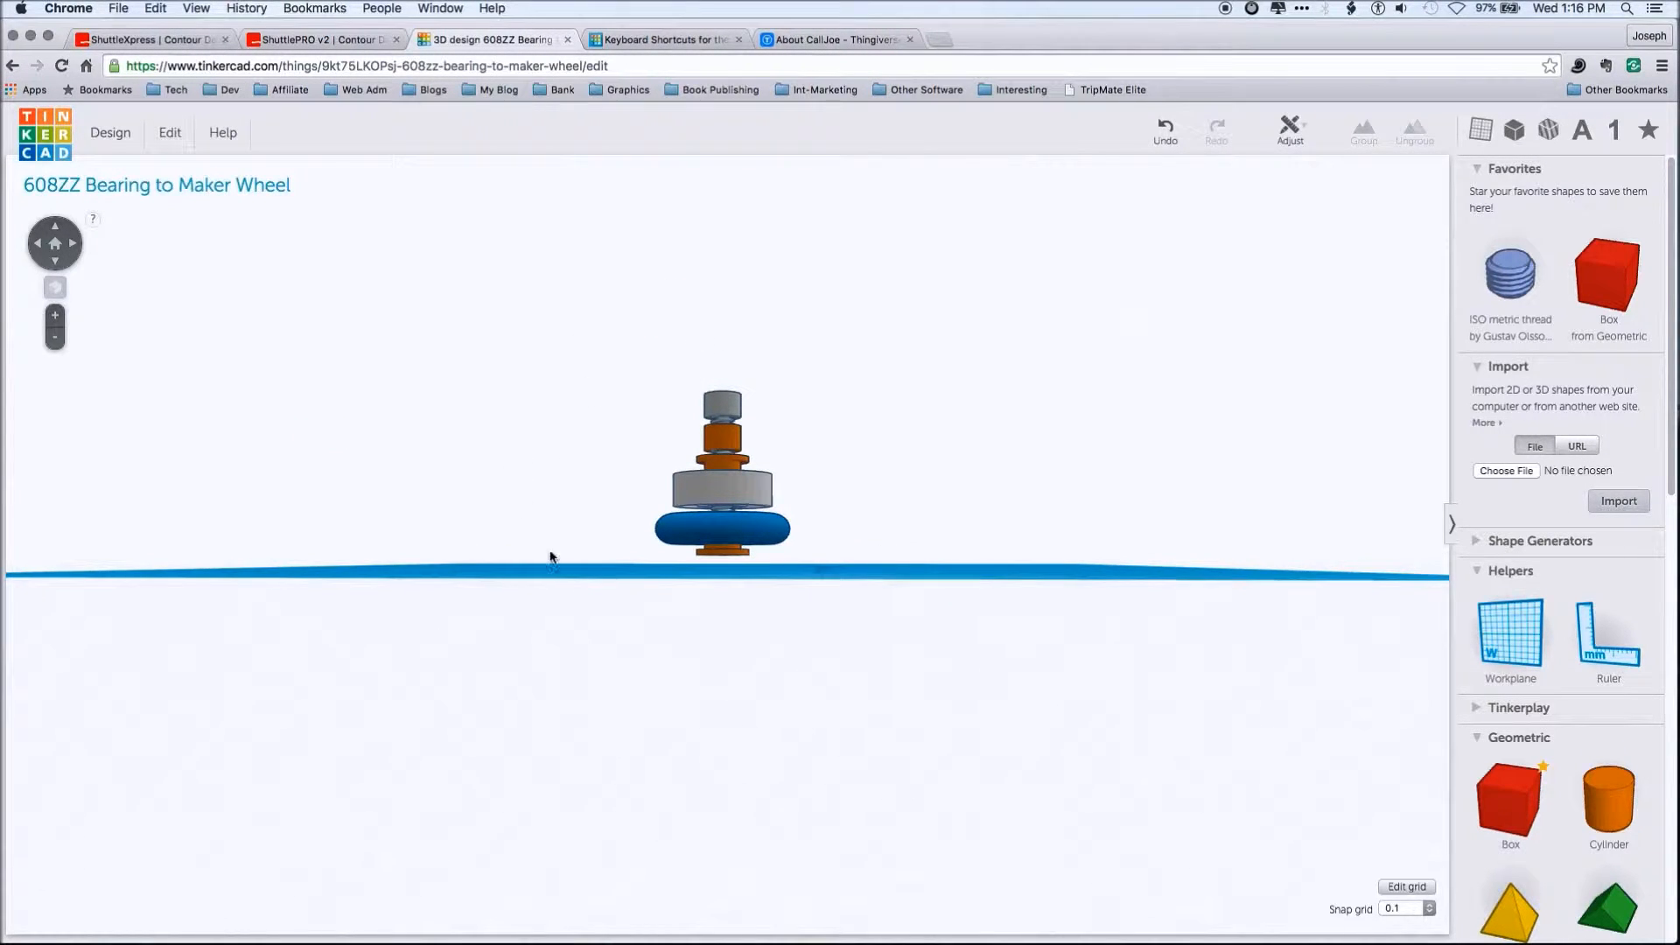
{"action": "mouse_move", "coordinate": [367, 589]}
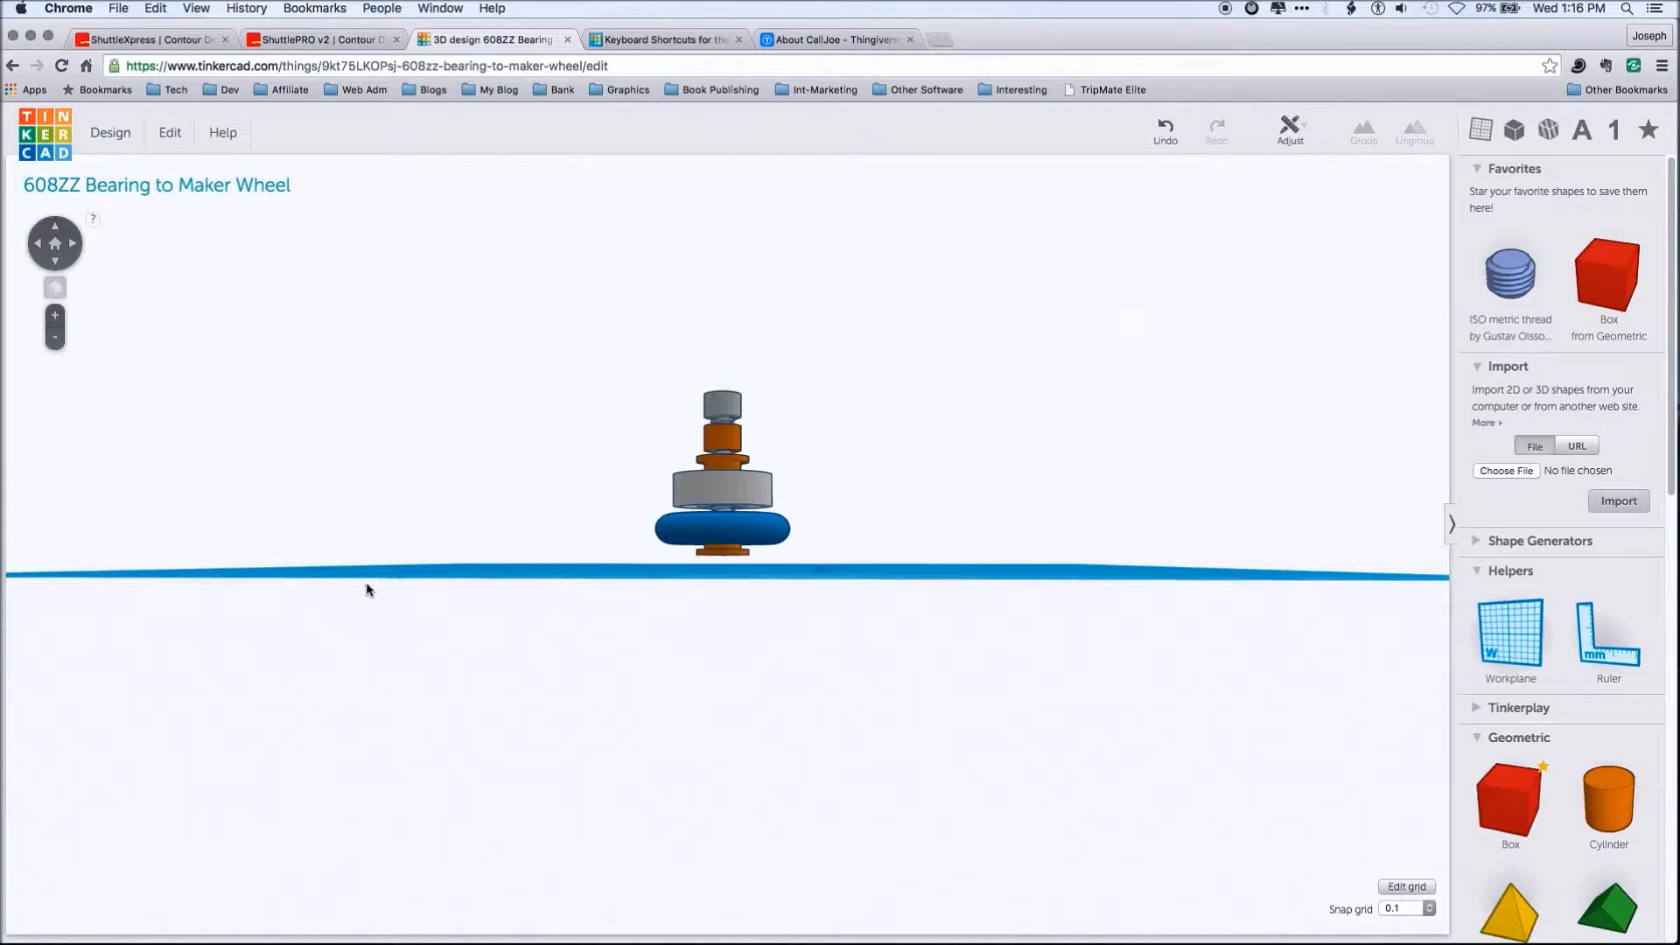
{"action": "mouse_move", "coordinate": [861, 576]}
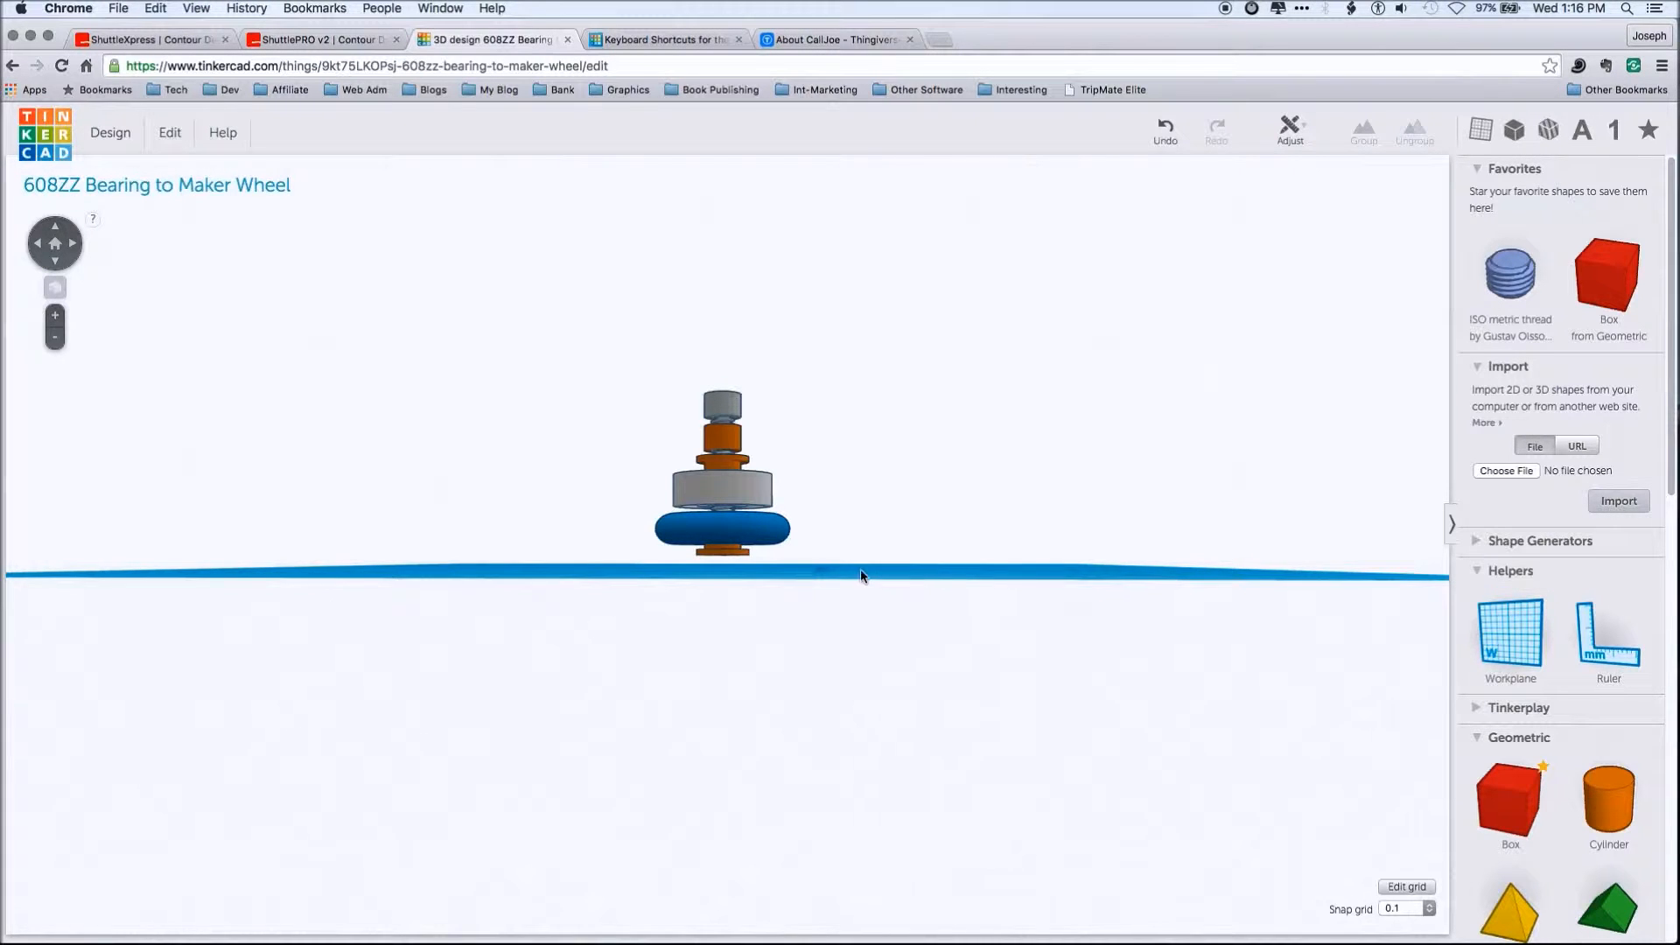
{"action": "mouse_move", "coordinate": [759, 444]}
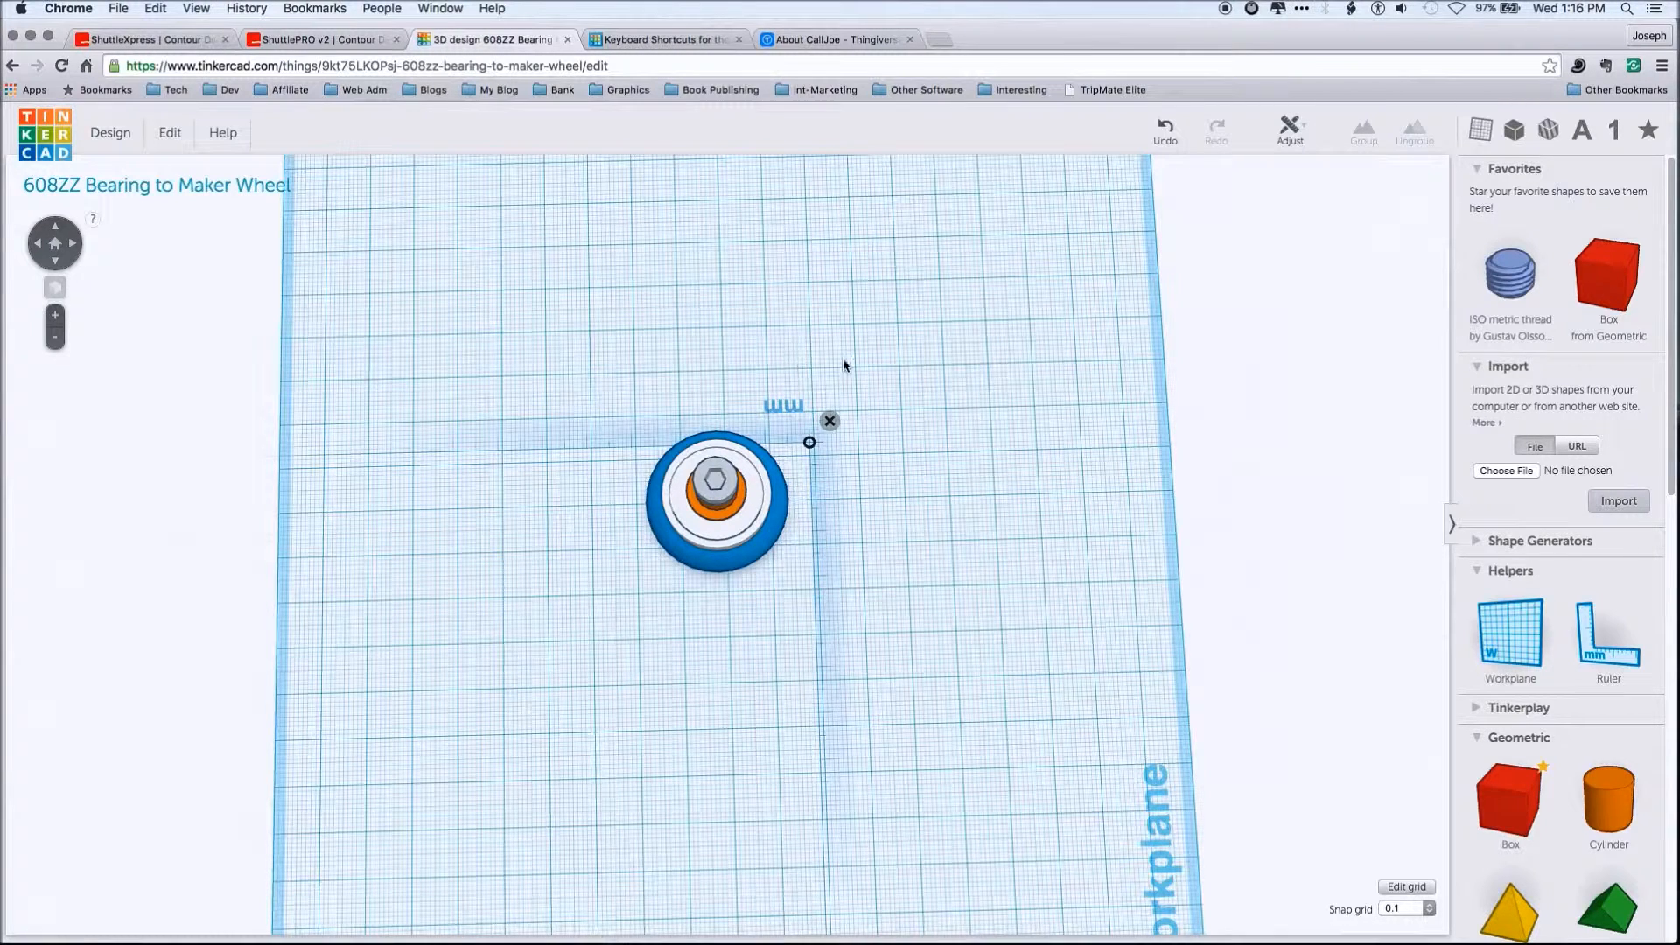
Open Adjust and choose Align for the whole bolt, spacer, bearing and wheel stack
{"action": "left_click", "coordinate": [1290, 130]}
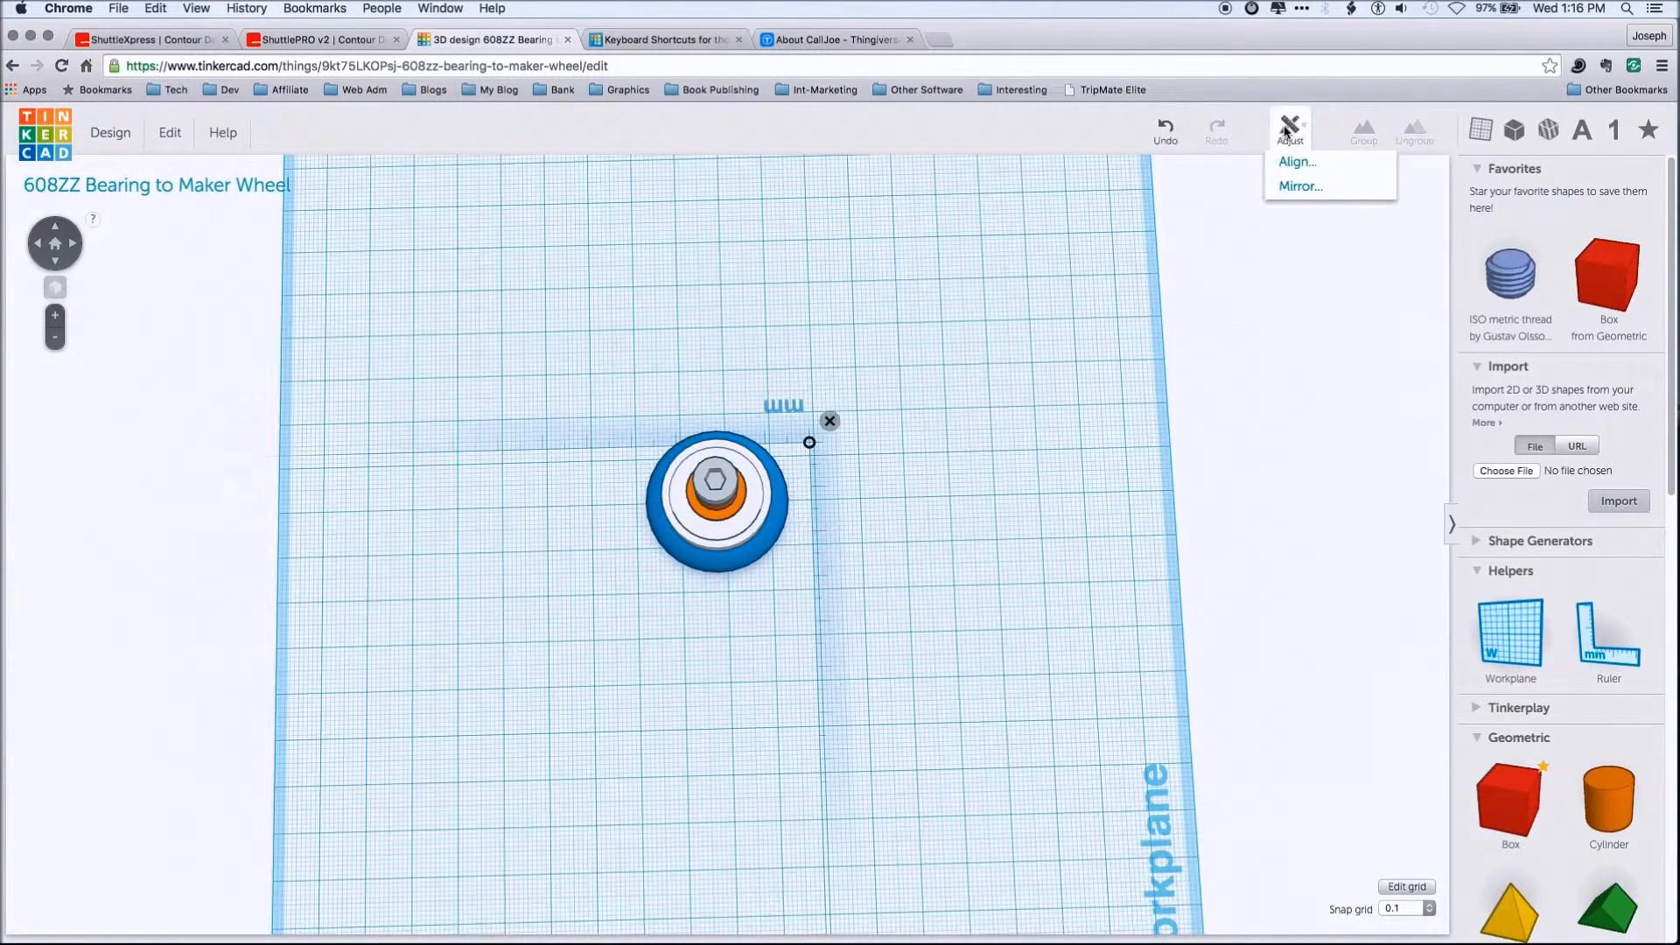
{"action": "left_click", "coordinate": [1297, 161]}
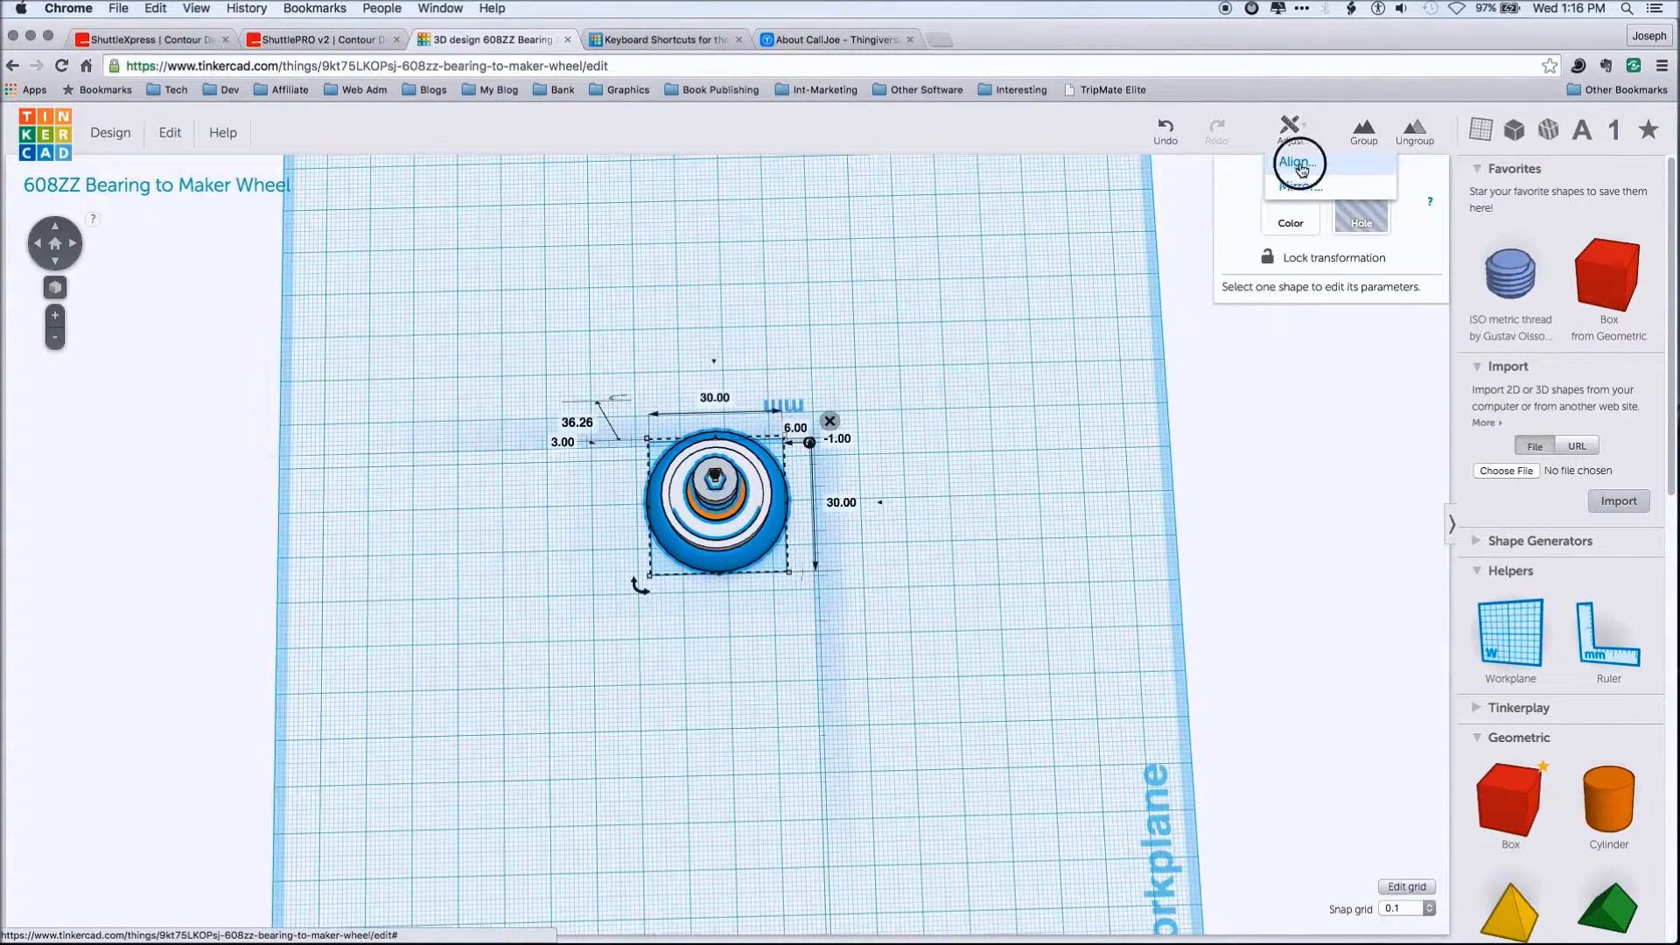
{"action": "left_click", "coordinate": [1297, 162]}
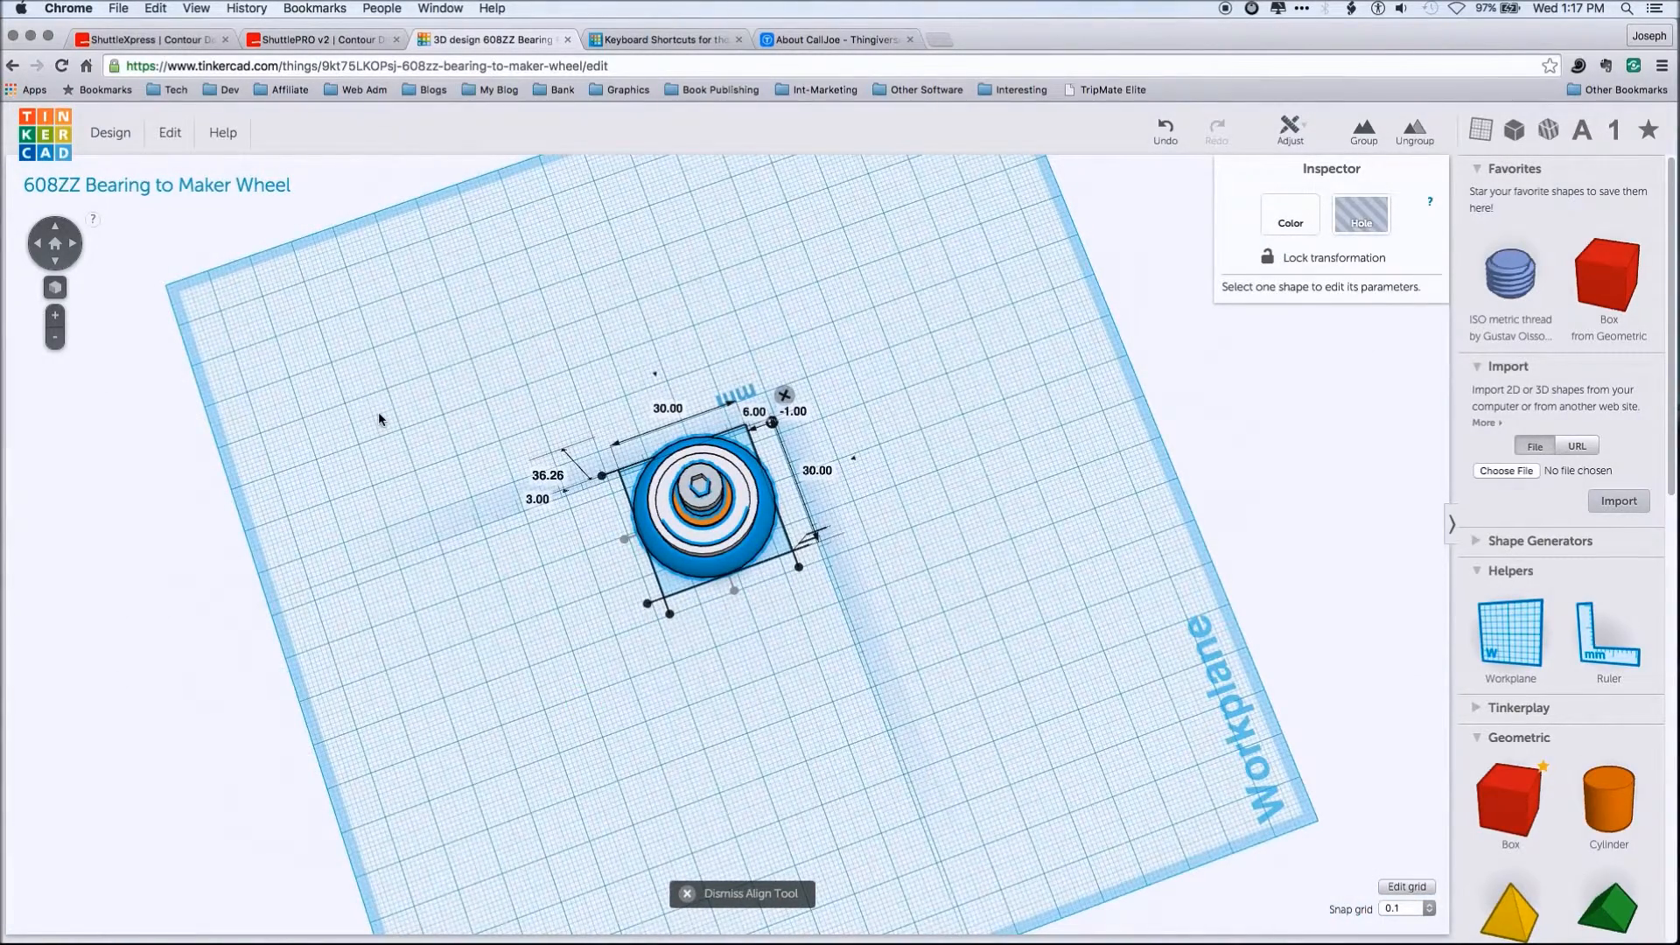
{"action": "left_click", "coordinate": [378, 415]}
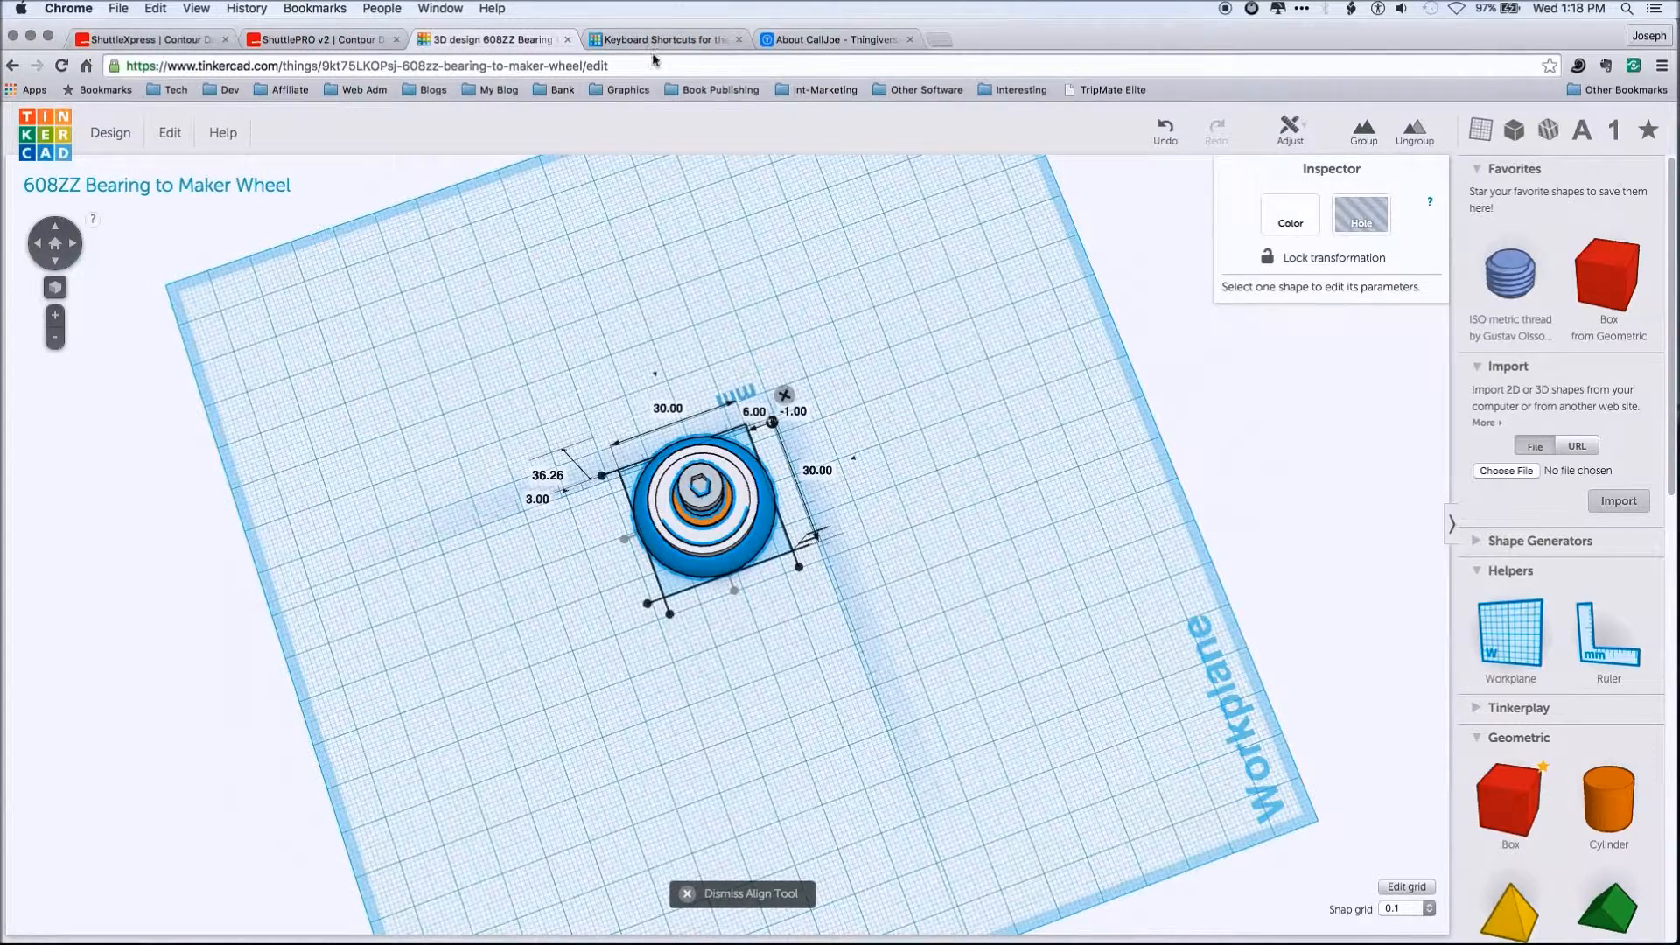
Return to the Tinkercad Blog keyboard shortcuts page
{"action": "left_click", "coordinate": [664, 39]}
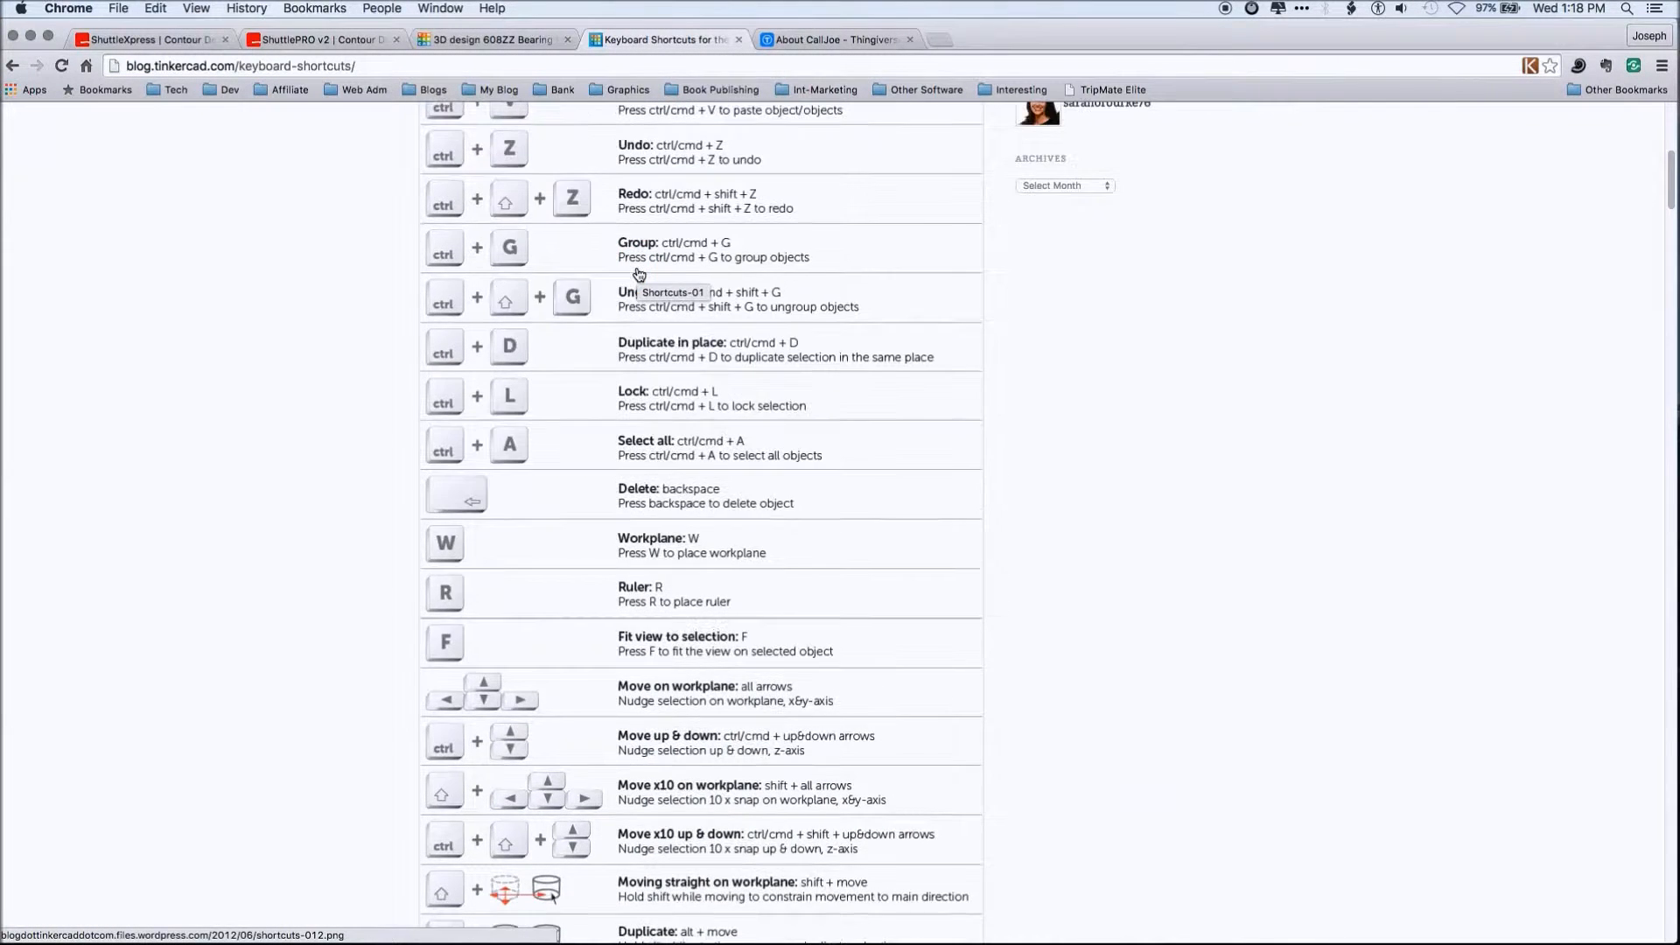
Scroll through the Tinkercad keyboard shortcuts list, then return to the bearing design
{"action": "scroll", "scroll_direction": "up", "scroll_amount": 3}
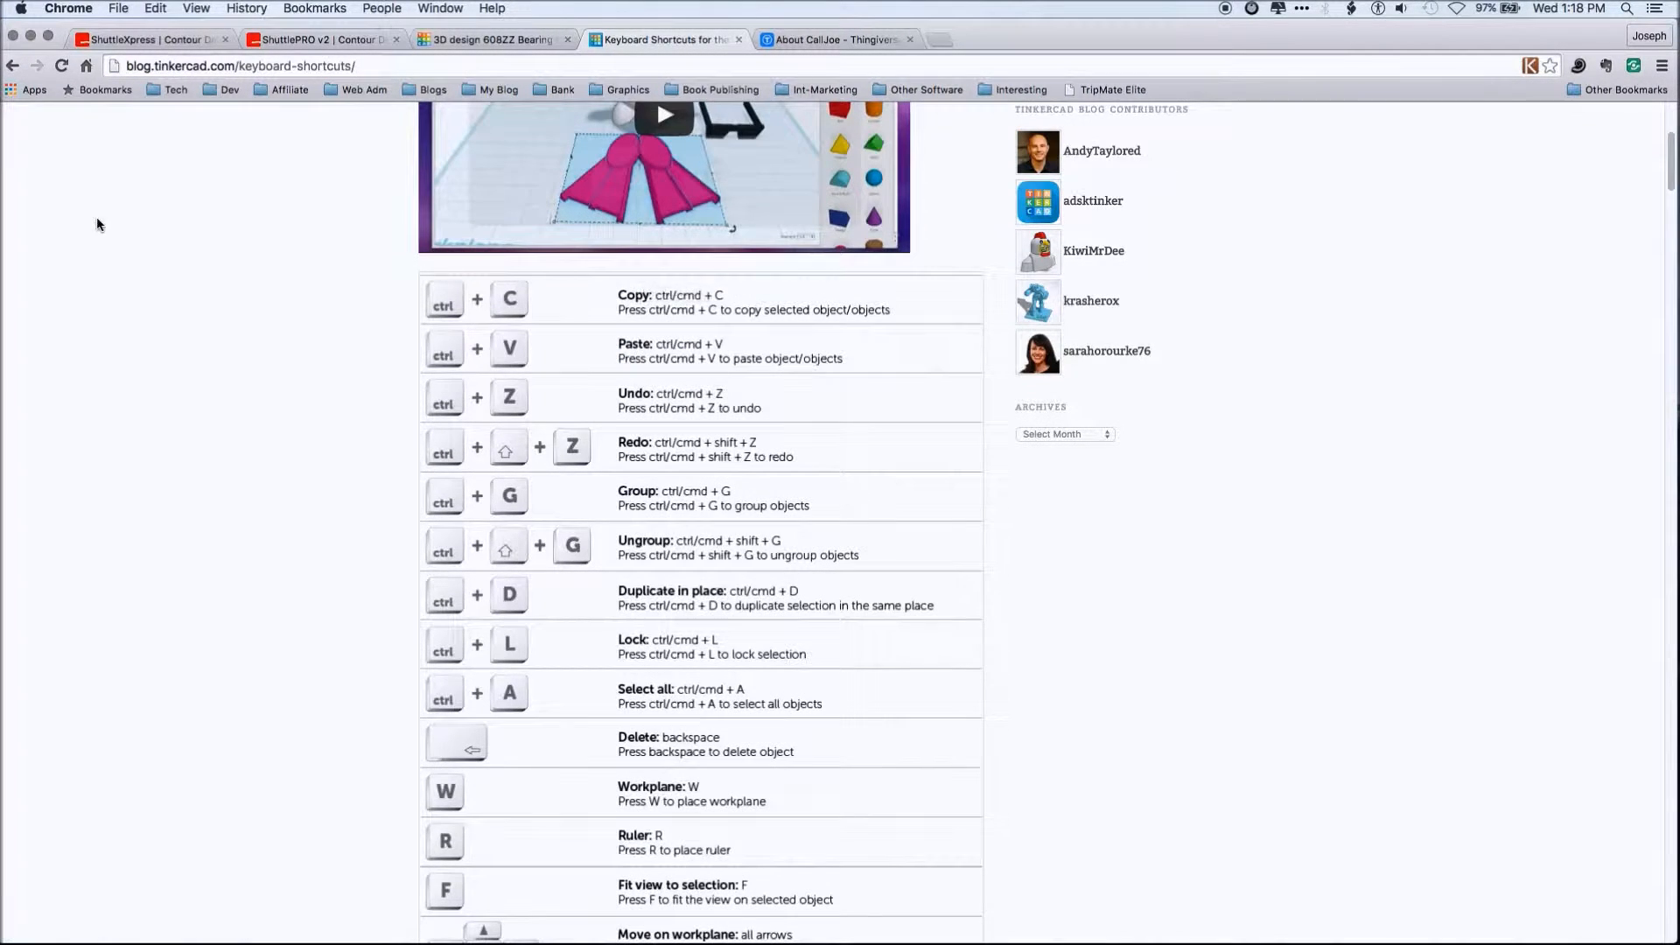
{"action": "scroll", "scroll_direction": "down", "scroll_amount": 3}
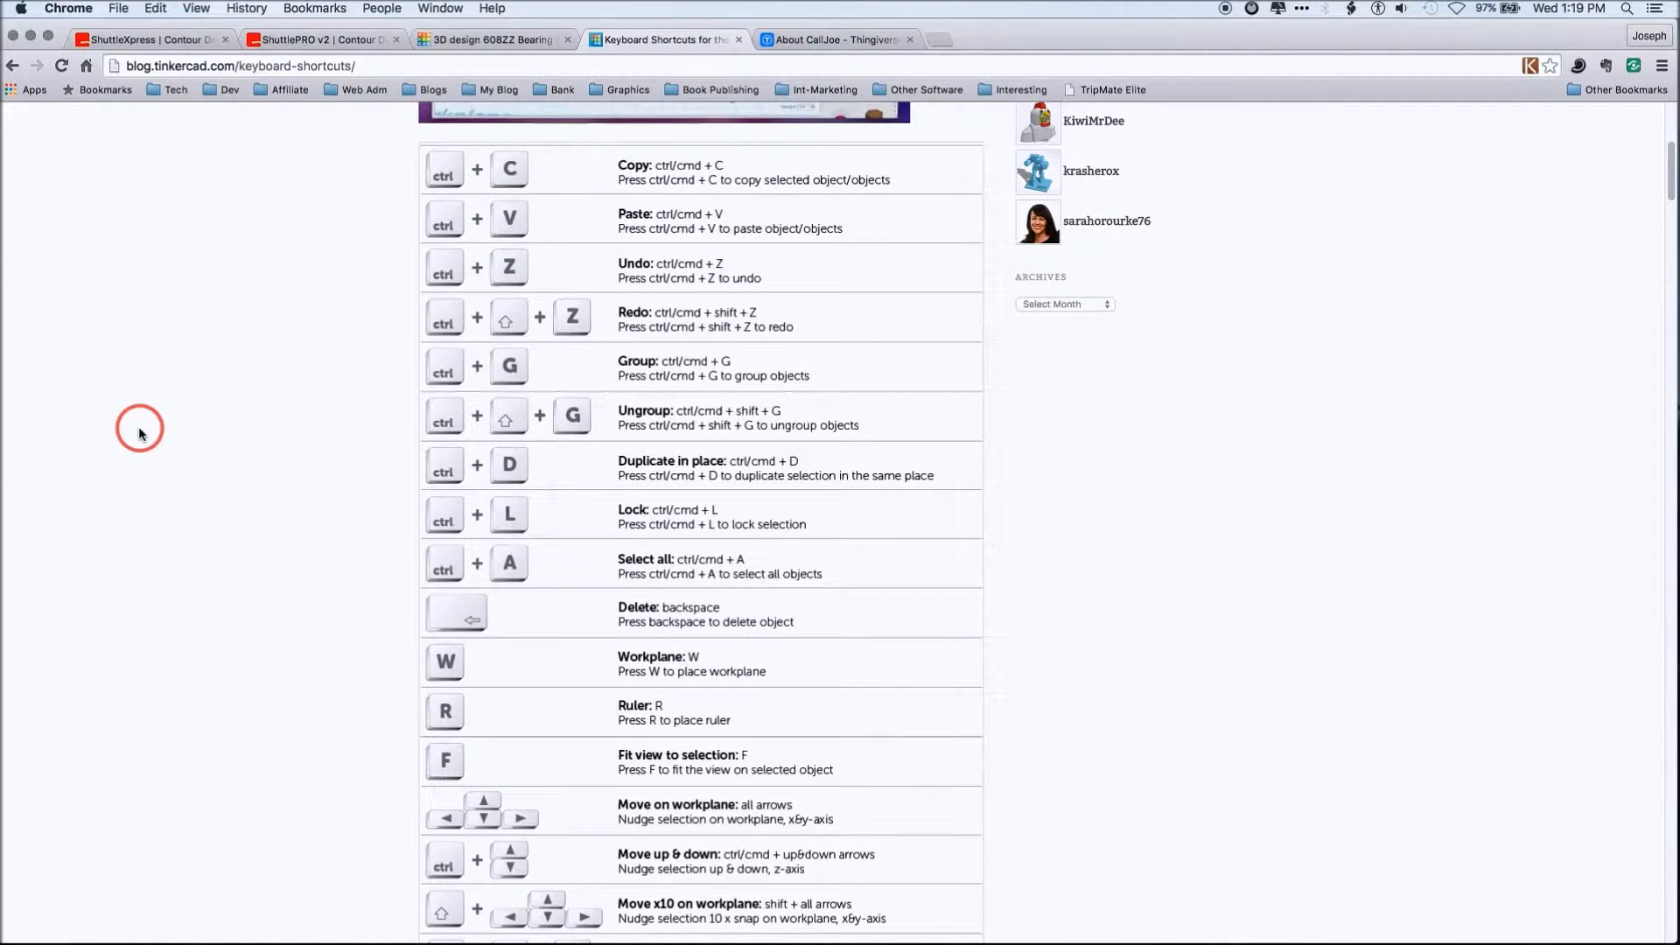
{"action": "left_click", "coordinate": [487, 40]}
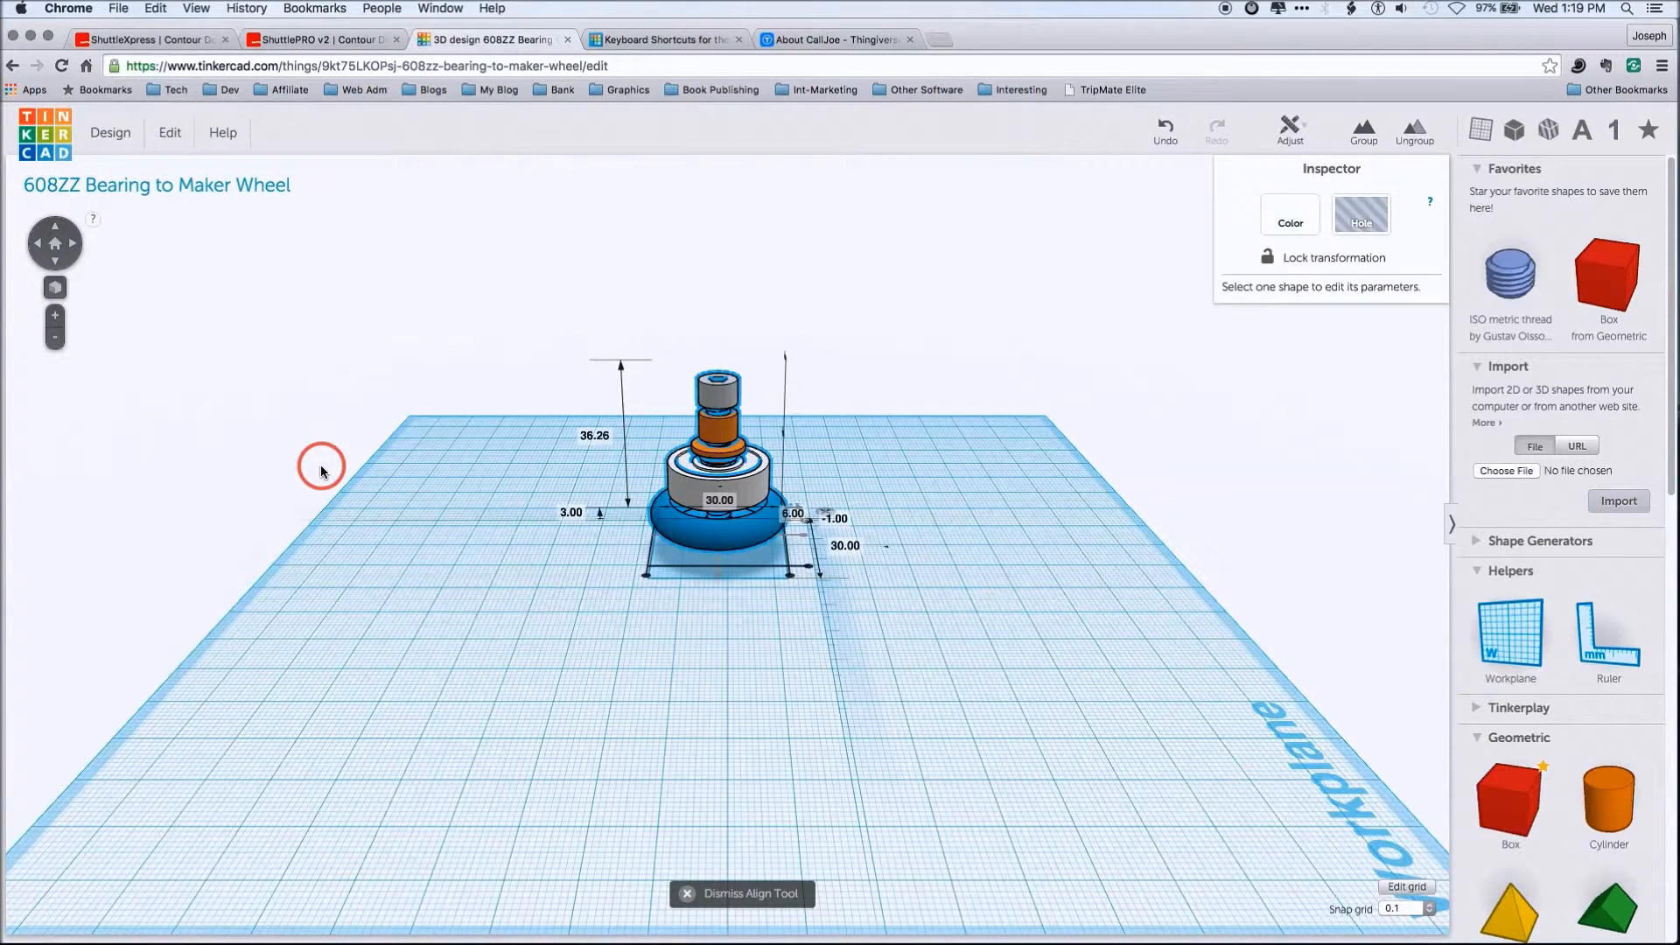
{"action": "mouse_move", "coordinate": [307, 503]}
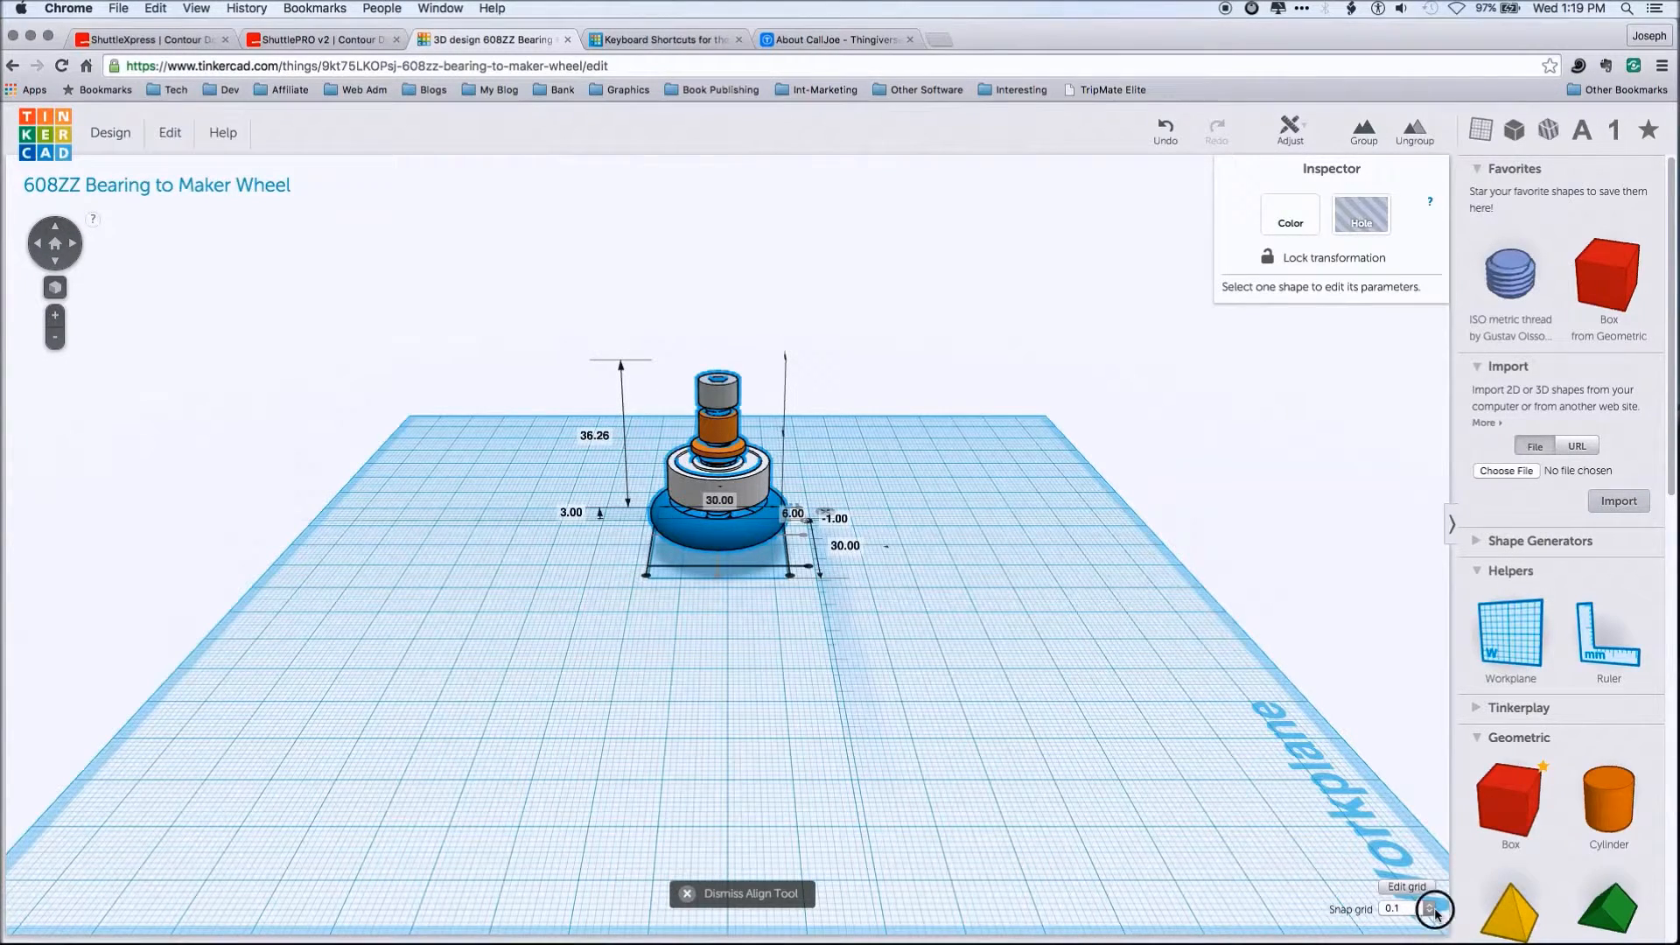
Check the Snap Grid setting is 0.1 with the bearing stack shown in perspective
{"action": "left_click", "coordinate": [1428, 908]}
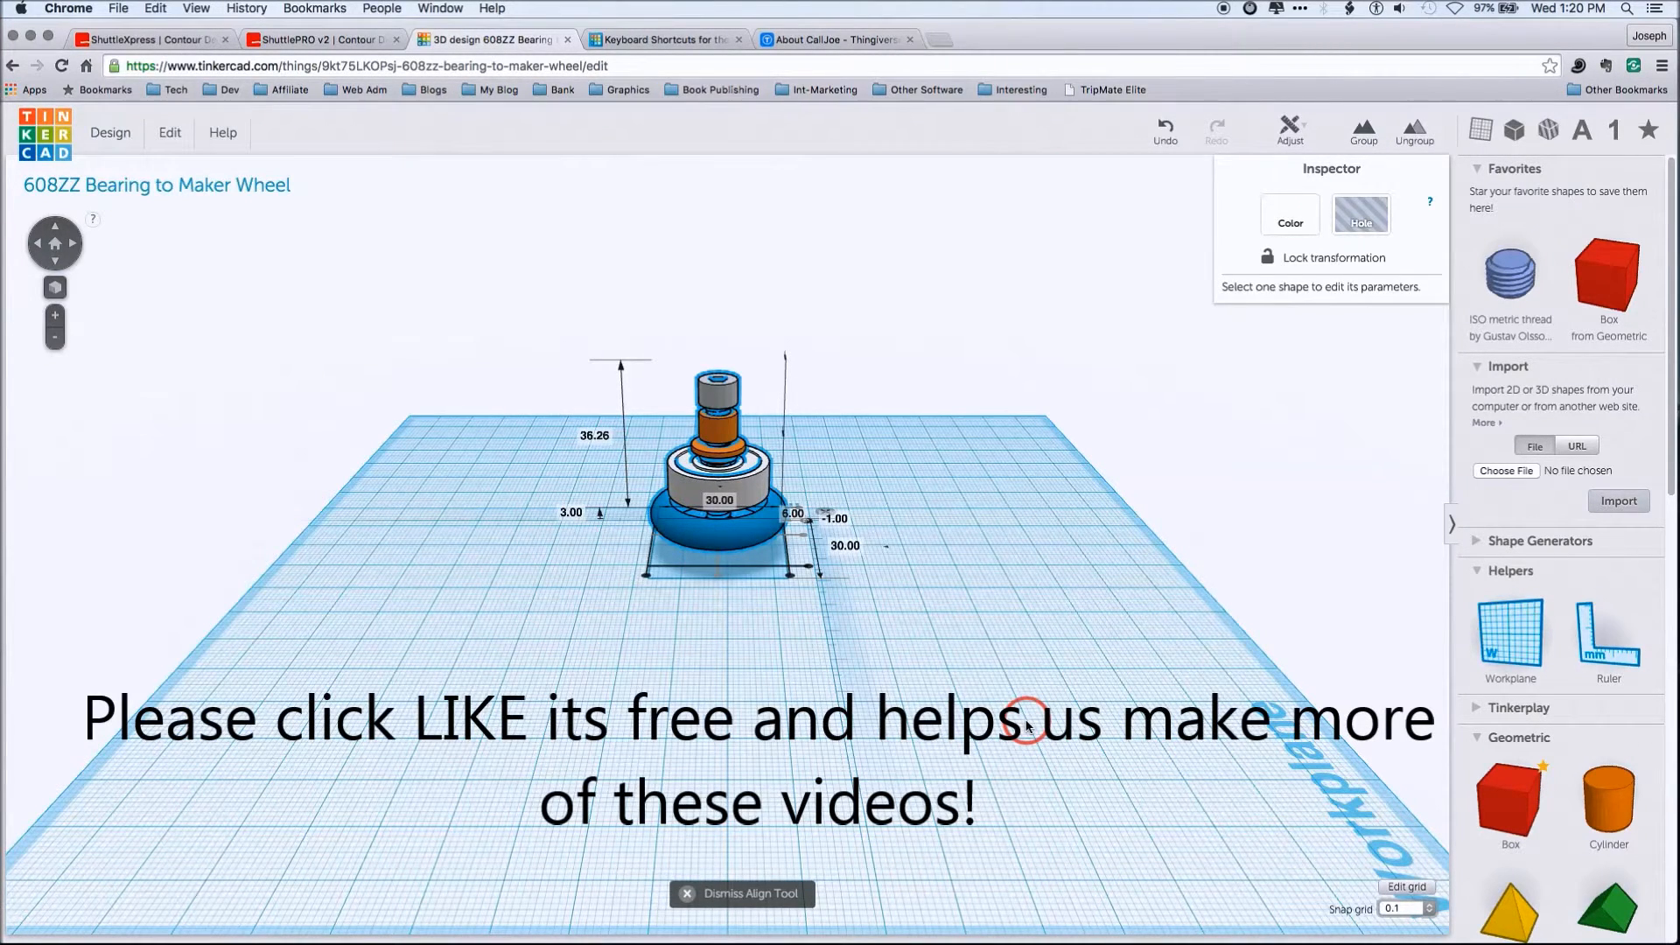
{"action": "mouse_move", "coordinate": [630, 335]}
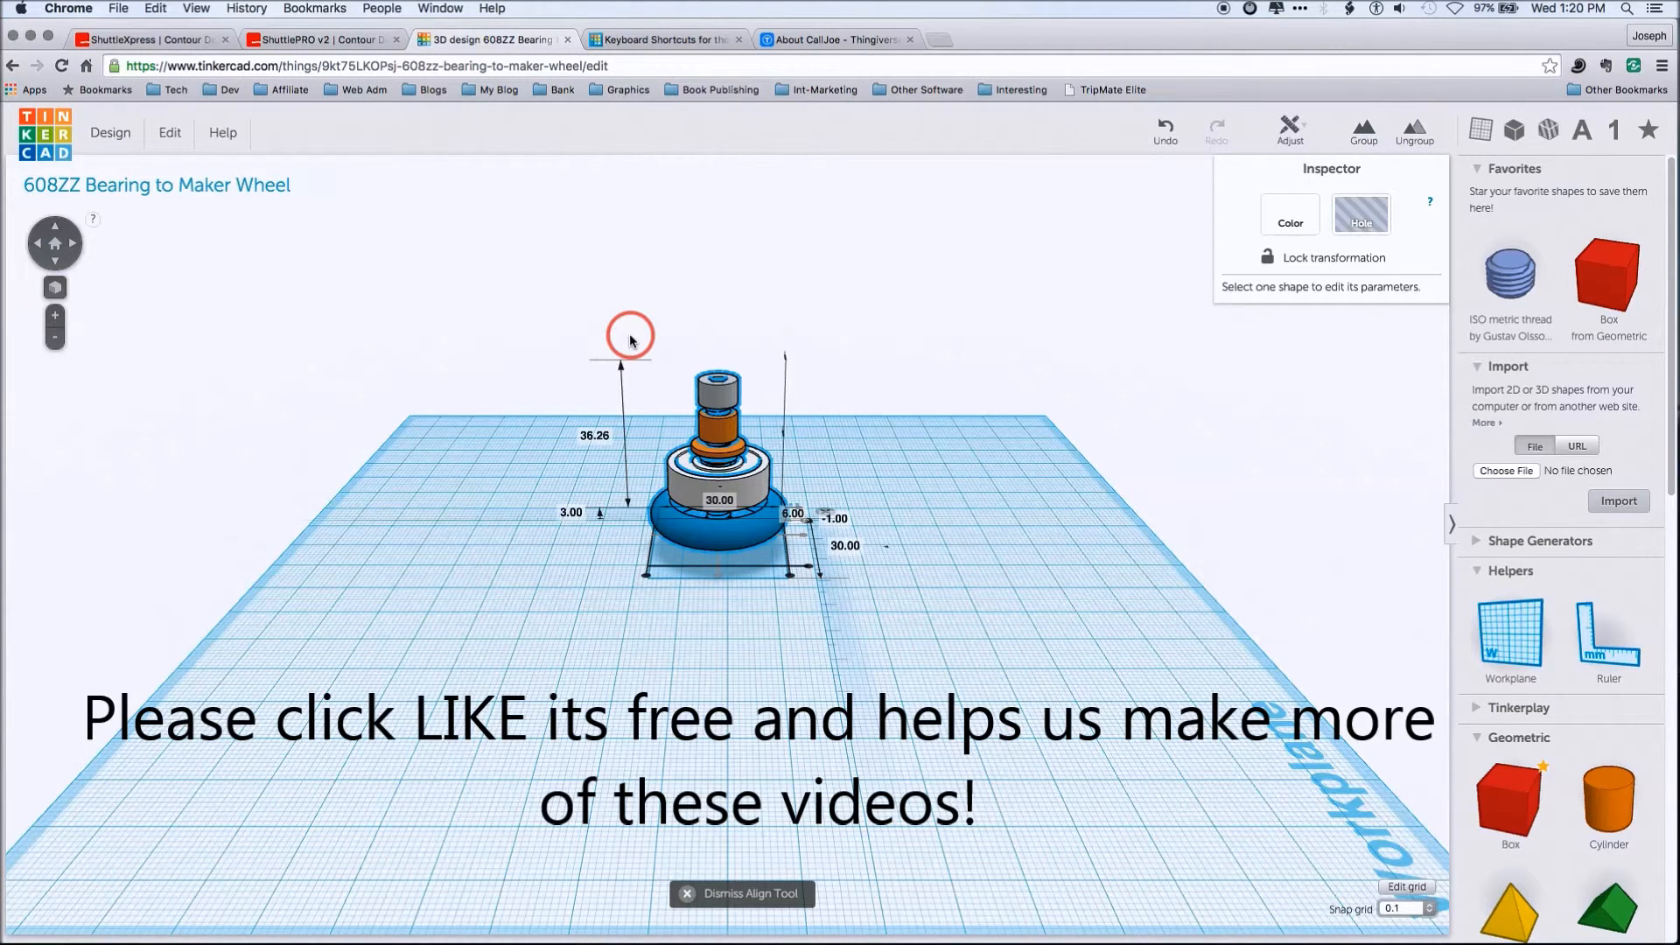
{"action": "mouse_move", "coordinate": [780, 354]}
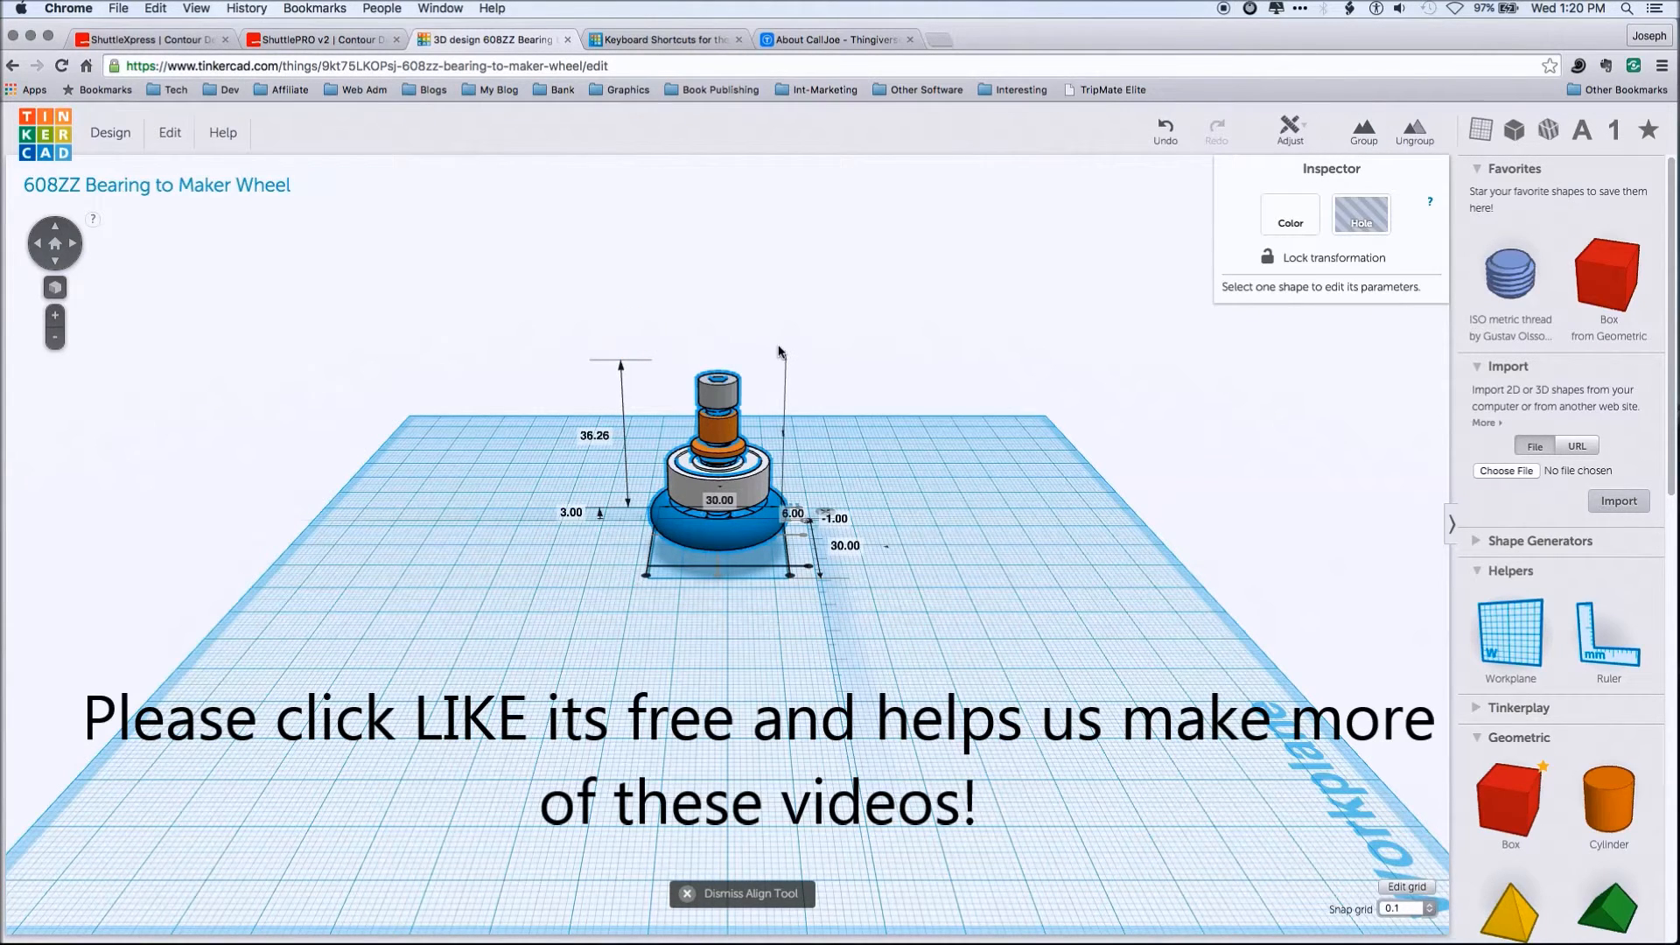